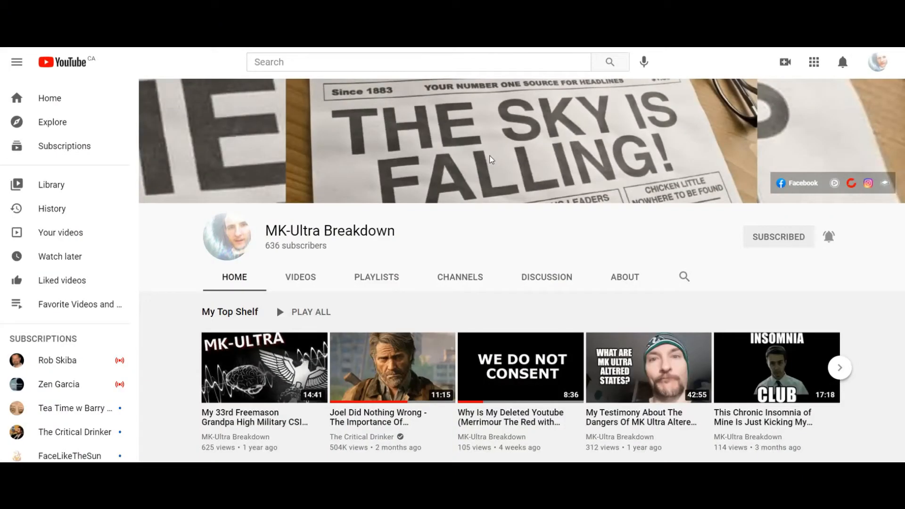
pyautogui.moveTo(610, 257)
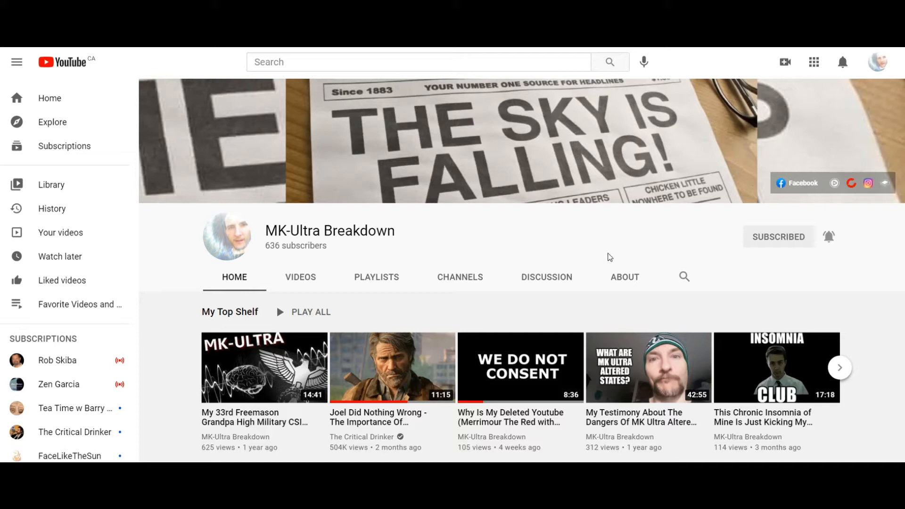
pyautogui.moveTo(582, 206)
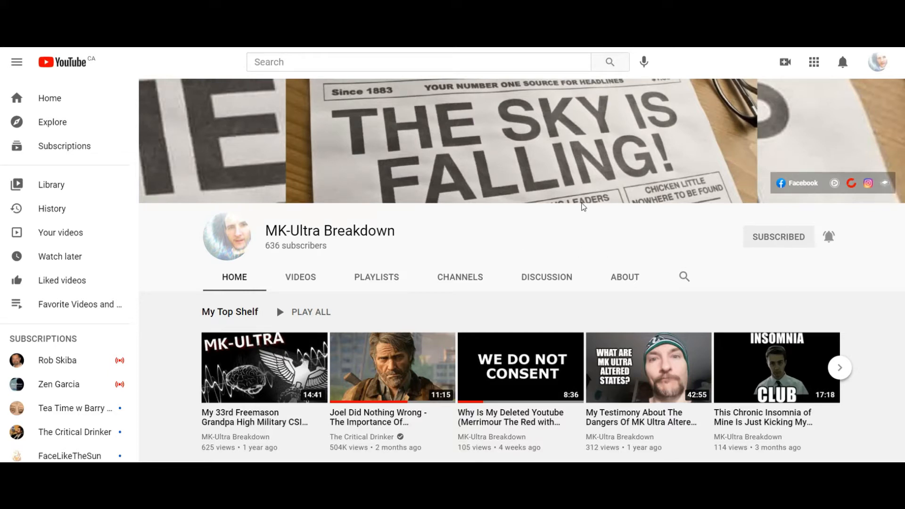
# Scroll the BitChute channel's video list down through its recent published uploads and descriptions
pyautogui.scroll(-3)
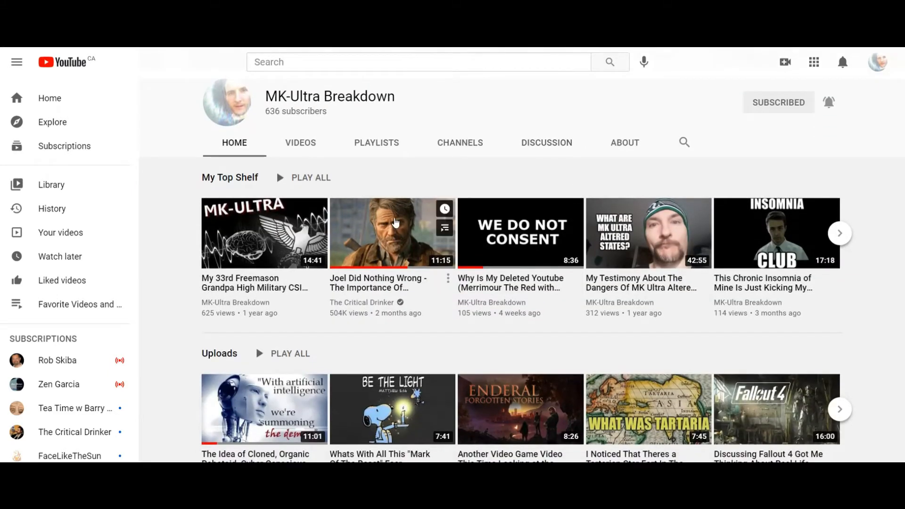
pyautogui.moveTo(598, 232)
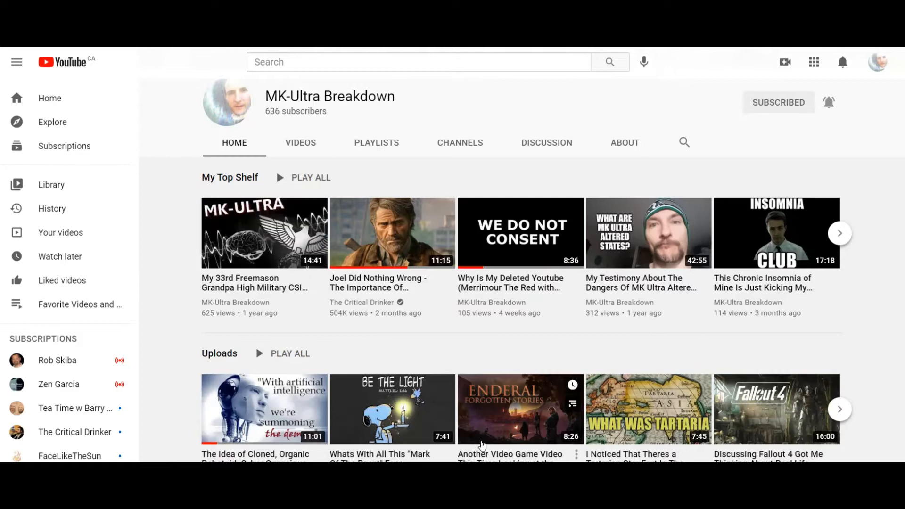
pyautogui.moveTo(283, 409)
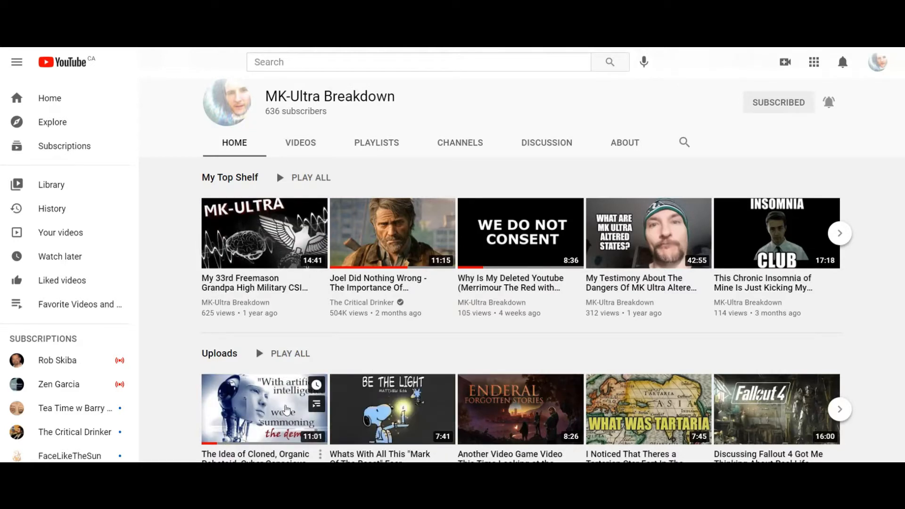
pyautogui.moveTo(892, 262)
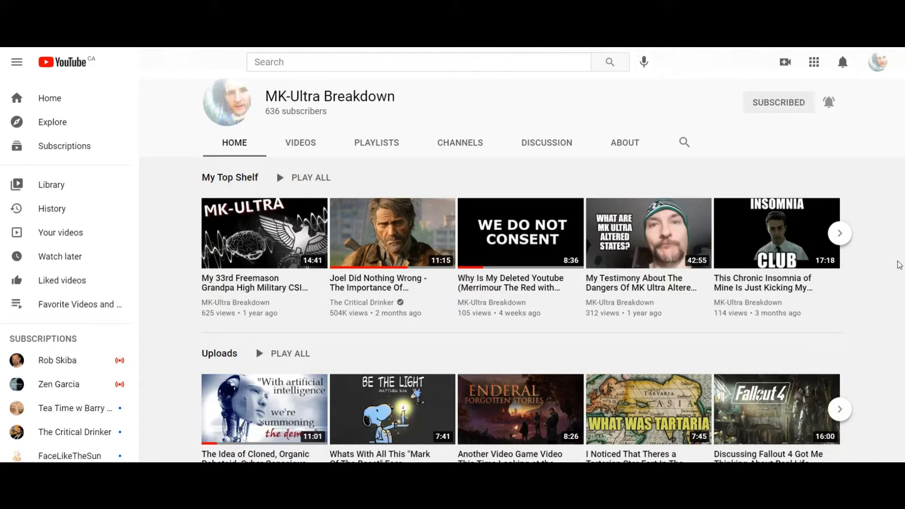
pyautogui.moveTo(557, 218)
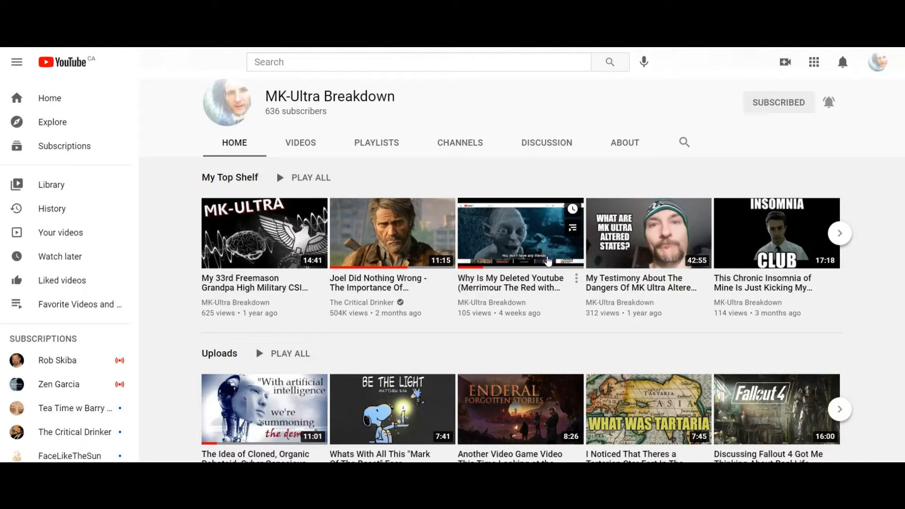
pyautogui.moveTo(579, 297)
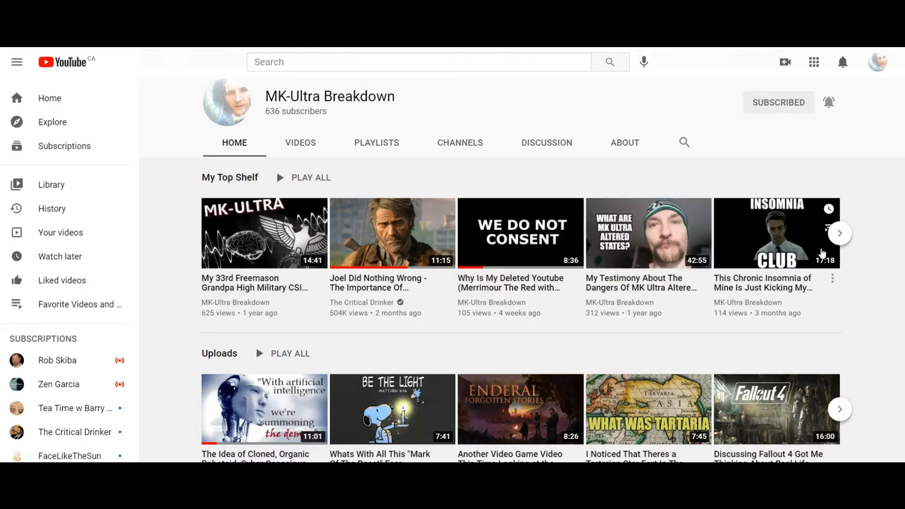
pyautogui.moveTo(314, 352)
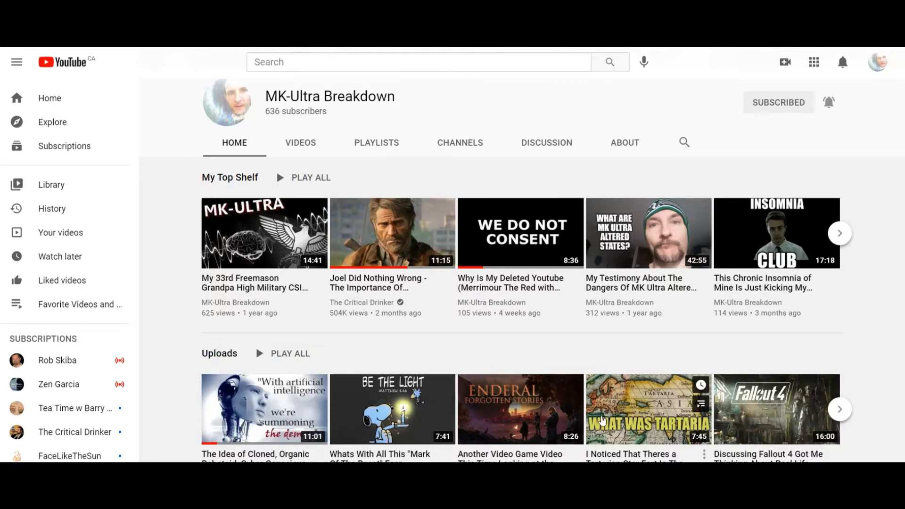
pyautogui.moveTo(264, 408)
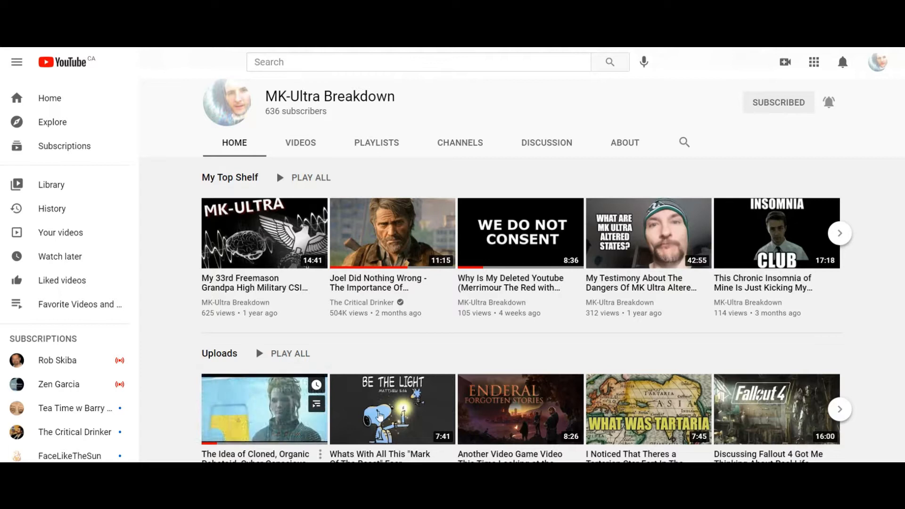
pyautogui.moveTo(264, 408)
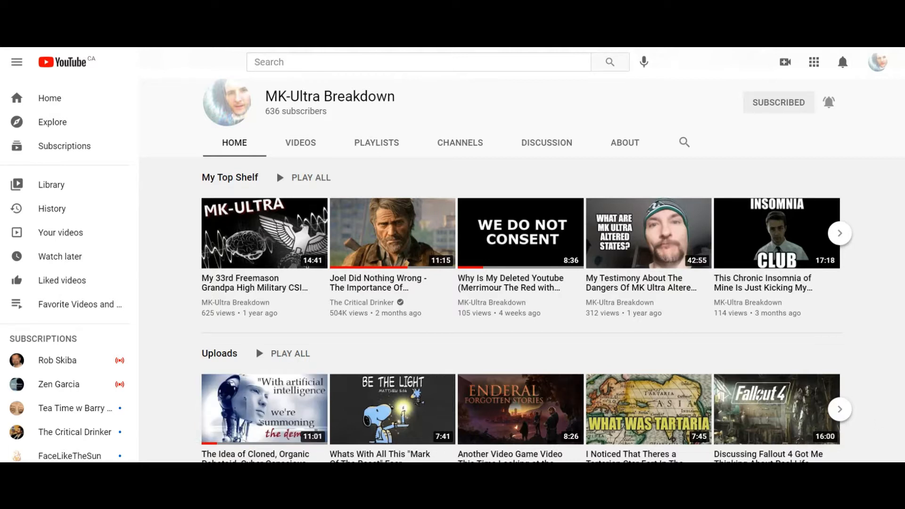
pyautogui.moveTo(255, 427)
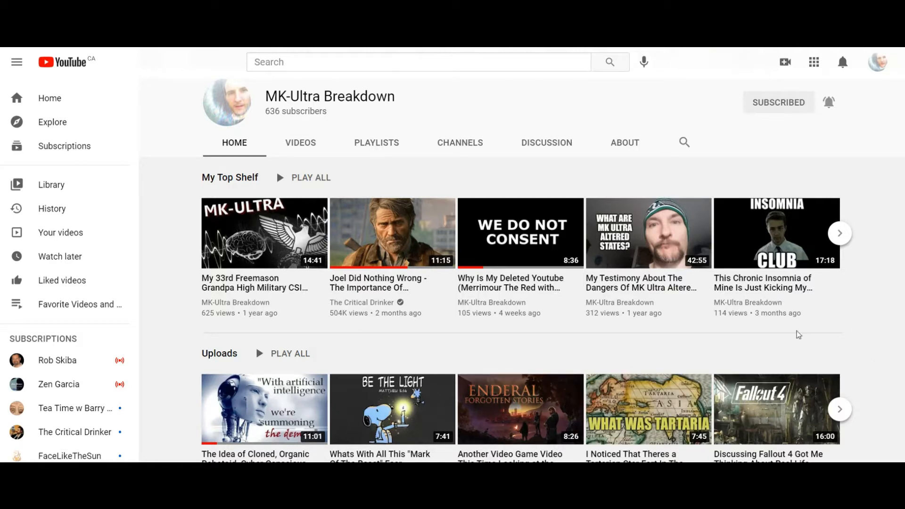
pyautogui.scroll(-3)
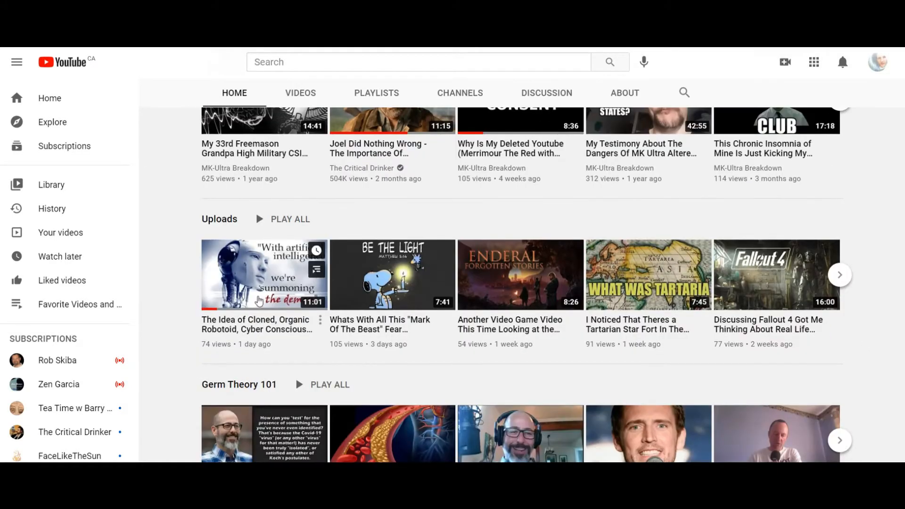
pyautogui.moveTo(286, 352)
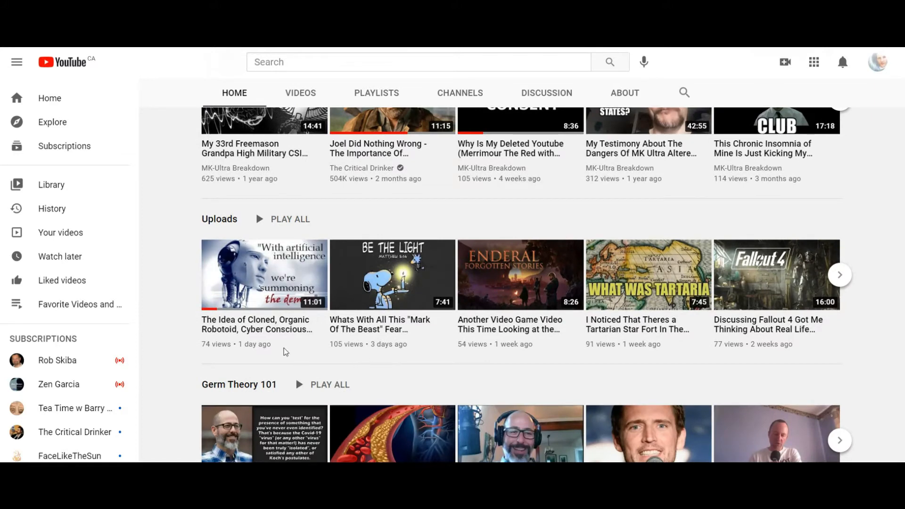
pyautogui.moveTo(345, 295)
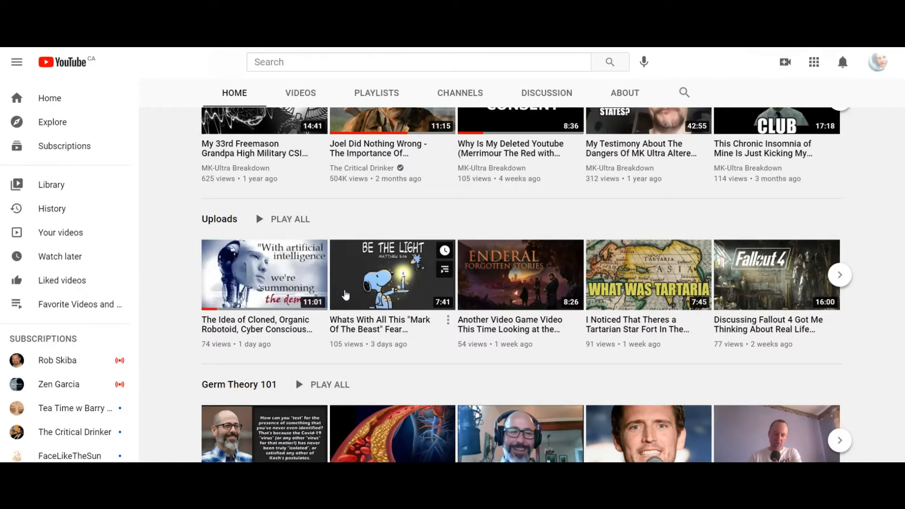
pyautogui.moveTo(893, 348)
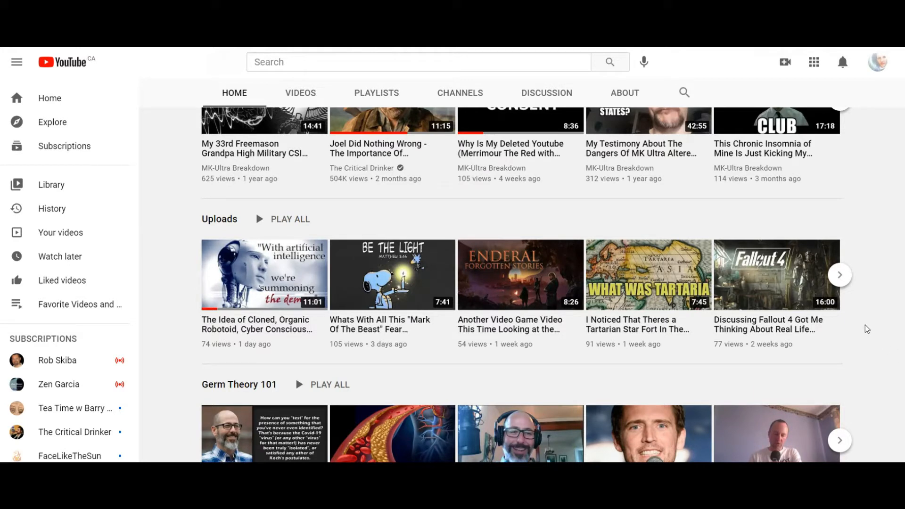
pyautogui.scroll(-3)
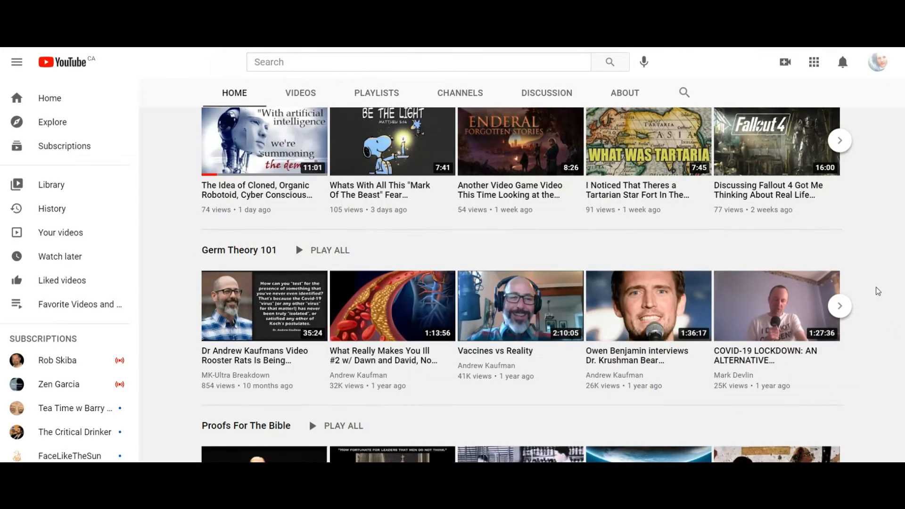
pyautogui.scroll(-3)
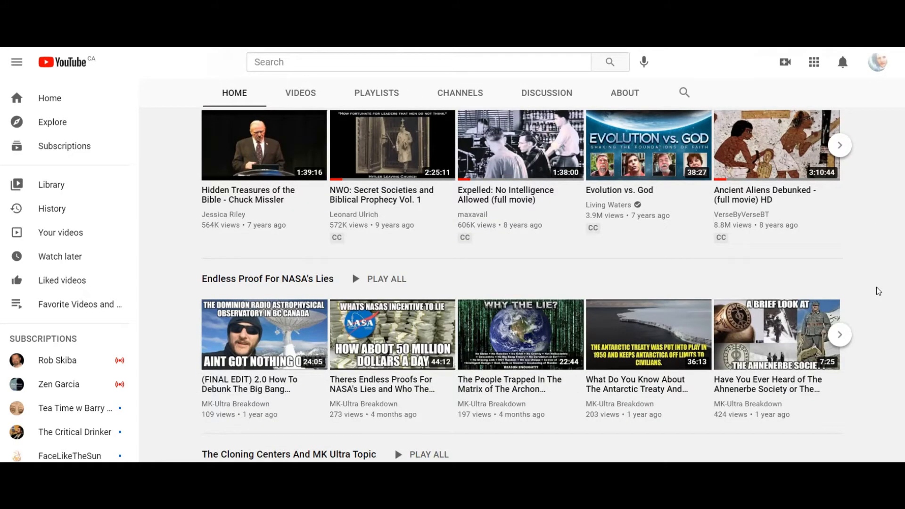
pyautogui.moveTo(607, 297)
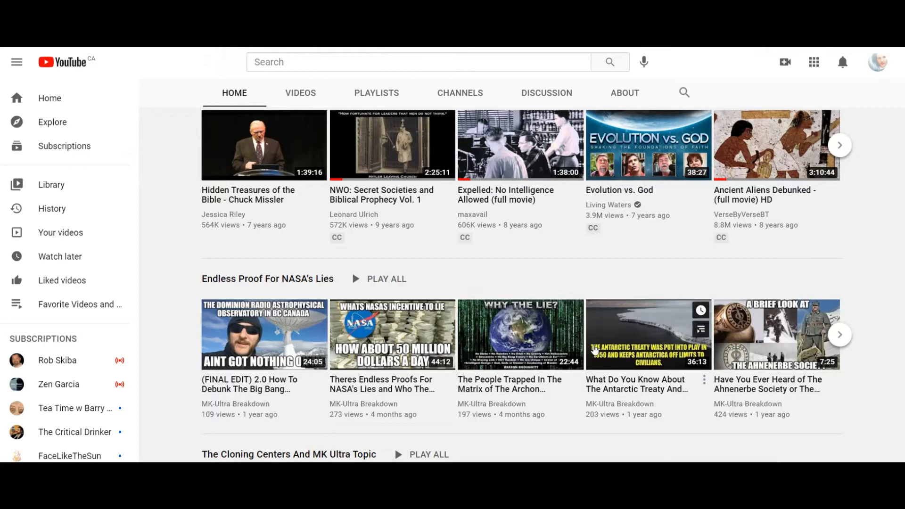
pyautogui.moveTo(522, 343)
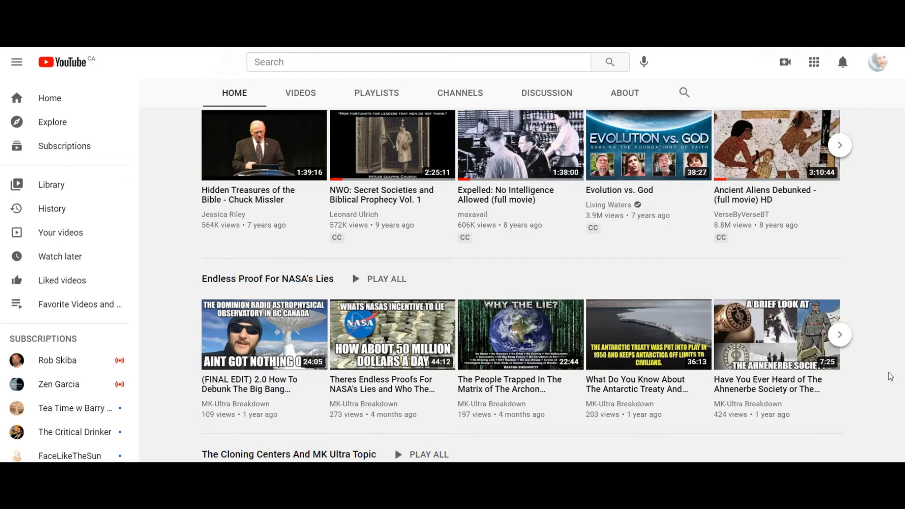
pyautogui.moveTo(817, 272)
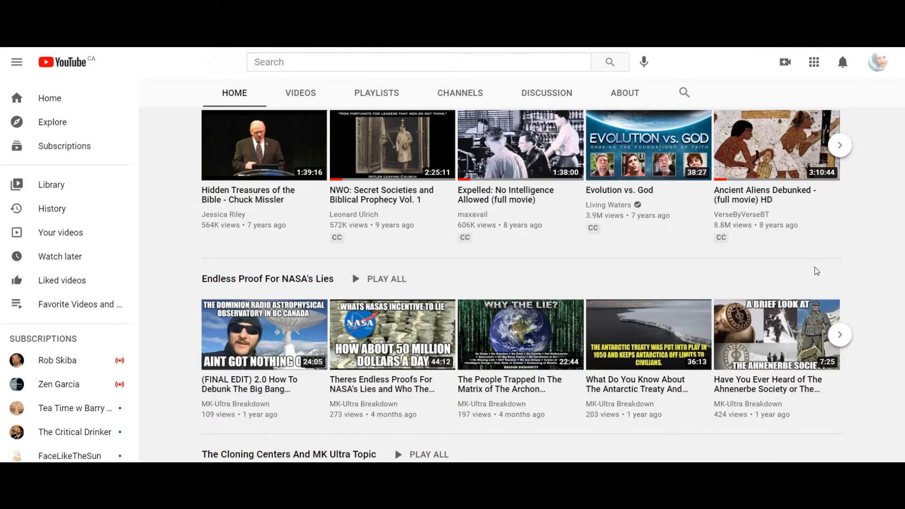
pyautogui.moveTo(712, 256)
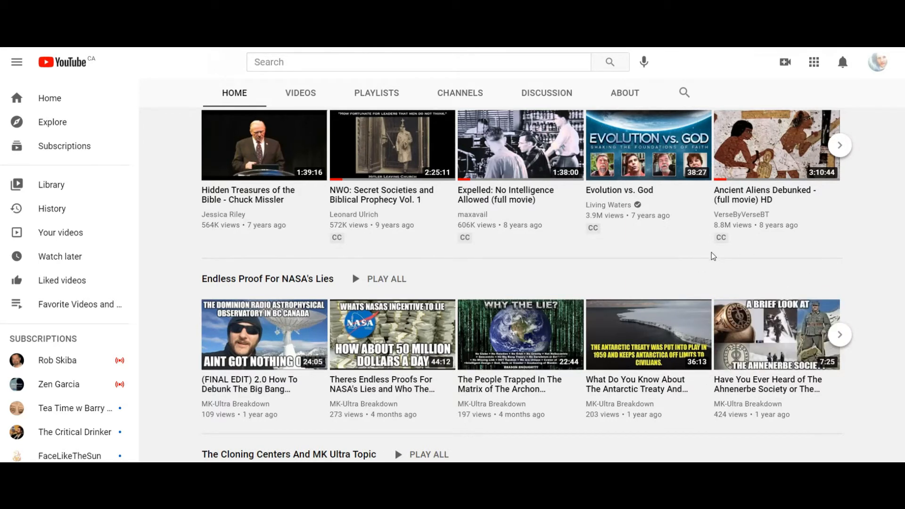
pyautogui.scroll(-3)
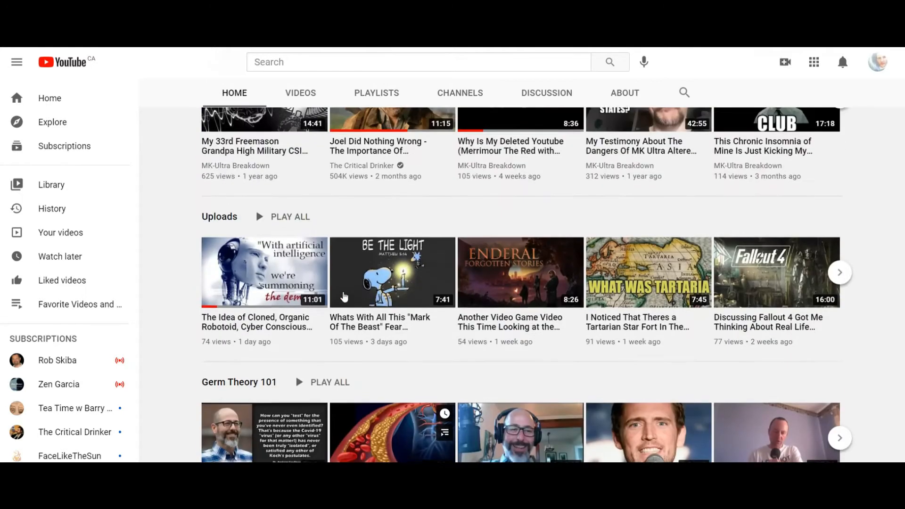
pyautogui.scroll(3)
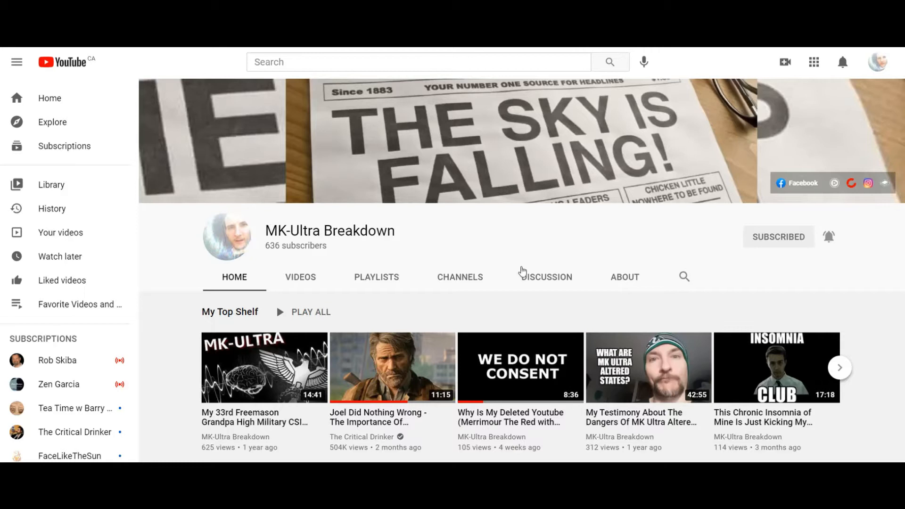
pyautogui.moveTo(243, 368)
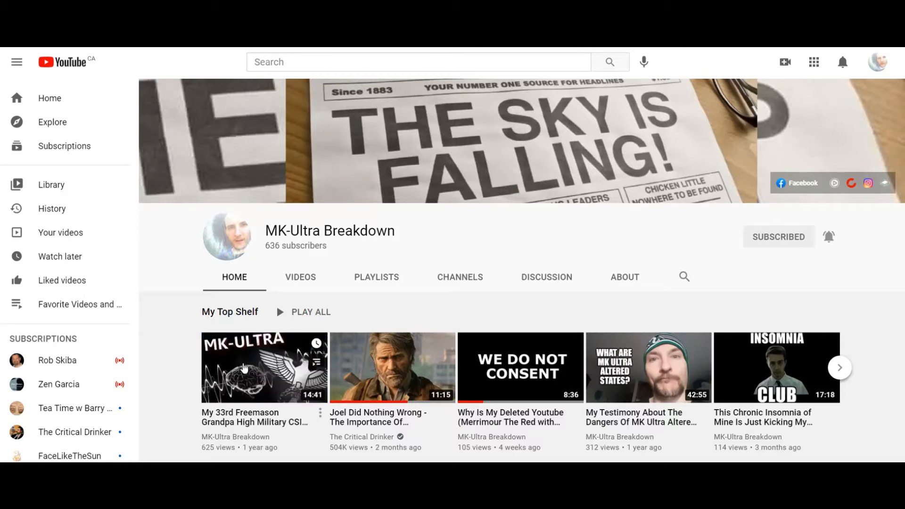
pyautogui.moveTo(179, 380)
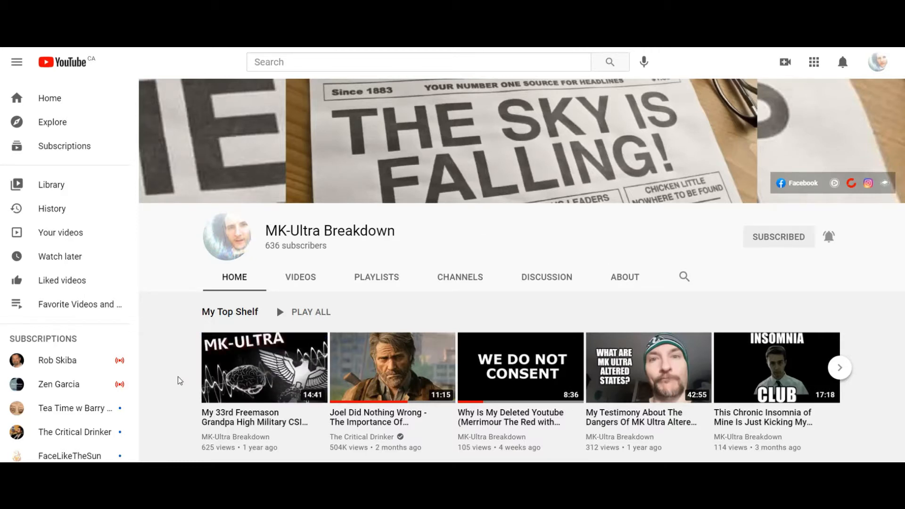
pyautogui.moveTo(263, 368)
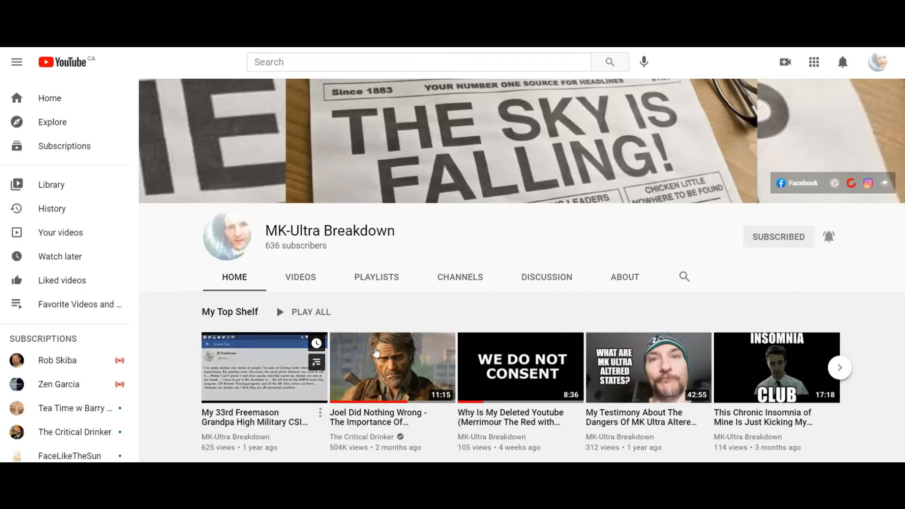
pyautogui.moveTo(553, 233)
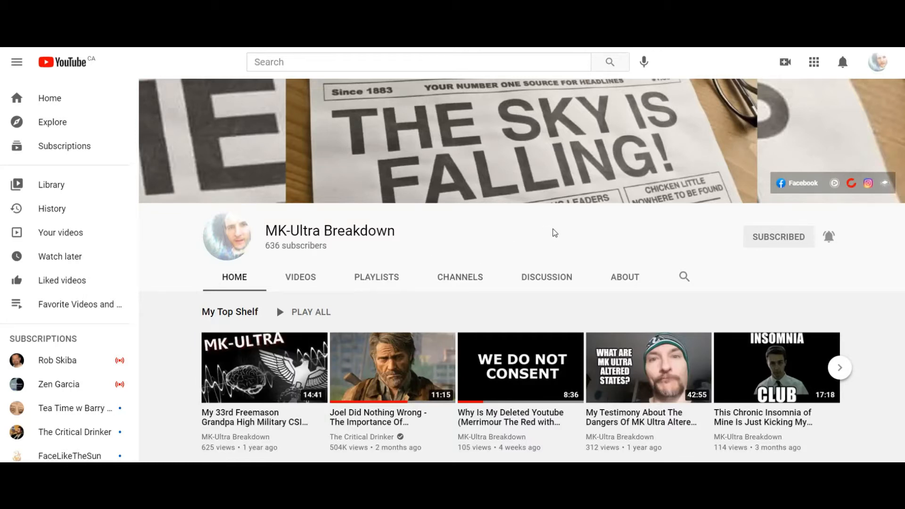
# Continue scrolling the upload list back to the February 2021 videos
pyautogui.scroll(-3)
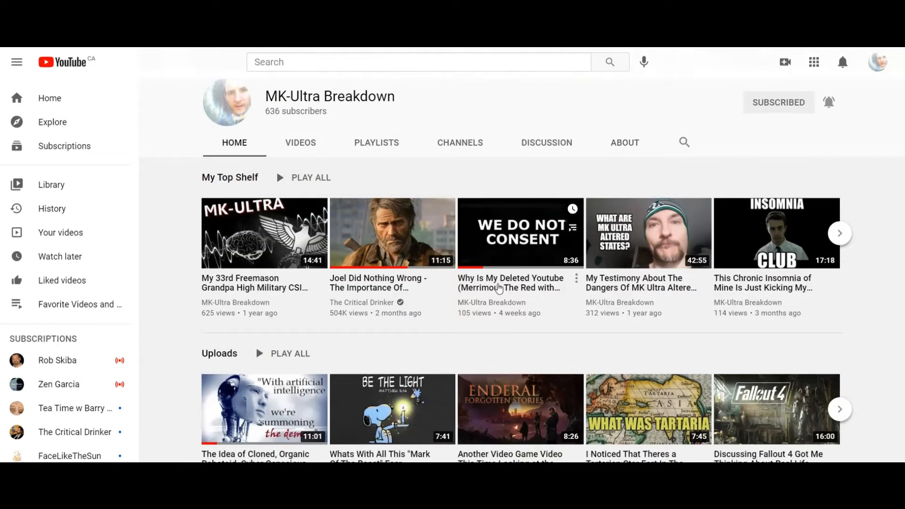
pyautogui.scroll(-3)
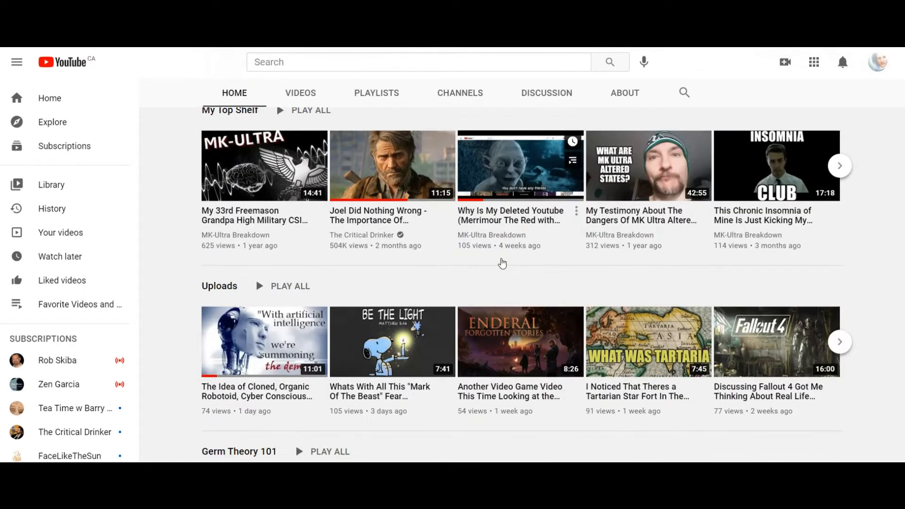
pyautogui.scroll(-3)
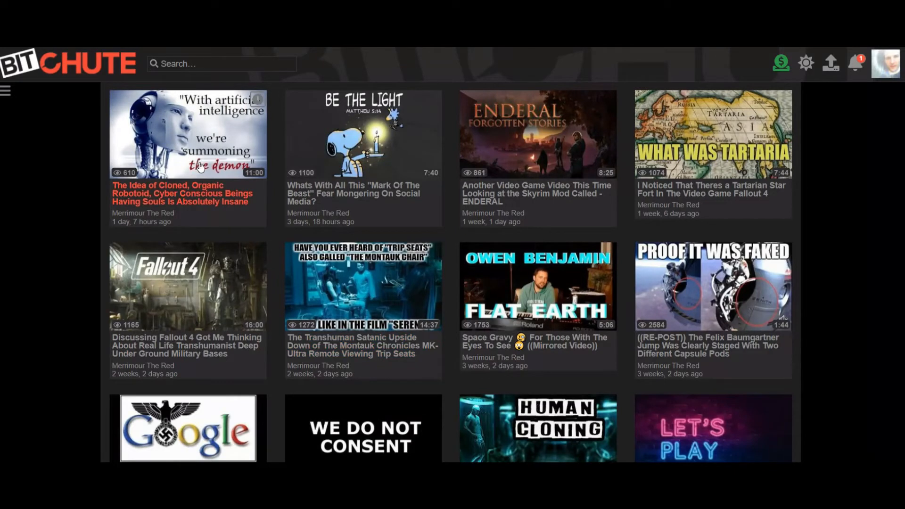
pyautogui.moveTo(191, 179)
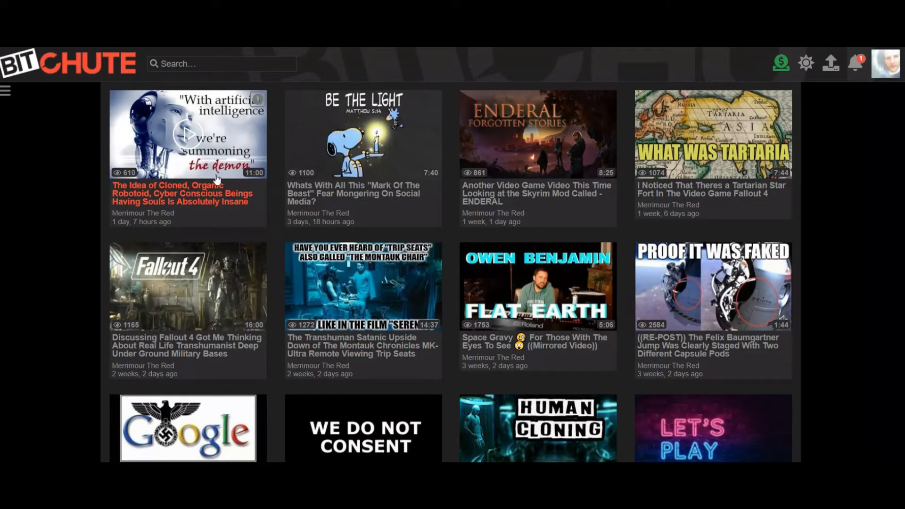
pyautogui.moveTo(337, 276)
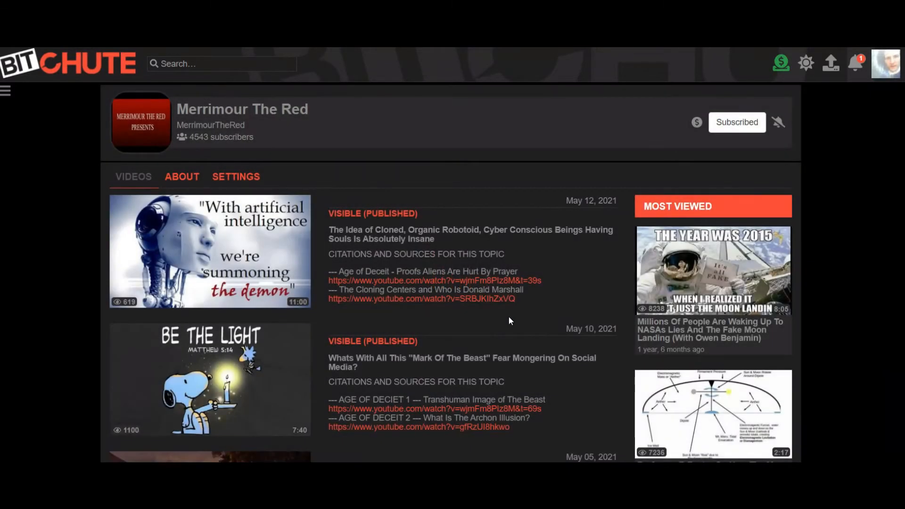
pyautogui.scroll(-3)
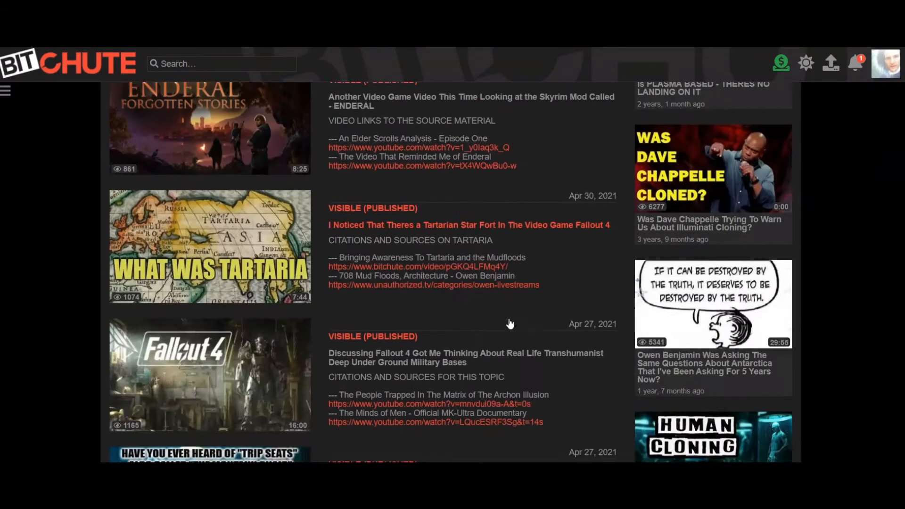
pyautogui.scroll(-3)
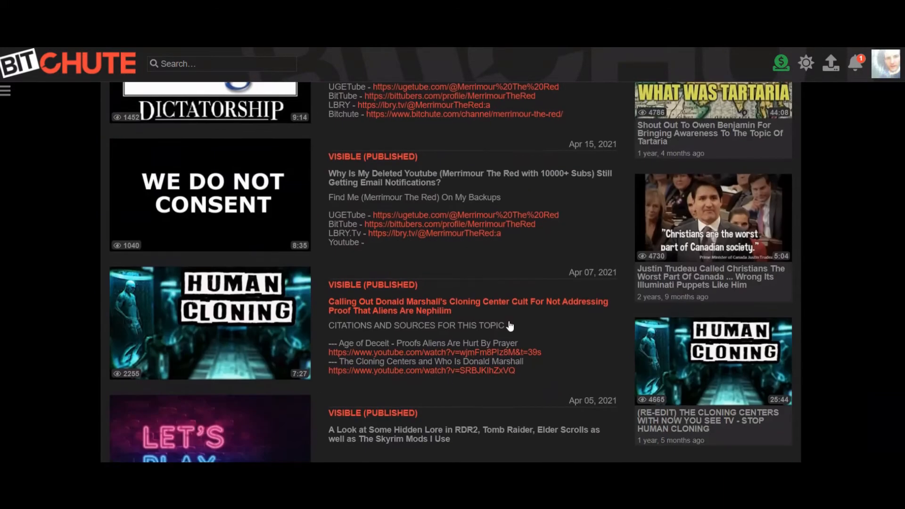
pyautogui.scroll(-3)
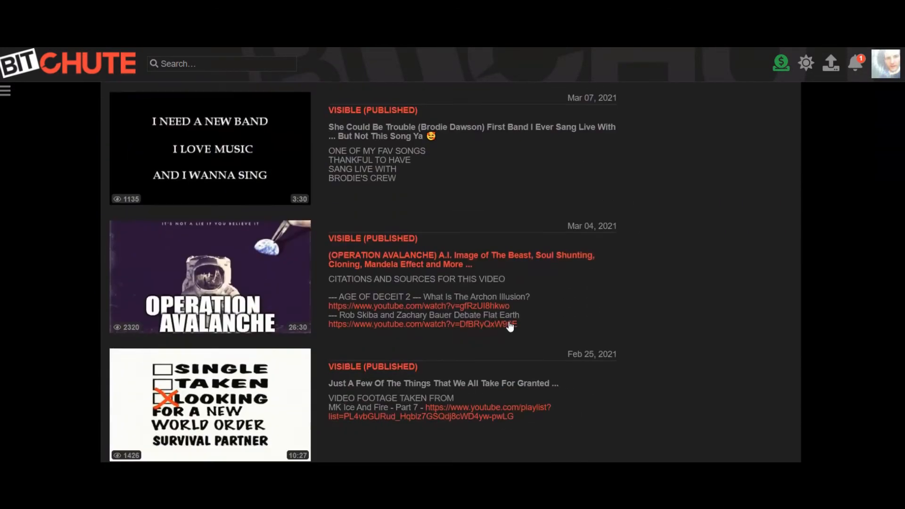
pyautogui.scroll(-3)
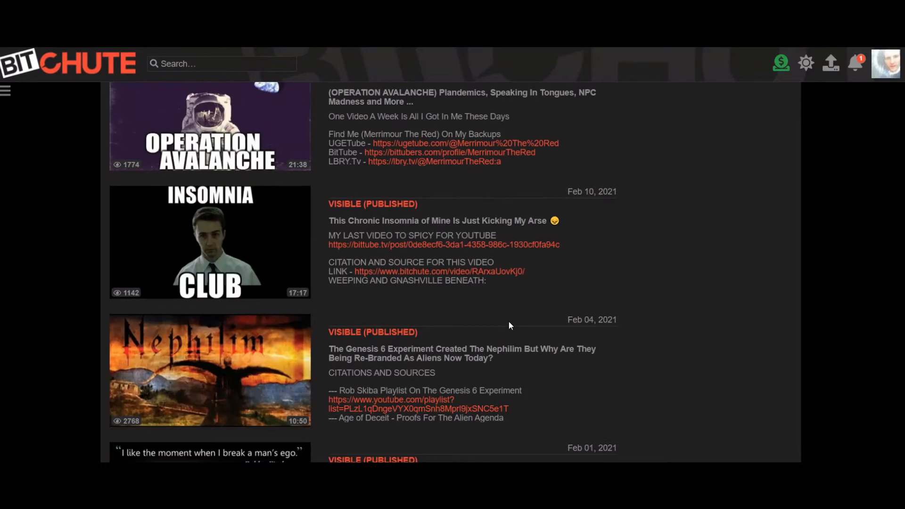
pyautogui.scroll(-3)
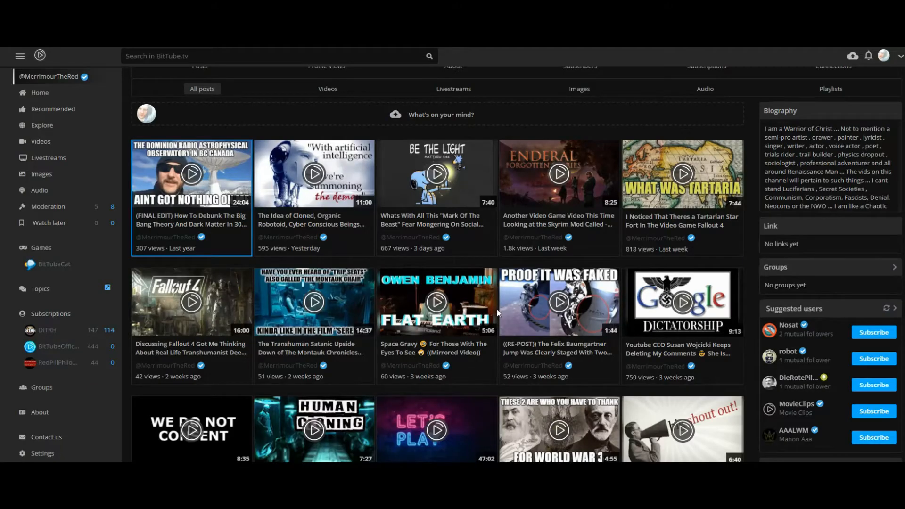
# Scroll the Merrimour The Red BitTube profile to its banner, bio and All posts video grid
pyautogui.scroll(3)
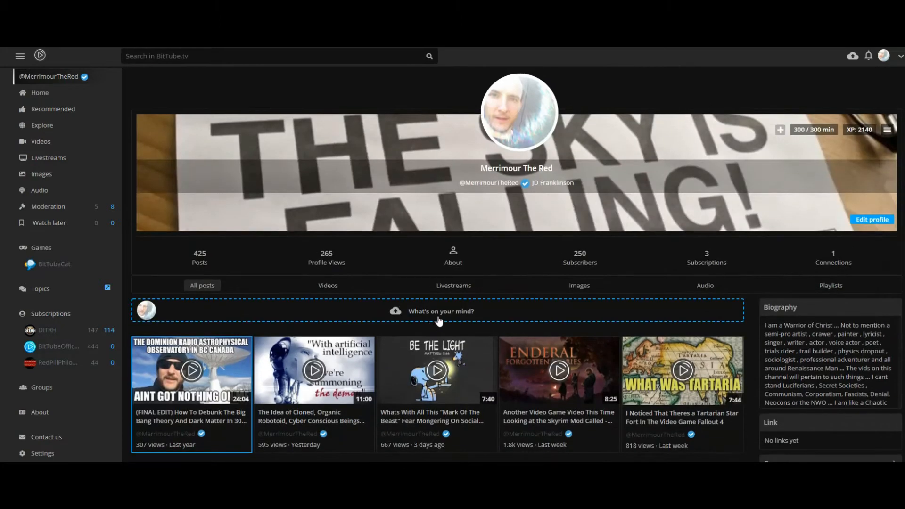
pyautogui.scroll(-3)
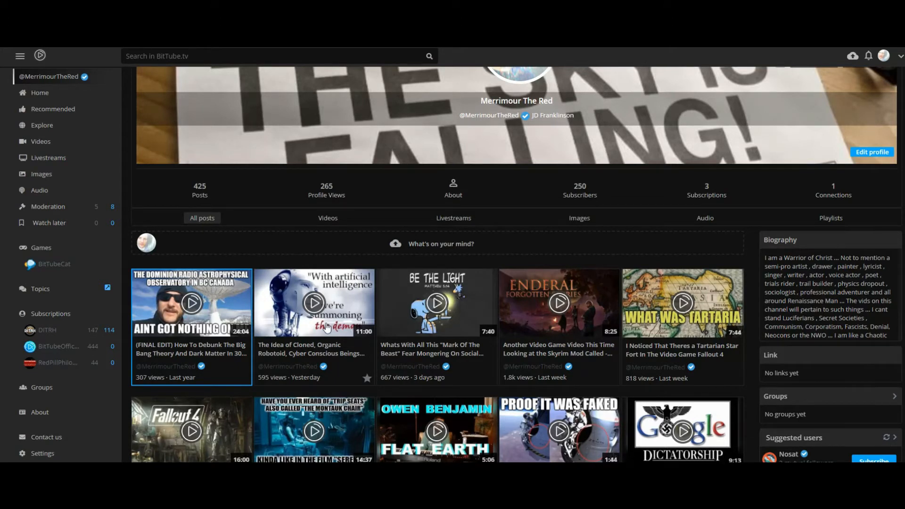
pyautogui.moveTo(326, 294)
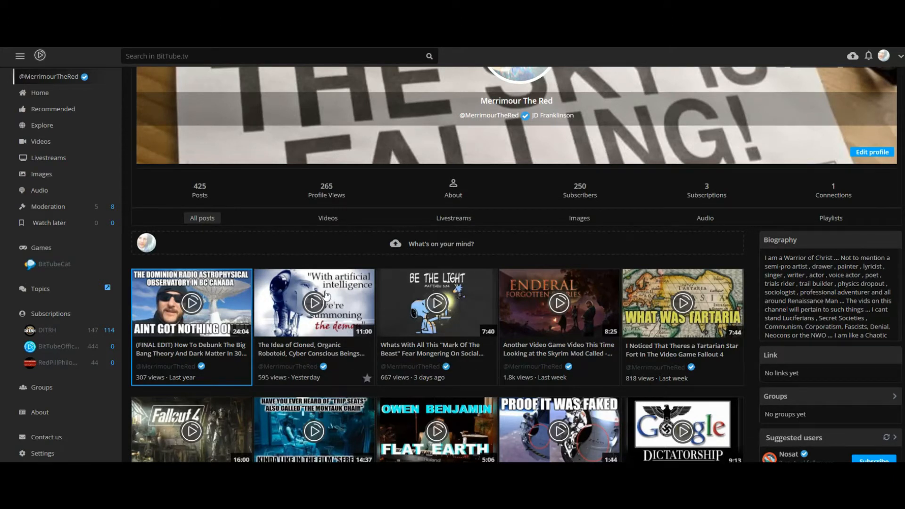
pyautogui.moveTo(460, 363)
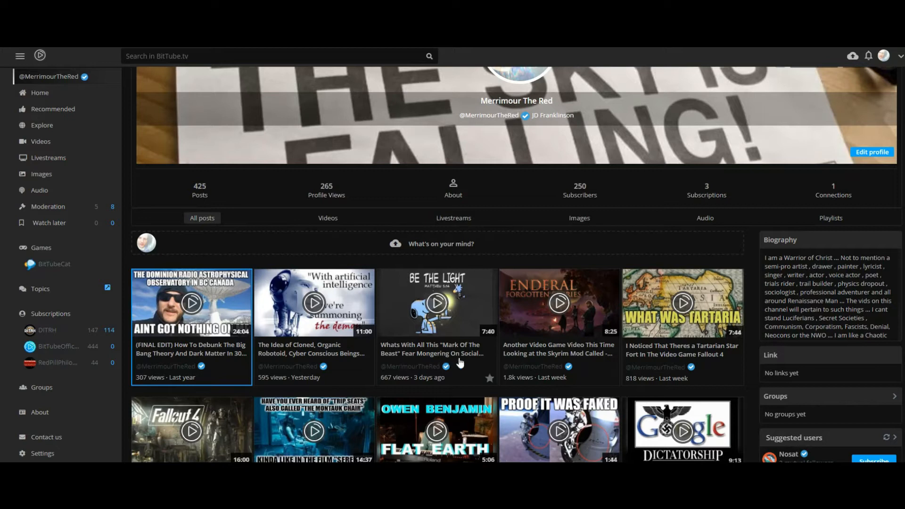
pyautogui.moveTo(304, 337)
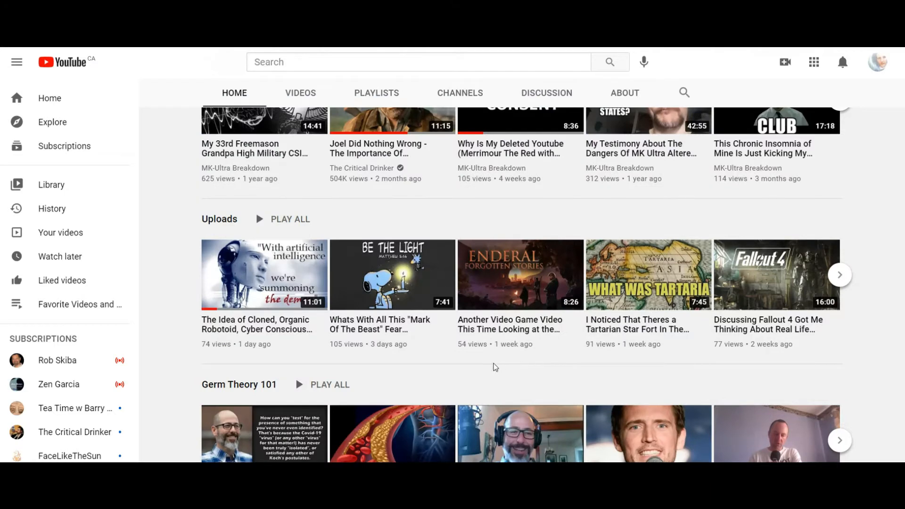
pyautogui.moveTo(255, 364)
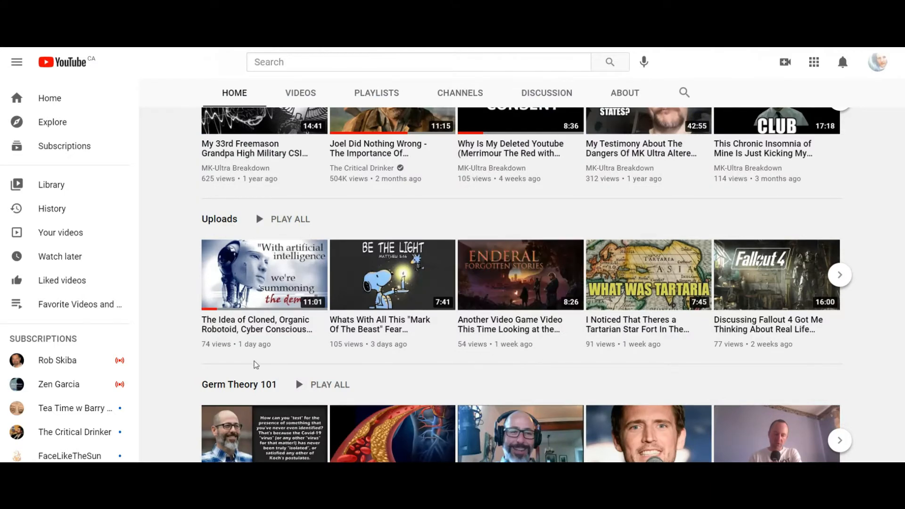
pyautogui.moveTo(380, 363)
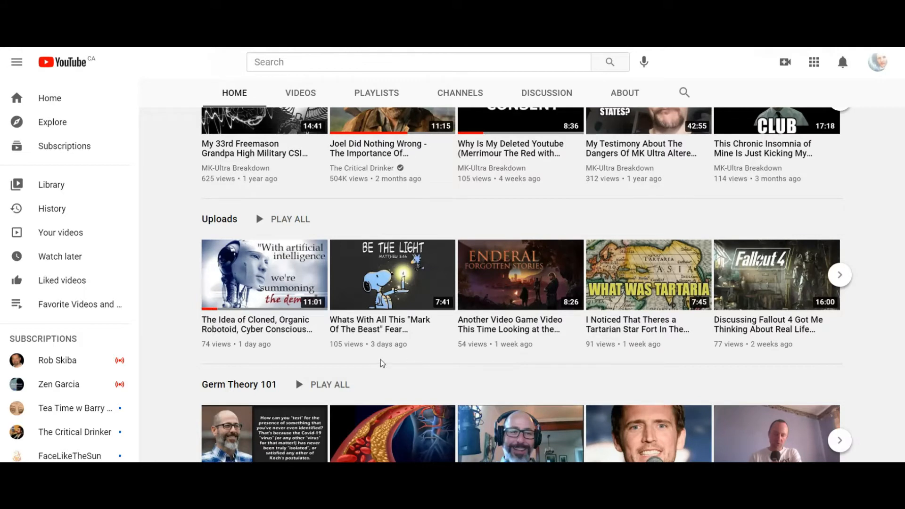
pyautogui.moveTo(685, 302)
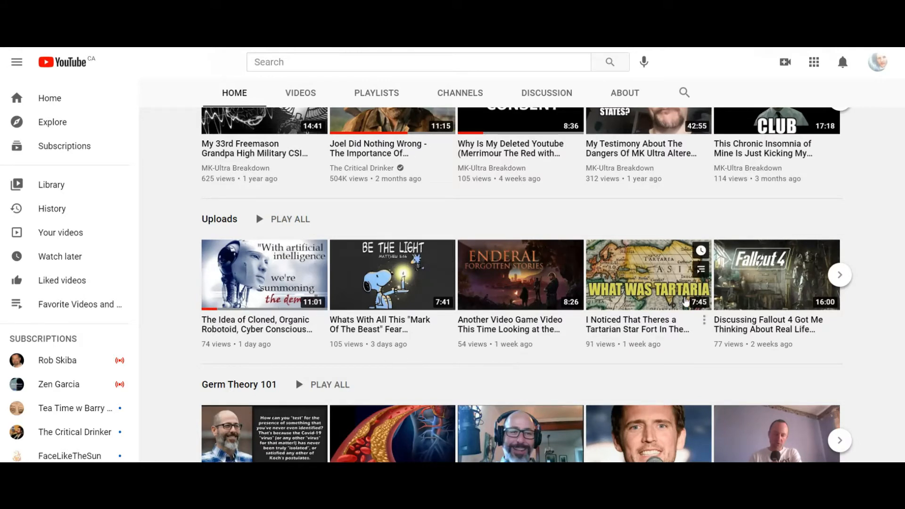
pyautogui.moveTo(460, 316)
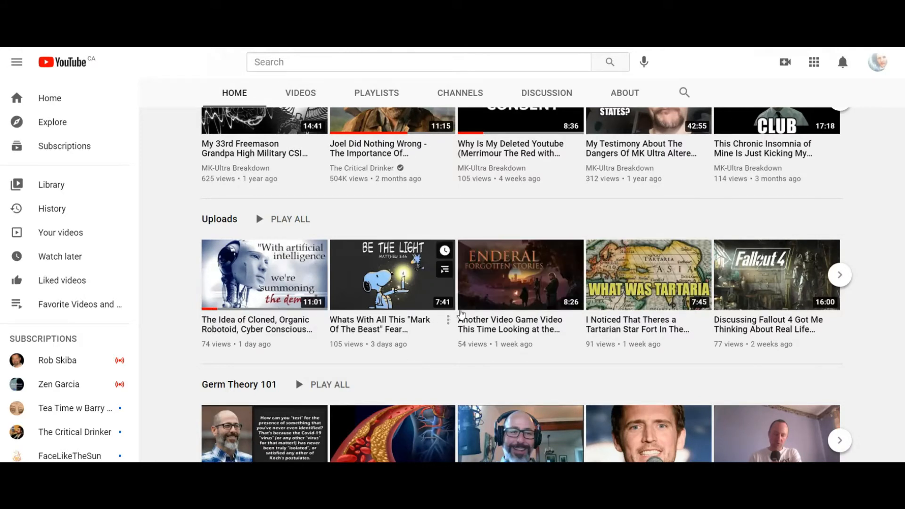
pyautogui.moveTo(543, 366)
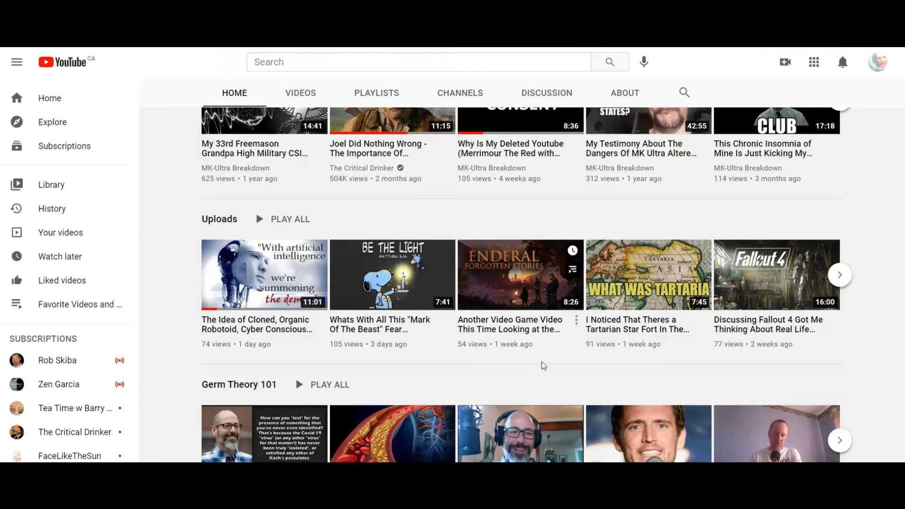
pyautogui.moveTo(536, 366)
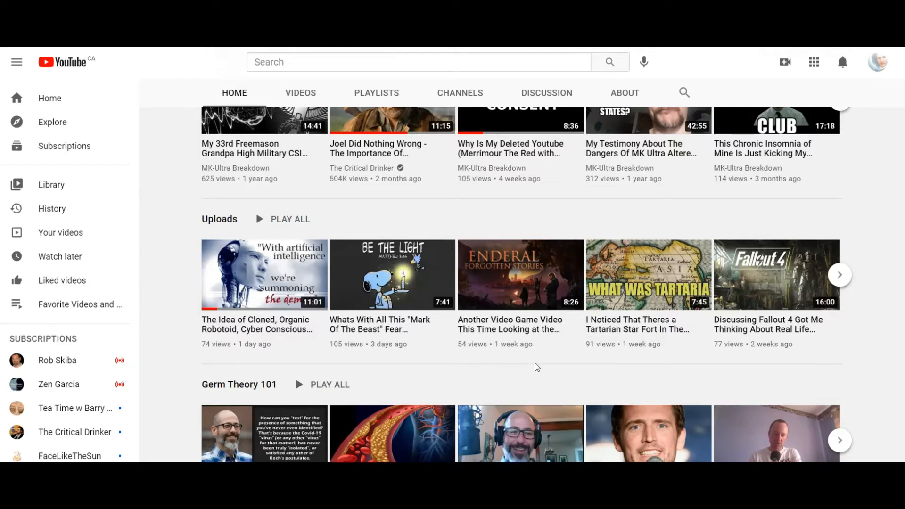
pyautogui.moveTo(888, 364)
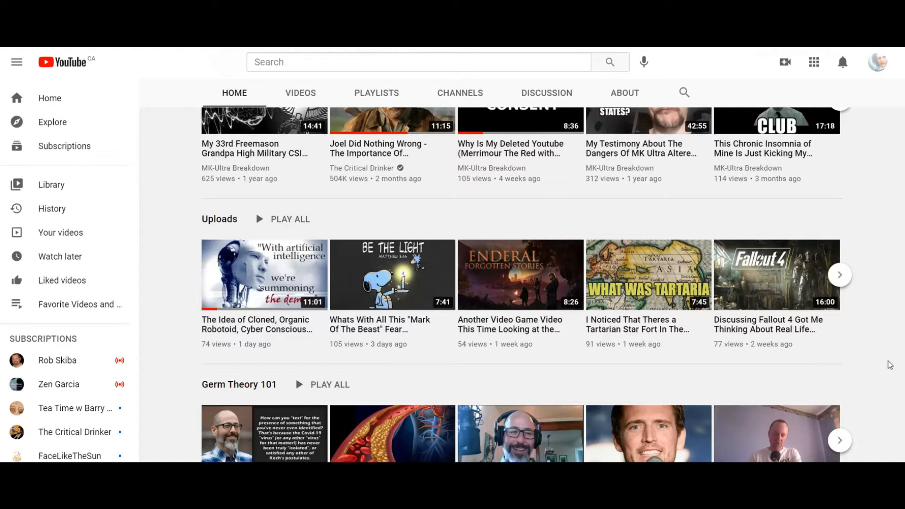
pyautogui.moveTo(886, 371)
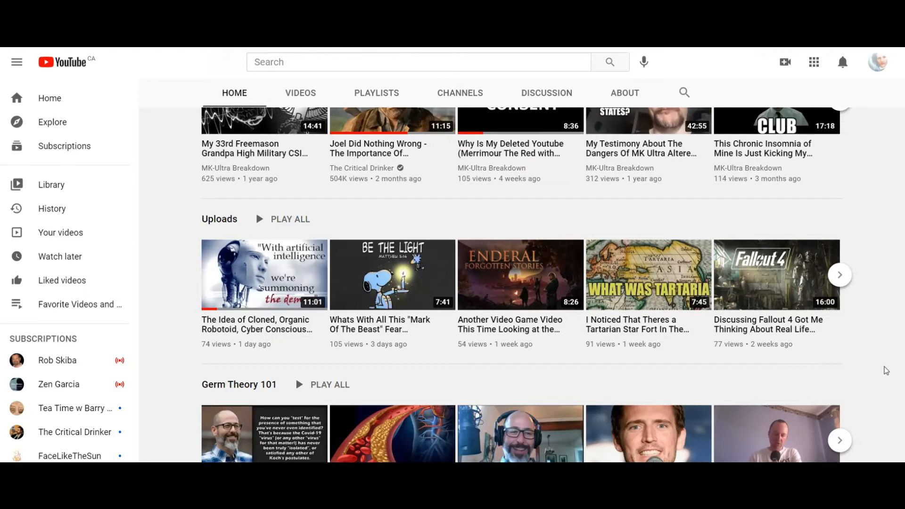
pyautogui.moveTo(514, 276)
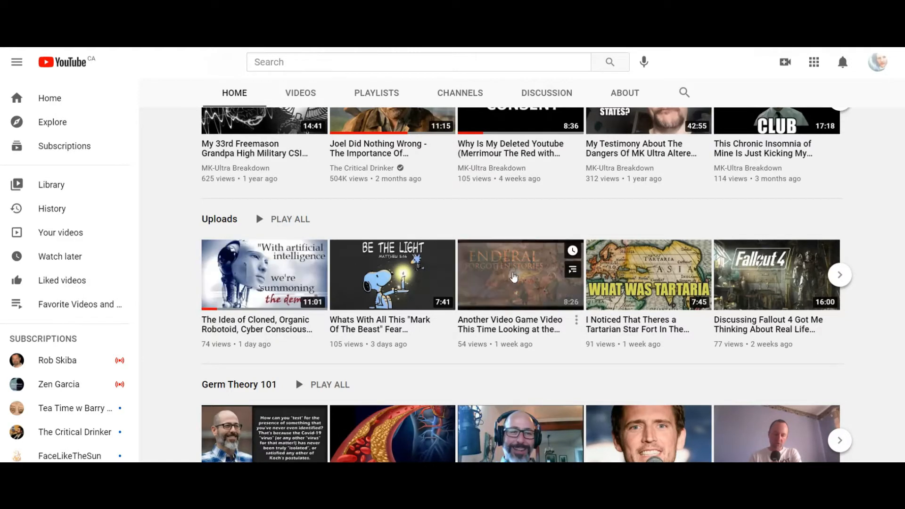
pyautogui.moveTo(253, 286)
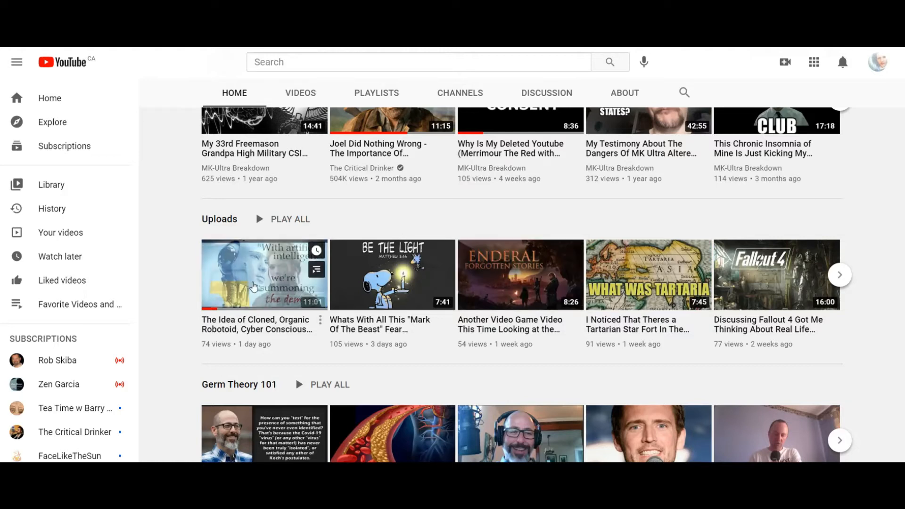
pyautogui.moveTo(545, 359)
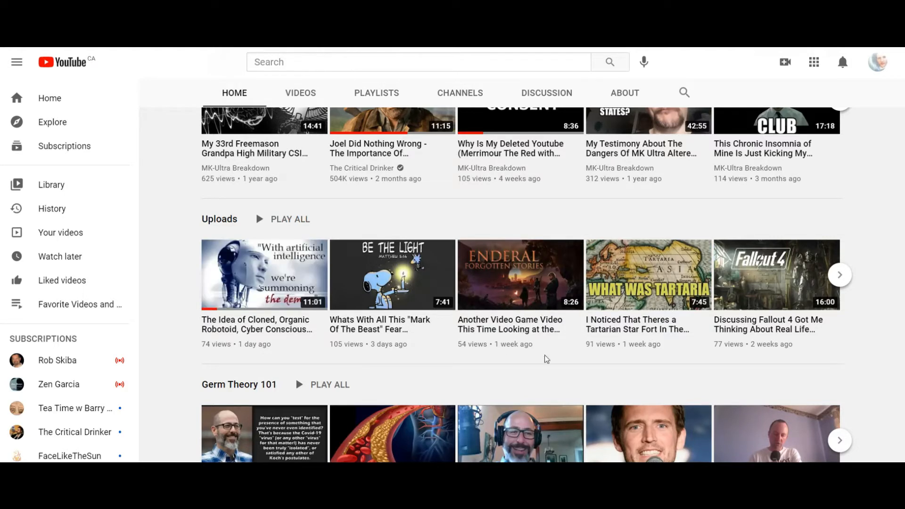
pyautogui.moveTo(899, 315)
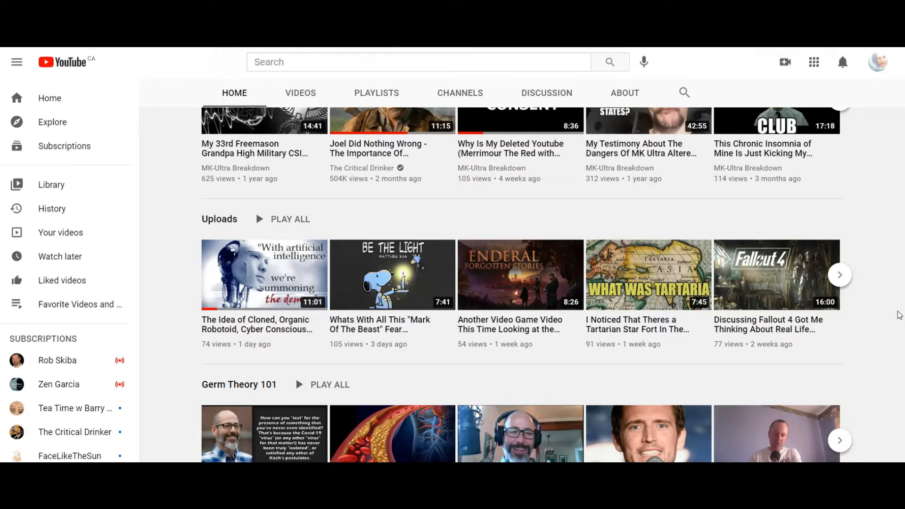
pyautogui.moveTo(242, 312)
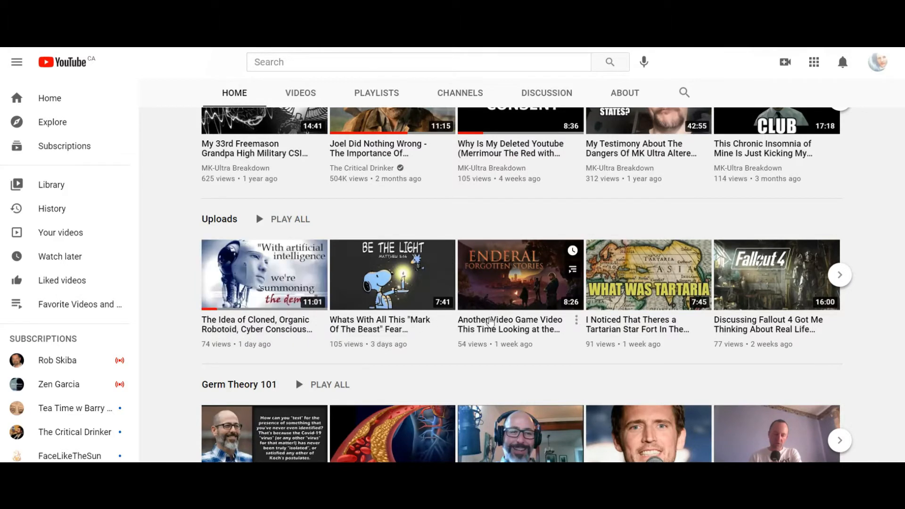
pyautogui.moveTo(864, 160)
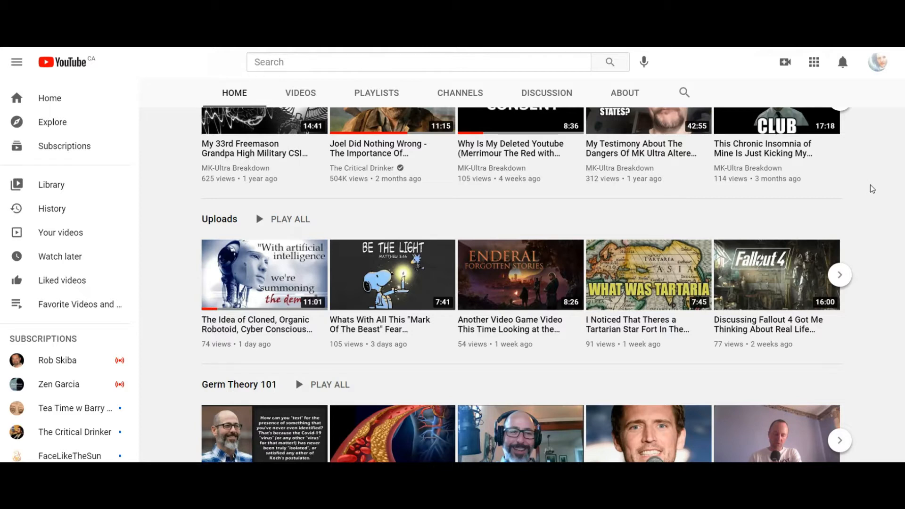
pyautogui.moveTo(693, 234)
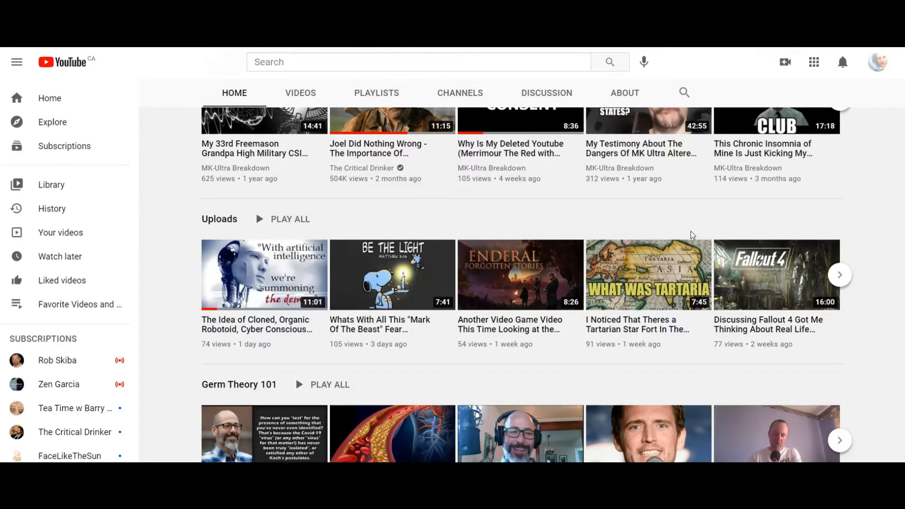
# Scroll the channel Home tab to the Endless Proof For NASA's Lies and Cloning Centers shelves
pyautogui.scroll(-3)
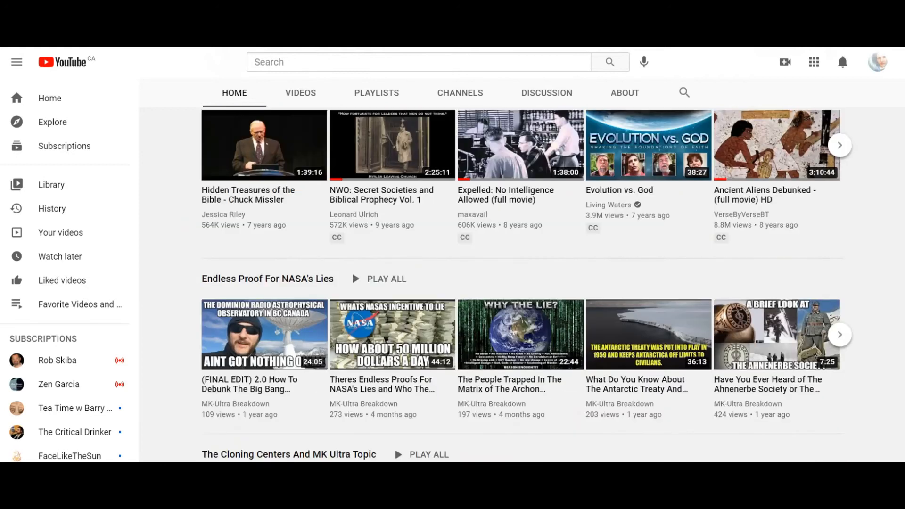
pyautogui.scroll(-3)
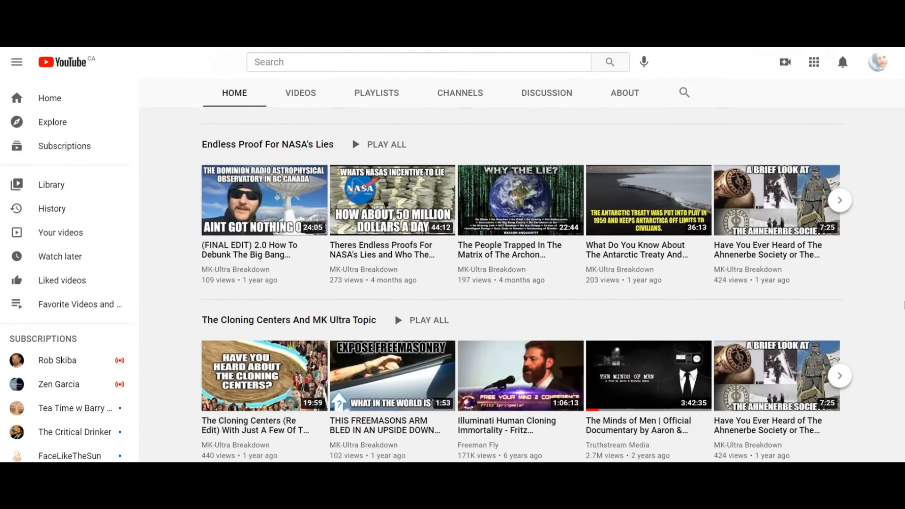
pyautogui.moveTo(891, 277)
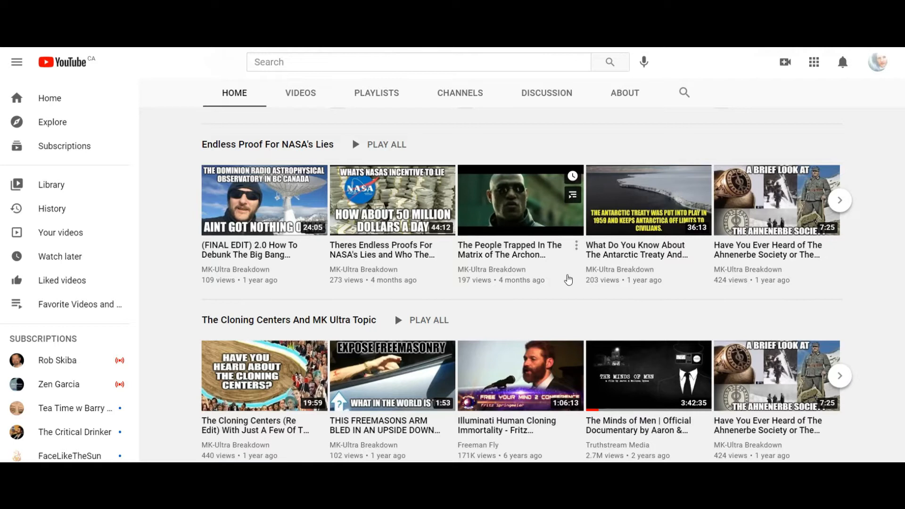
pyautogui.moveTo(559, 275)
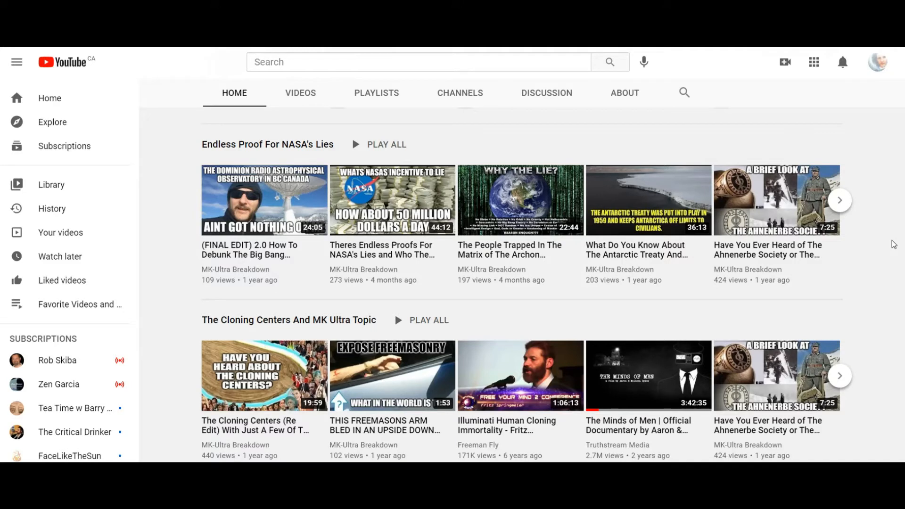
pyautogui.scroll(-3)
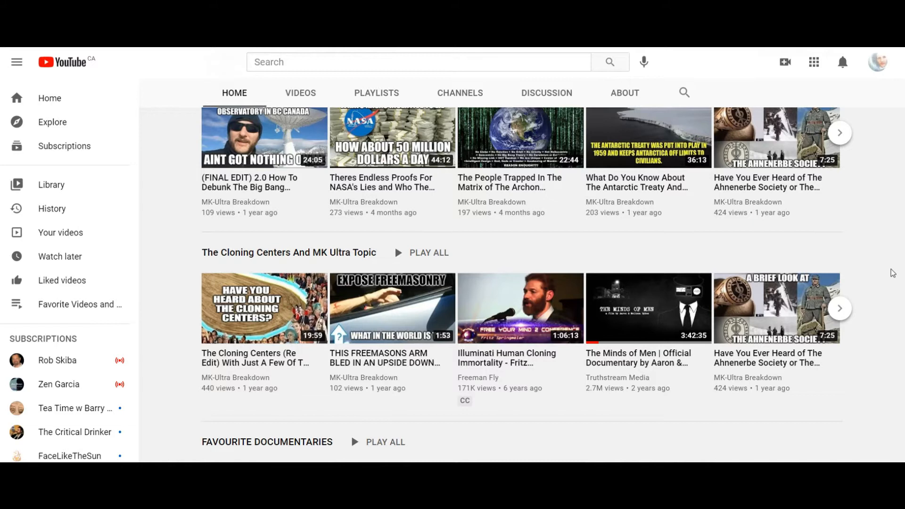
pyautogui.moveTo(392, 307)
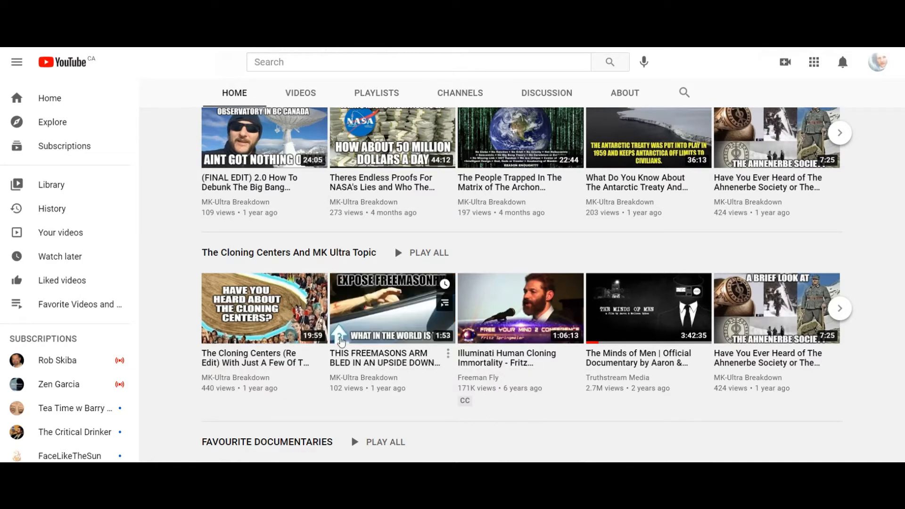
pyautogui.moveTo(341, 400)
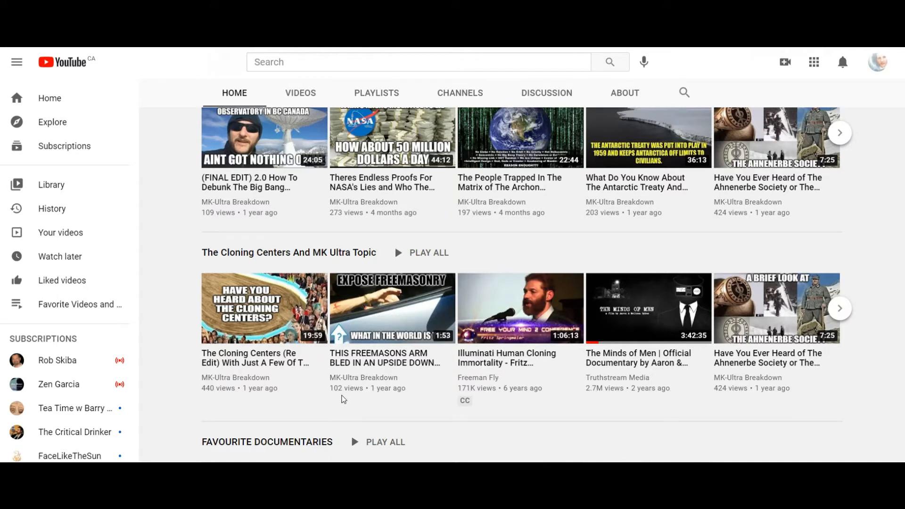
pyautogui.moveTo(447, 417)
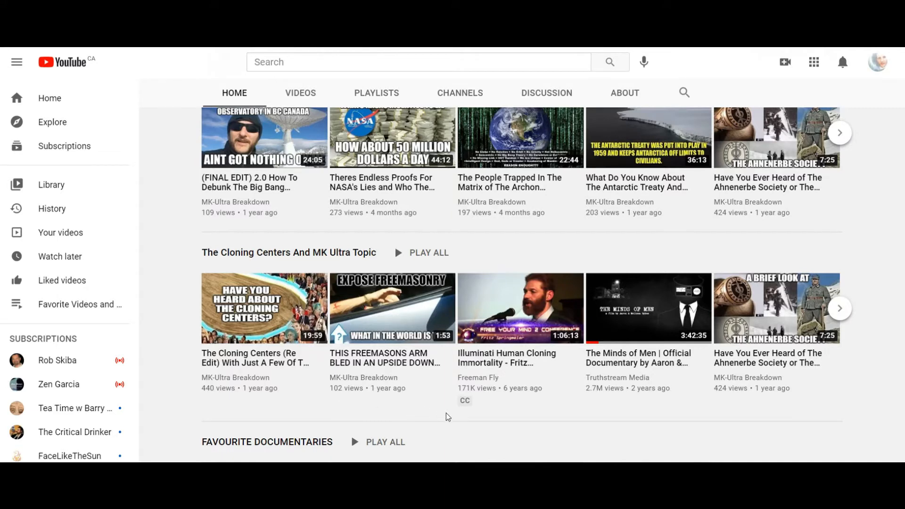
pyautogui.moveTo(875, 399)
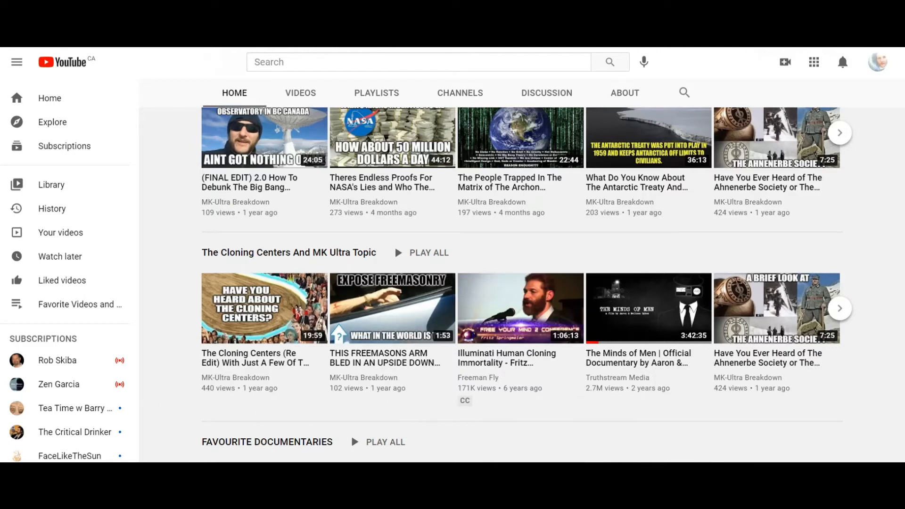
pyautogui.moveTo(414, 405)
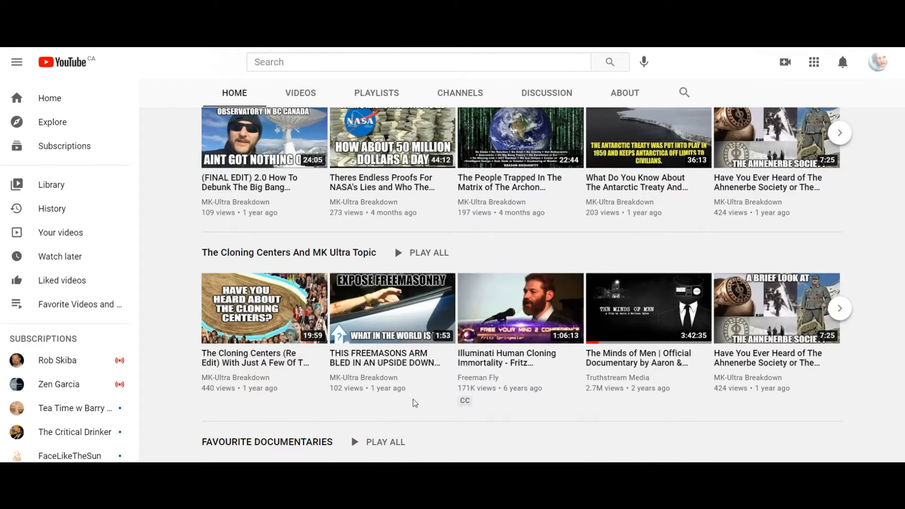
pyautogui.moveTo(417, 415)
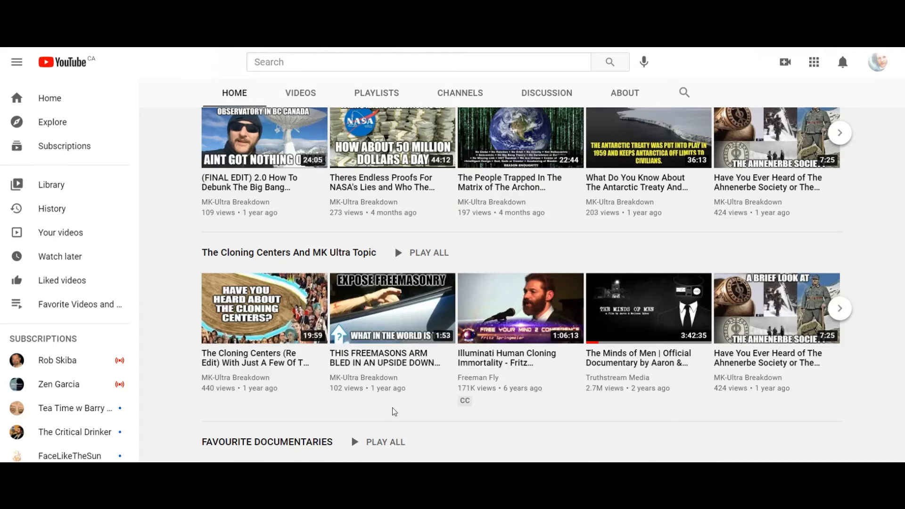
pyautogui.moveTo(391, 388)
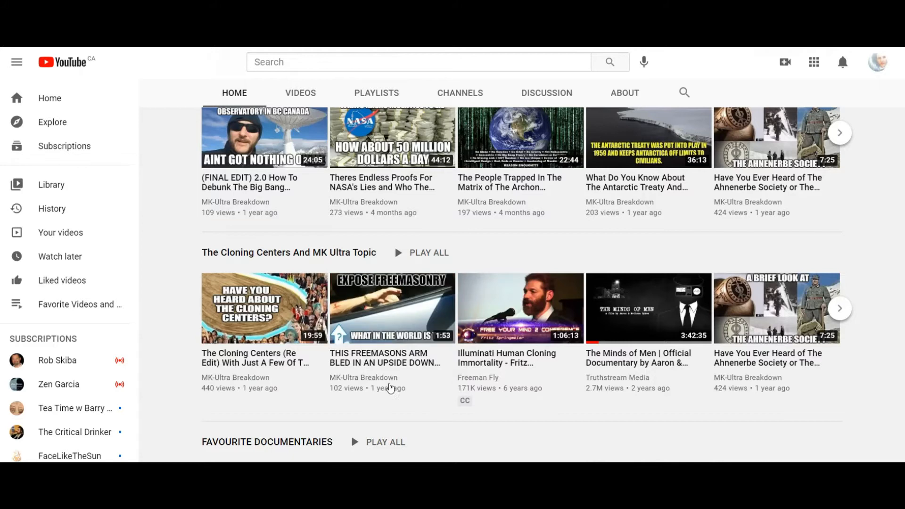
pyautogui.moveTo(369, 398)
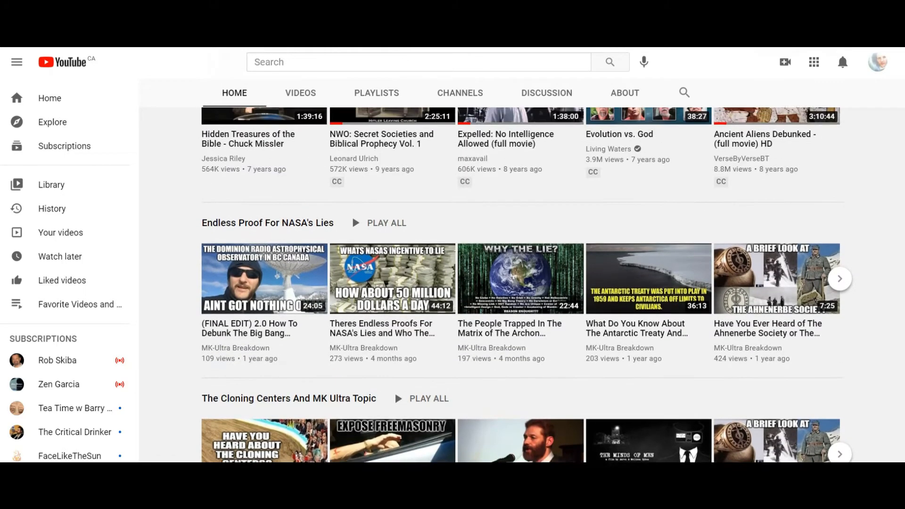
pyautogui.scroll(3)
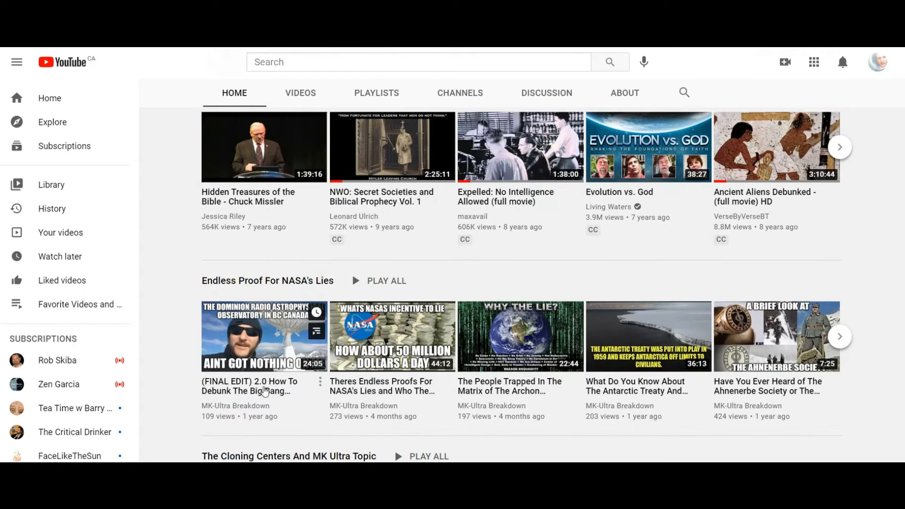
pyautogui.moveTo(224, 429)
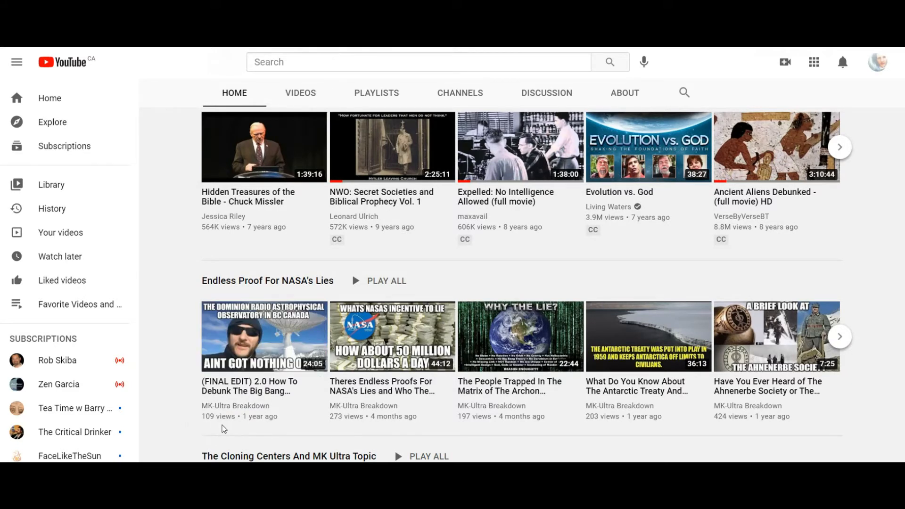
pyautogui.moveTo(263, 337)
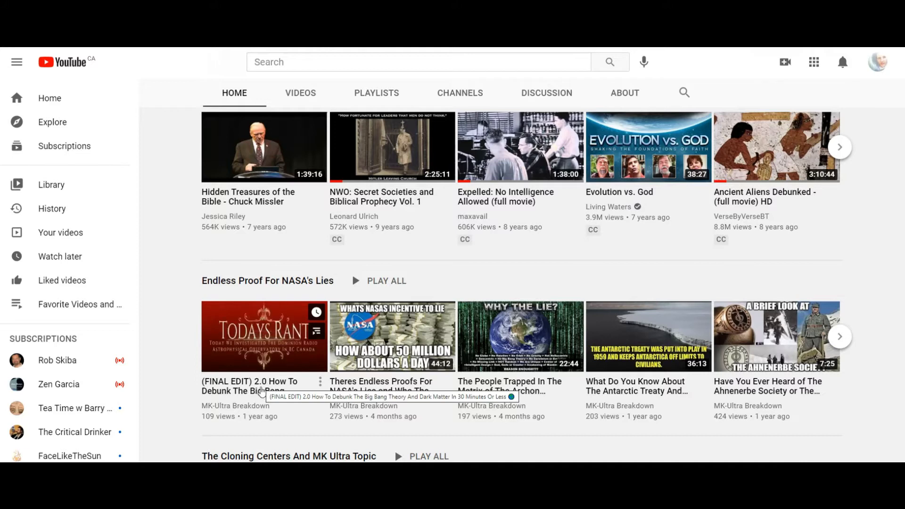
pyautogui.moveTo(279, 436)
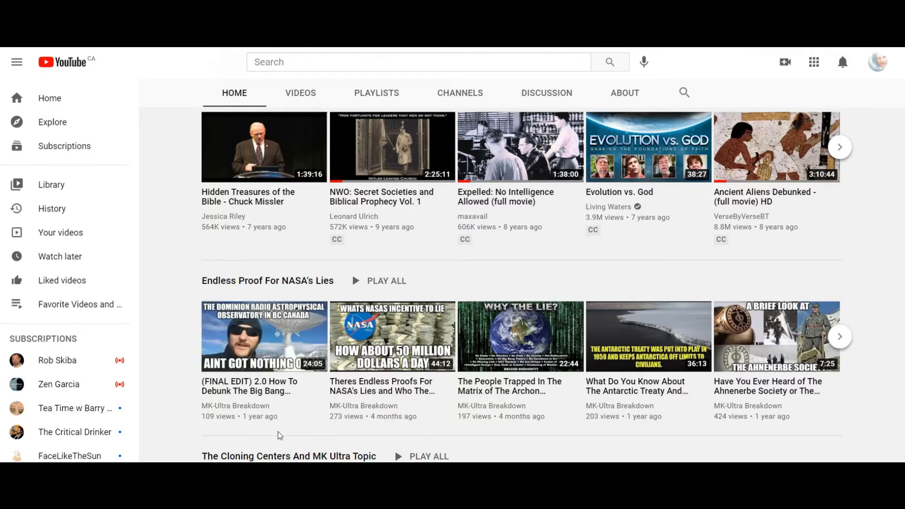
pyautogui.moveTo(269, 435)
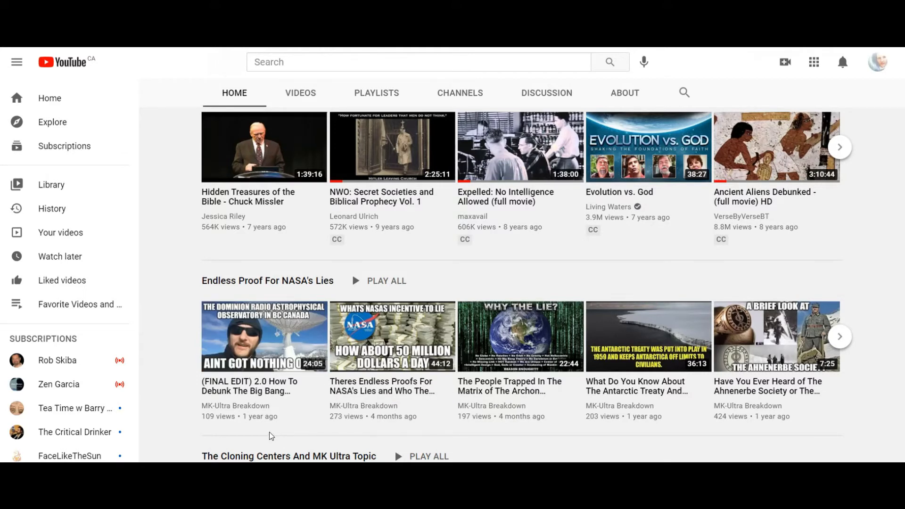
pyautogui.moveTo(263, 435)
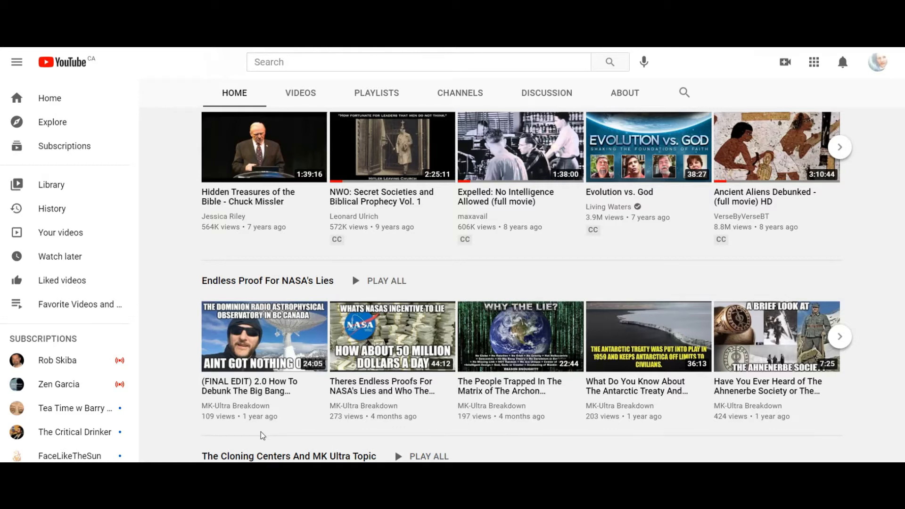
pyautogui.moveTo(250, 440)
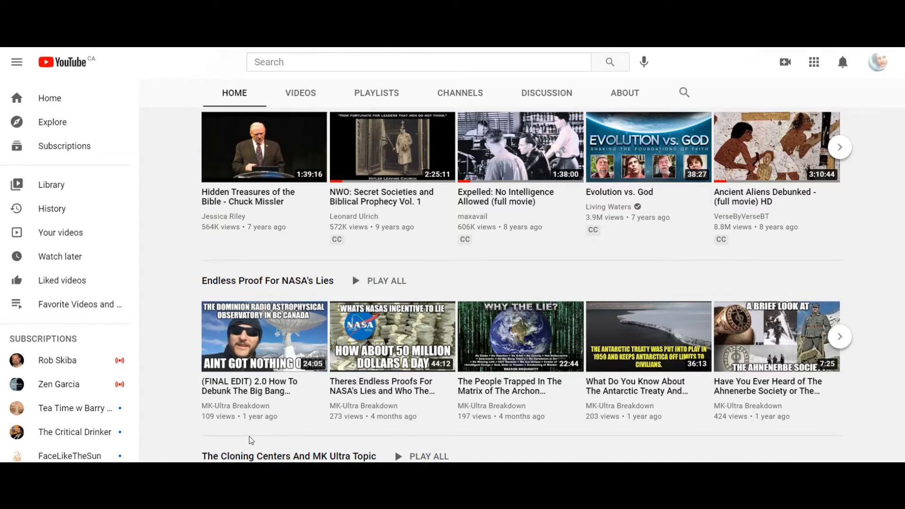
pyautogui.moveTo(263, 336)
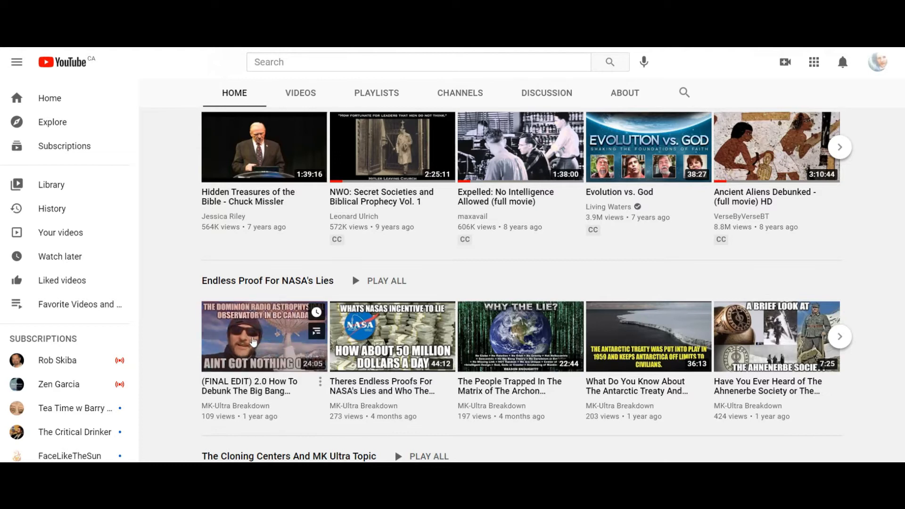
pyautogui.moveTo(242, 380)
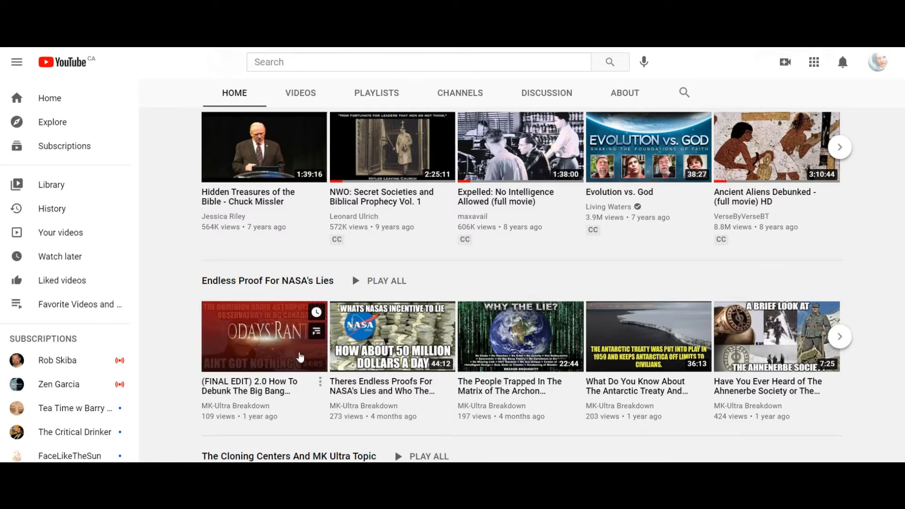
pyautogui.moveTo(312, 384)
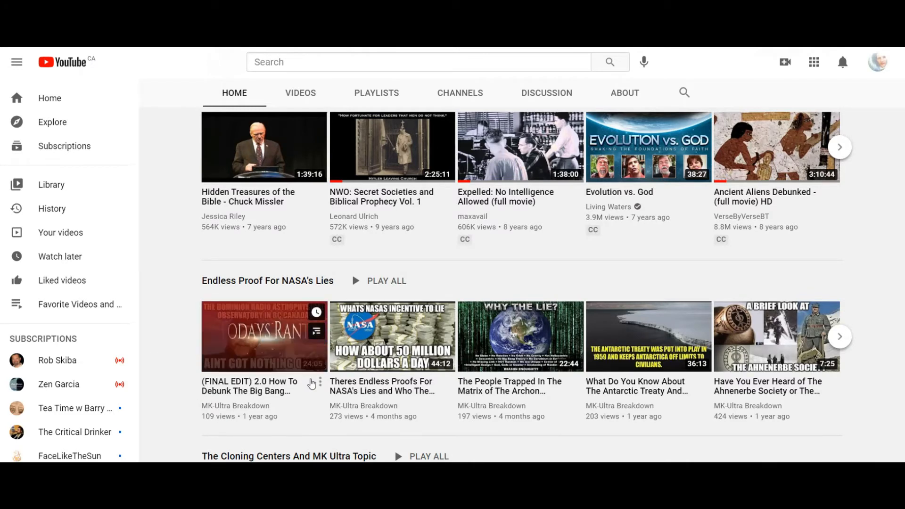
pyautogui.moveTo(317, 433)
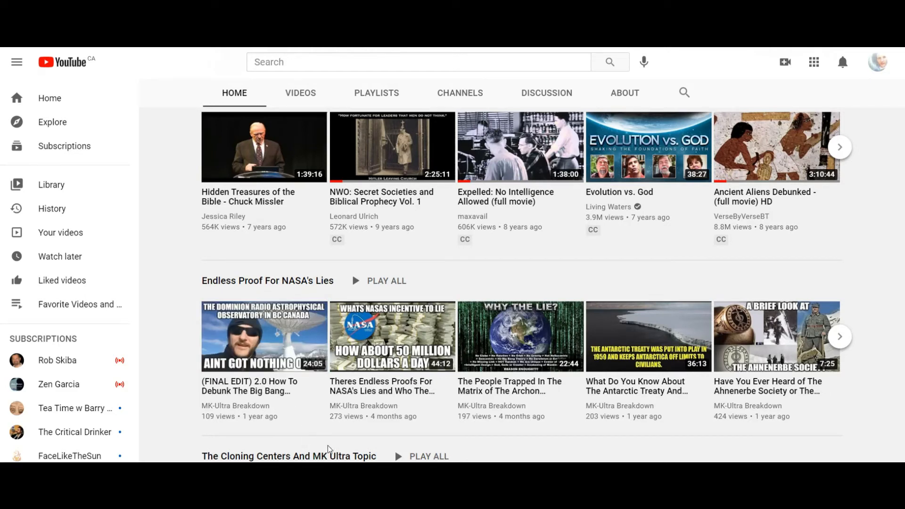
pyautogui.moveTo(222, 425)
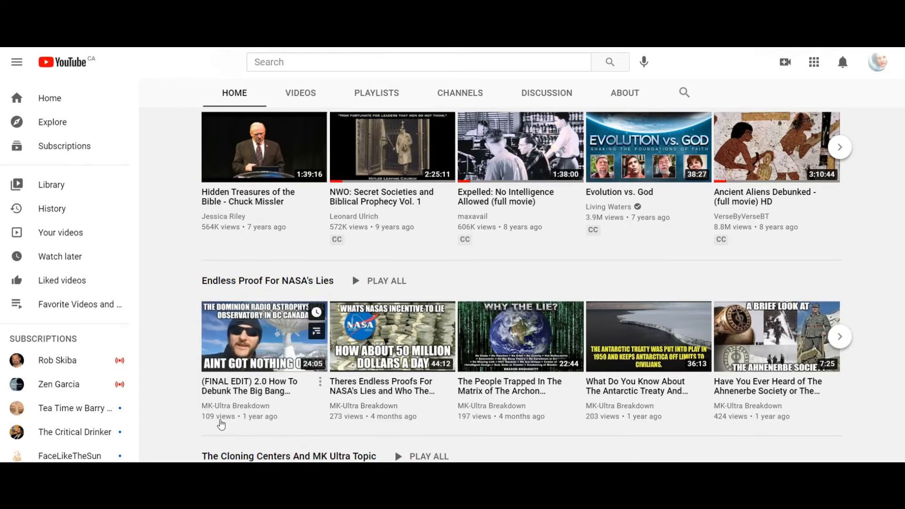
pyautogui.click(264, 336)
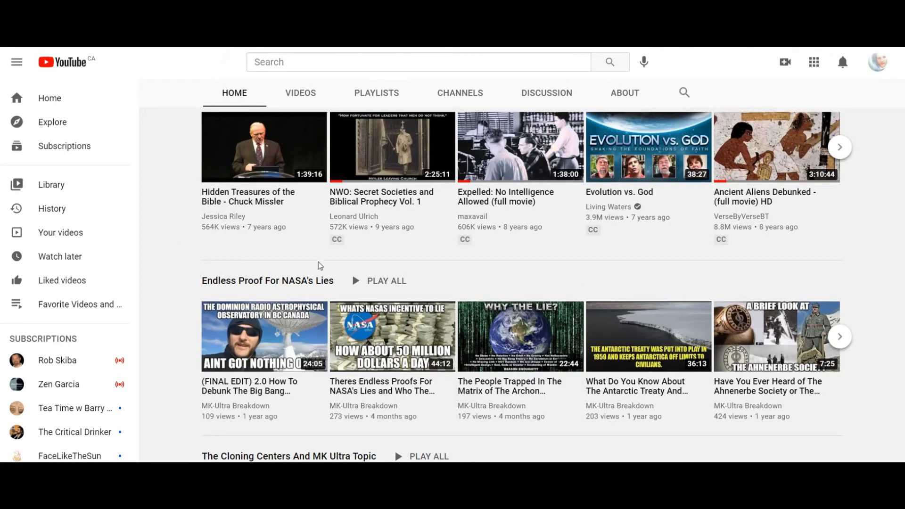
pyautogui.moveTo(698, 264)
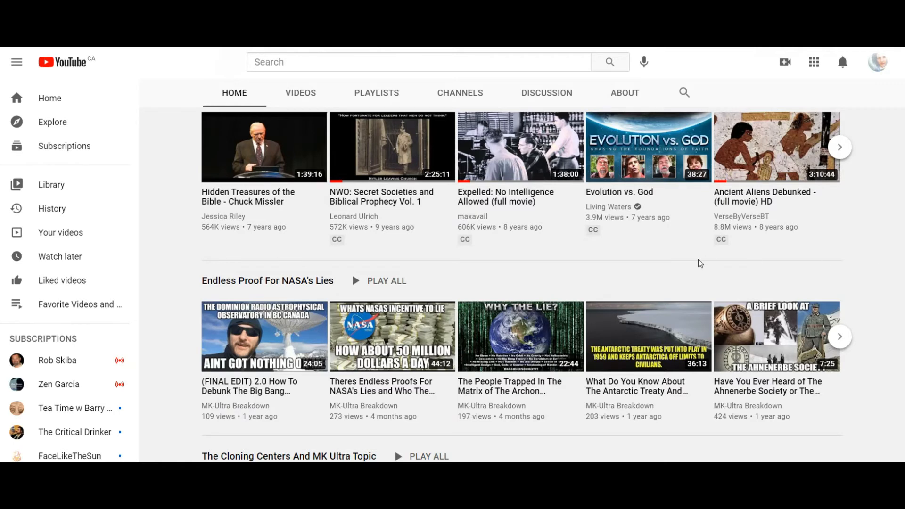
# Scroll back to the channel banner, 636 subscribers and My Top Shelf row
pyautogui.scroll(-3)
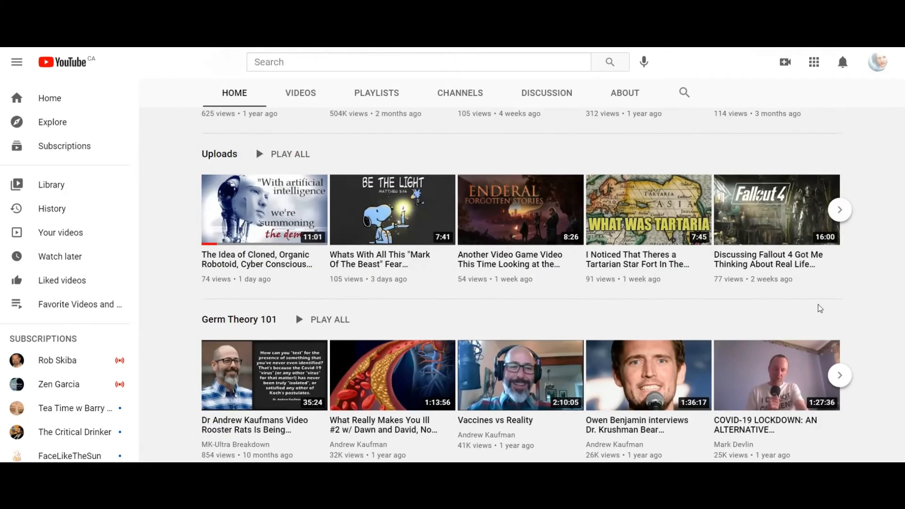
pyautogui.scroll(3)
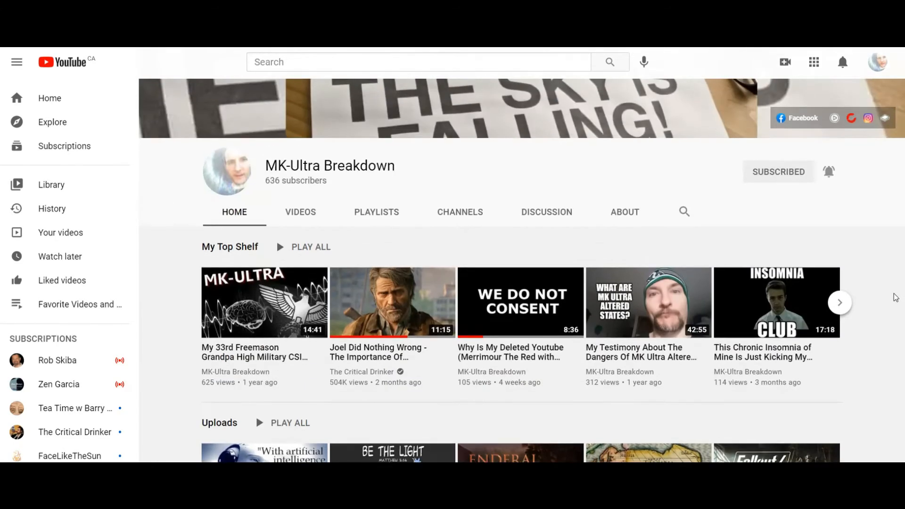
pyautogui.scroll(3)
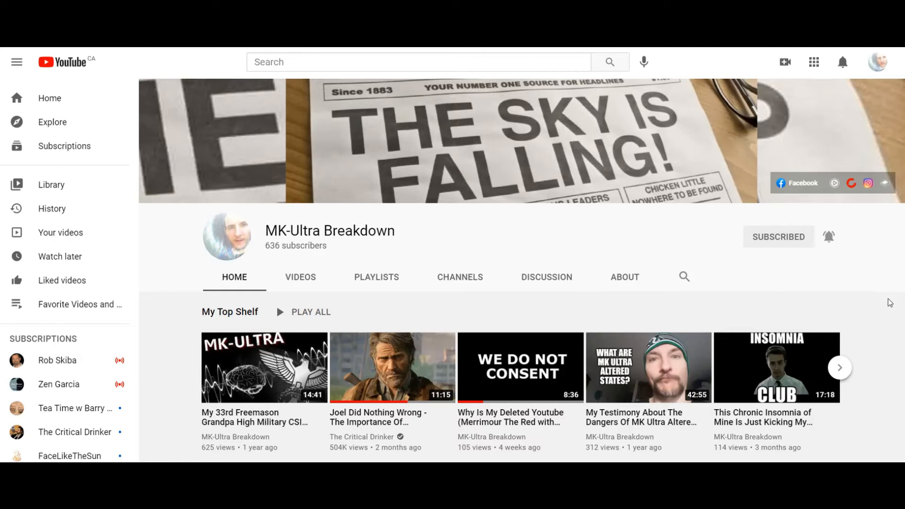
pyautogui.moveTo(868, 244)
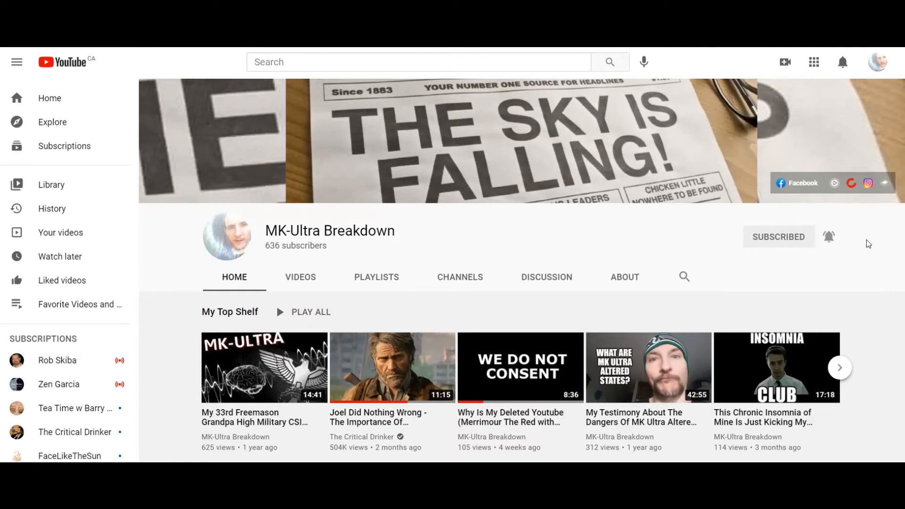
pyautogui.moveTo(474, 232)
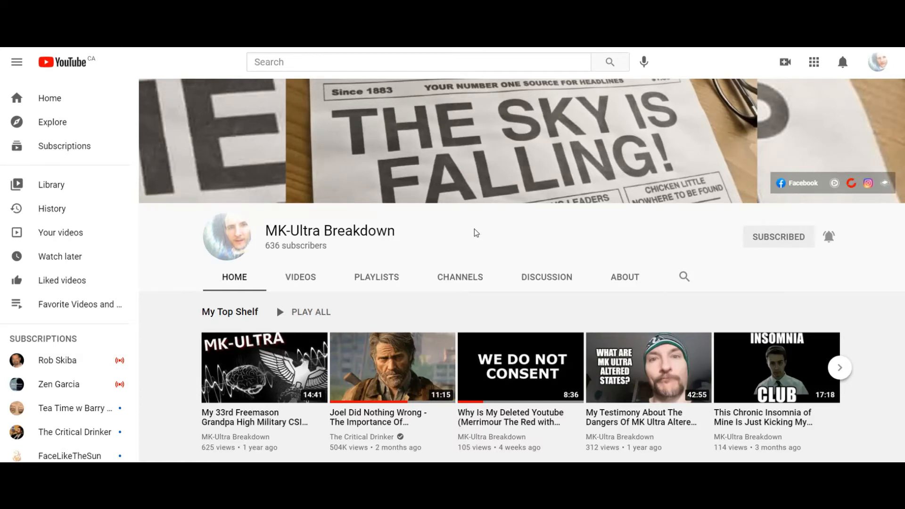
# Scroll down past Uploads, Germ Theory 101 and Proofs For The Bible to Endless Proof For NASA's Lies
pyautogui.scroll(-3)
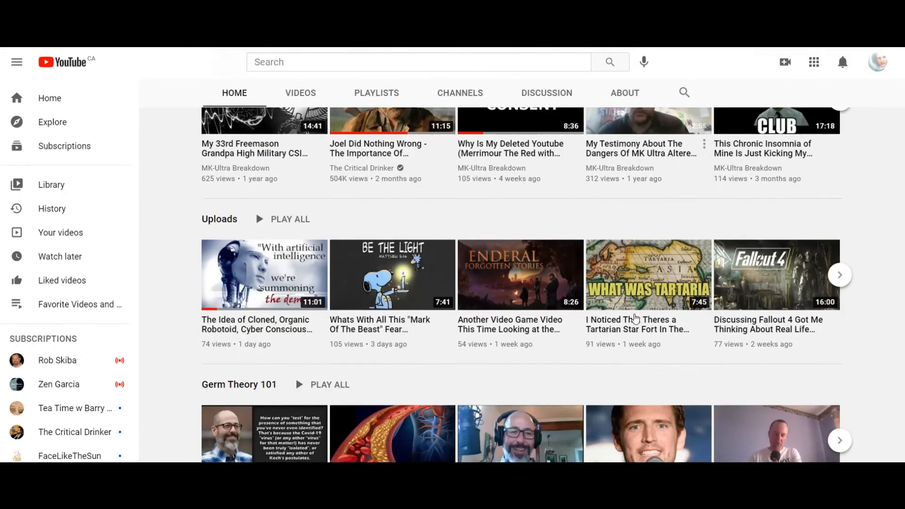
pyautogui.moveTo(888, 349)
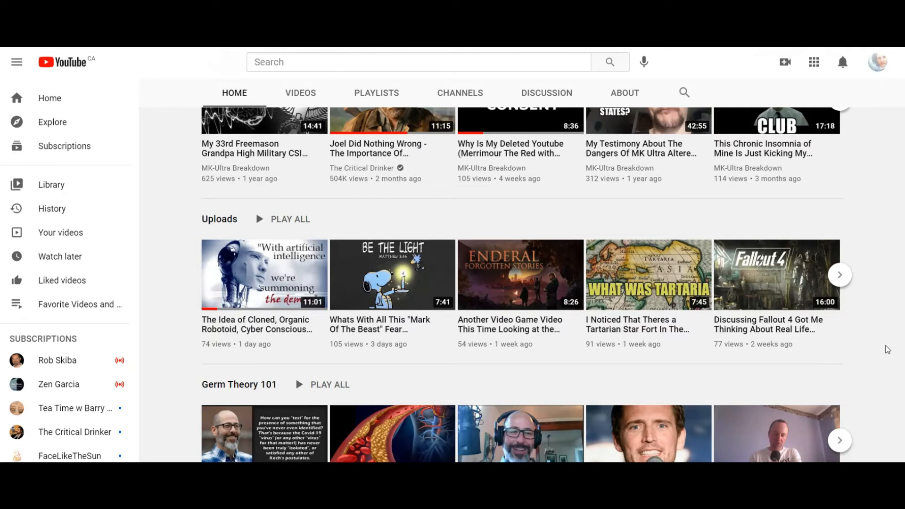
pyautogui.moveTo(672, 293)
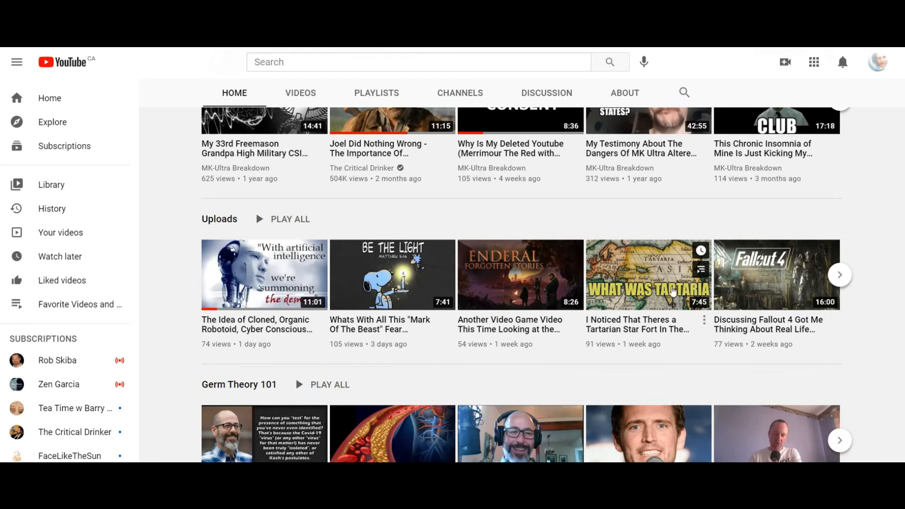
pyautogui.scroll(3)
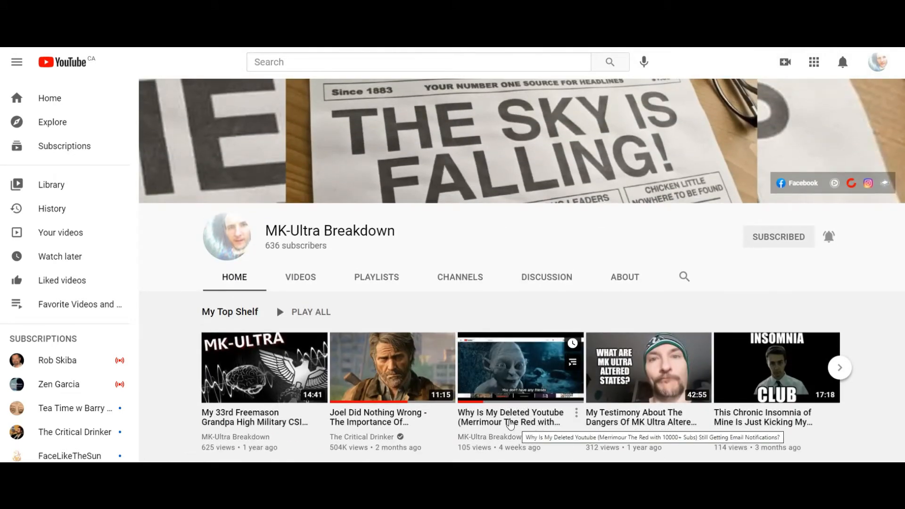
pyautogui.moveTo(500, 425)
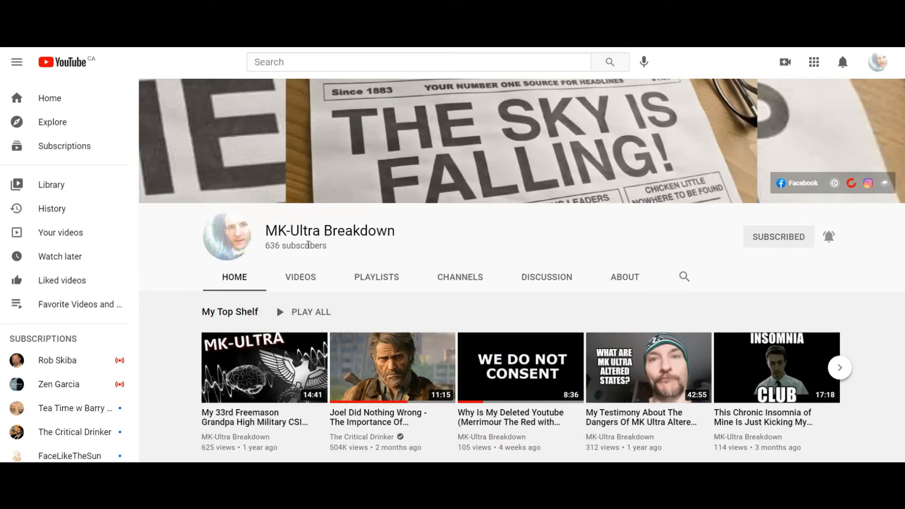
pyautogui.moveTo(591, 232)
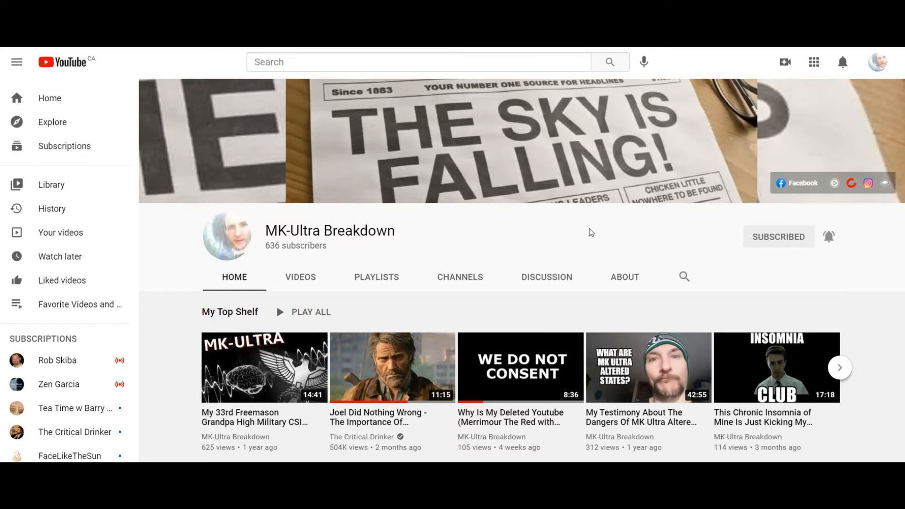
pyautogui.scroll(-3)
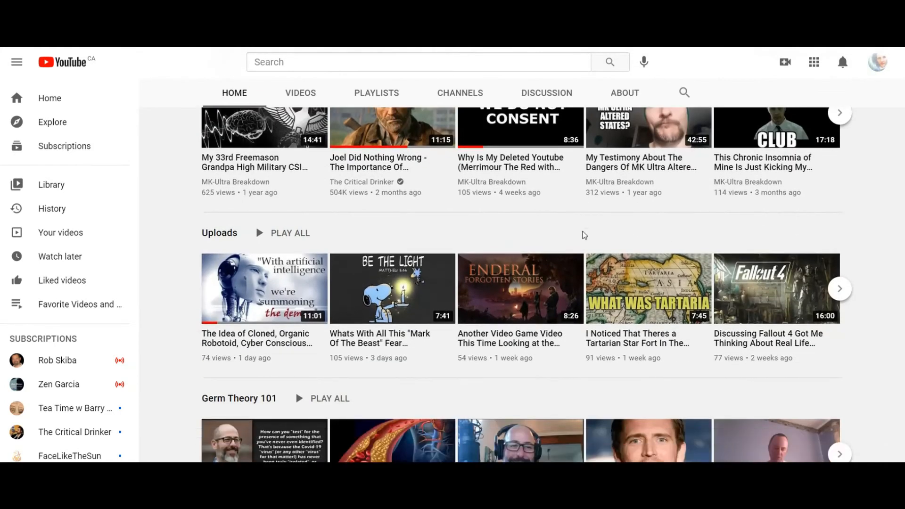
pyautogui.scroll(-3)
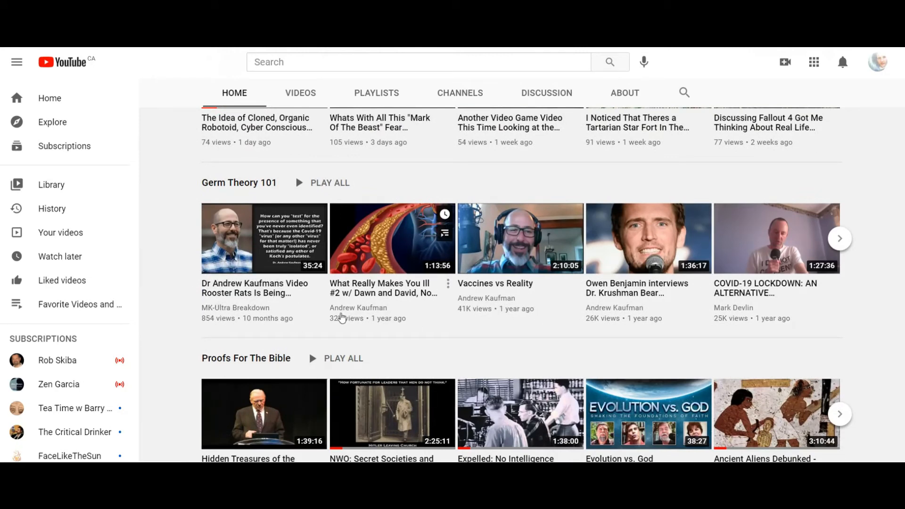
pyautogui.moveTo(493, 300)
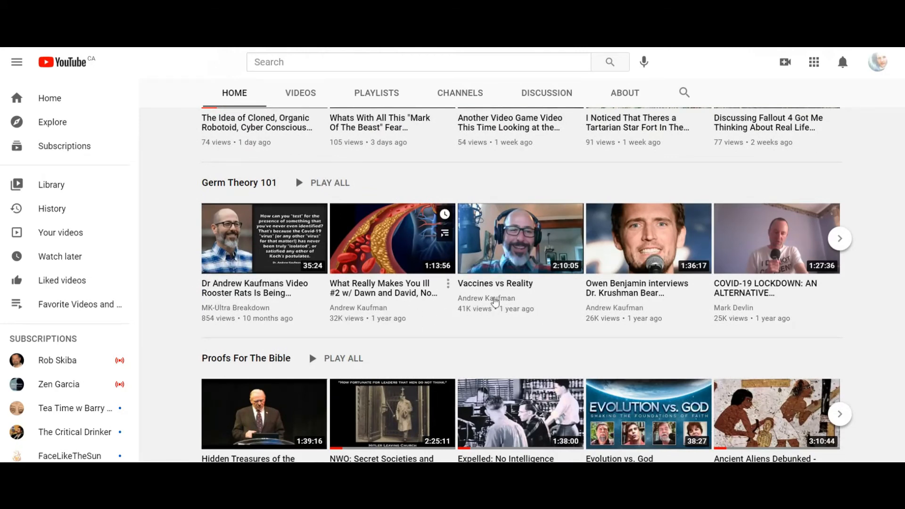
pyautogui.moveTo(544, 323)
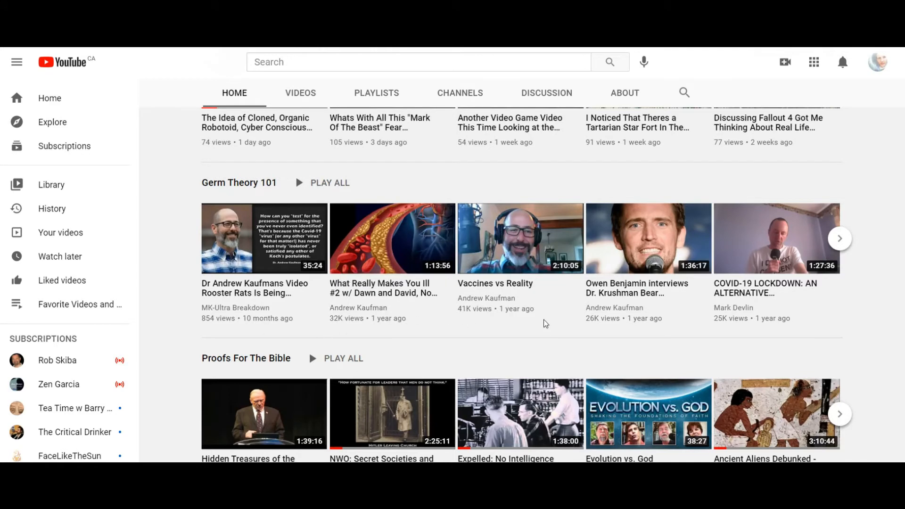
pyautogui.moveTo(394, 237)
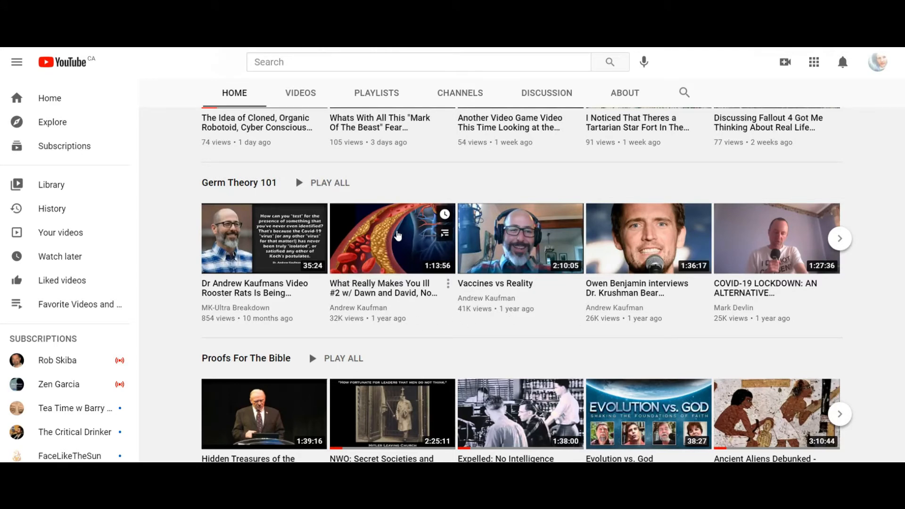
pyautogui.moveTo(584, 335)
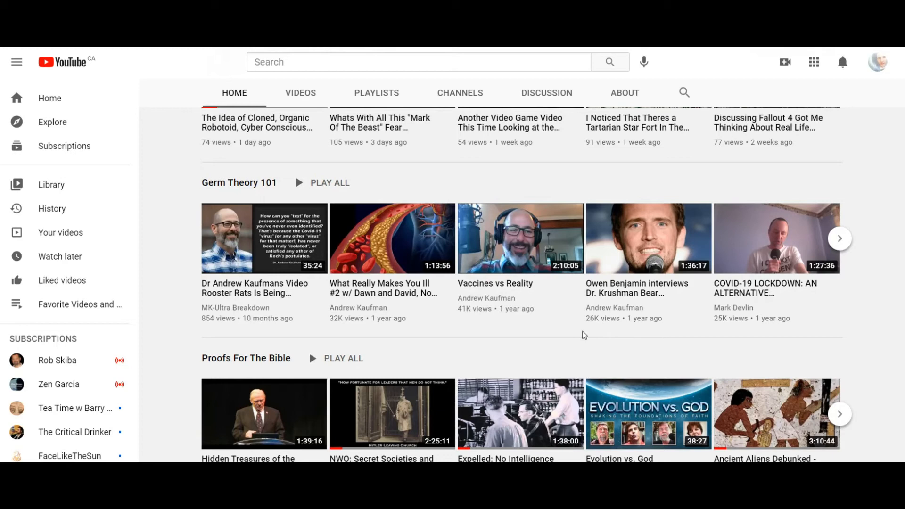
pyautogui.moveTo(877, 327)
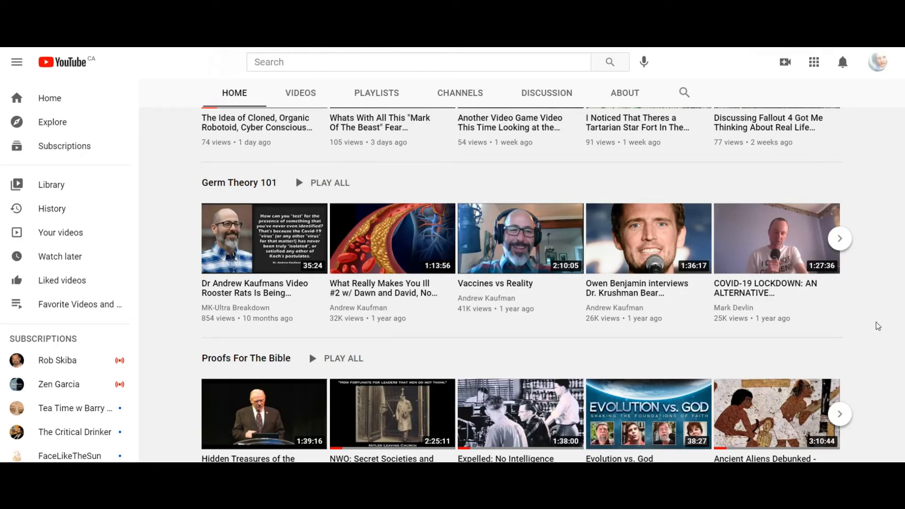
pyautogui.scroll(-3)
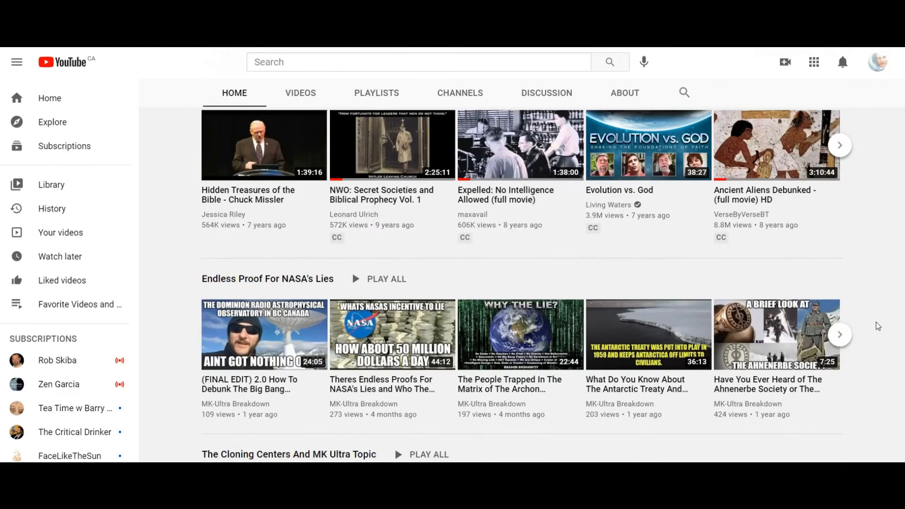
pyautogui.scroll(-3)
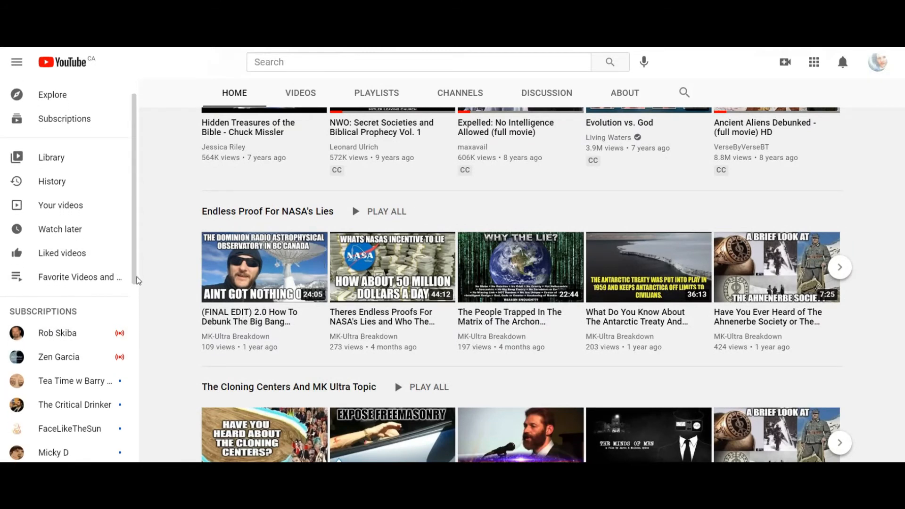
# Scroll the sidebar Subscriptions list to its end at Browse channels and Show less
pyautogui.scroll(-3)
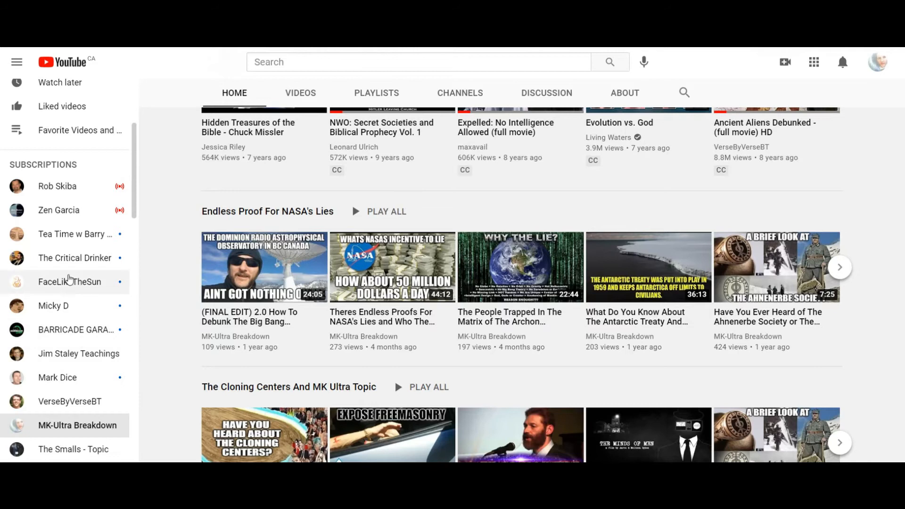
pyautogui.moveTo(166, 309)
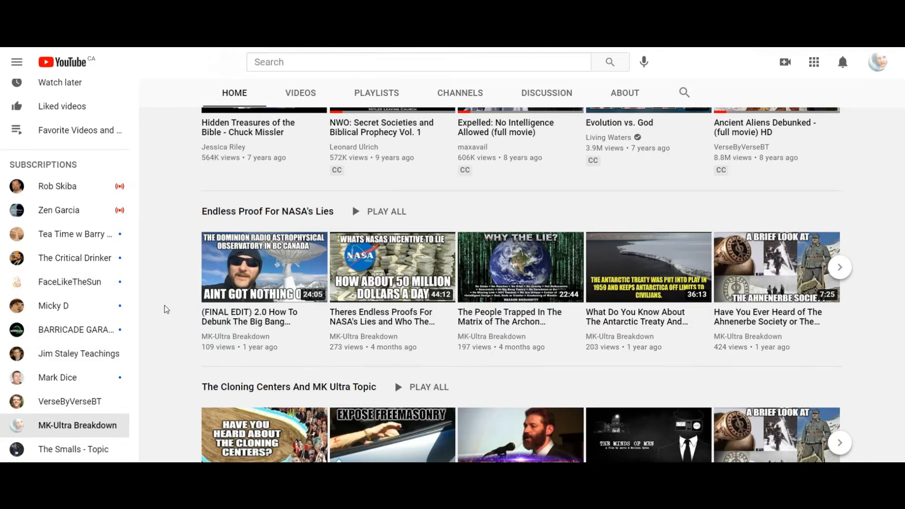
pyautogui.moveTo(69, 282)
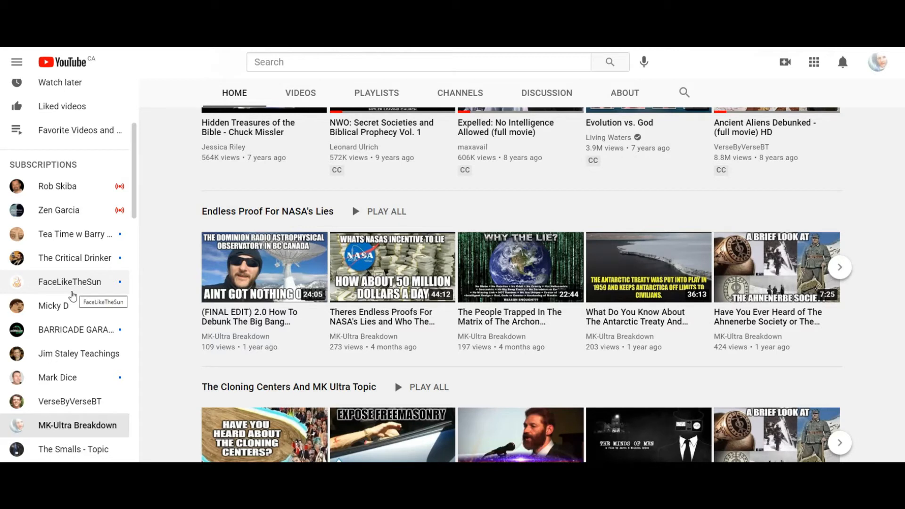
pyautogui.moveTo(79, 377)
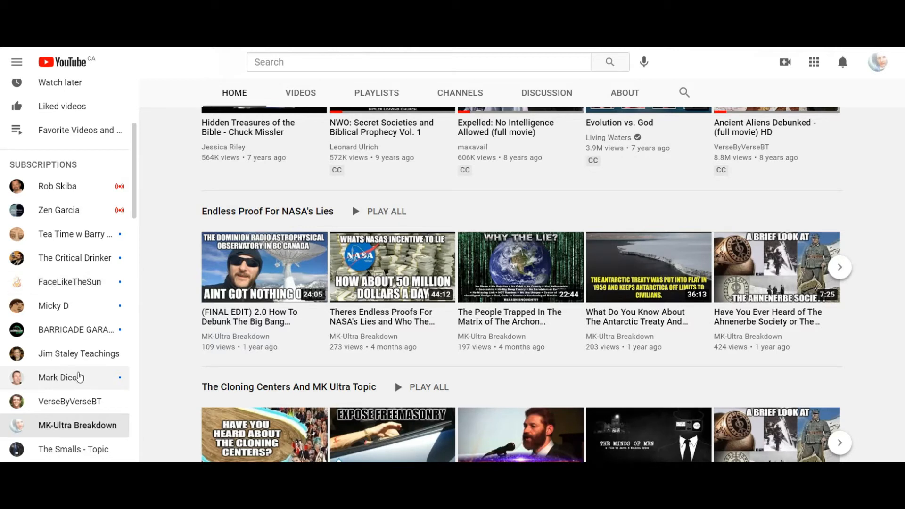
pyautogui.moveTo(56, 380)
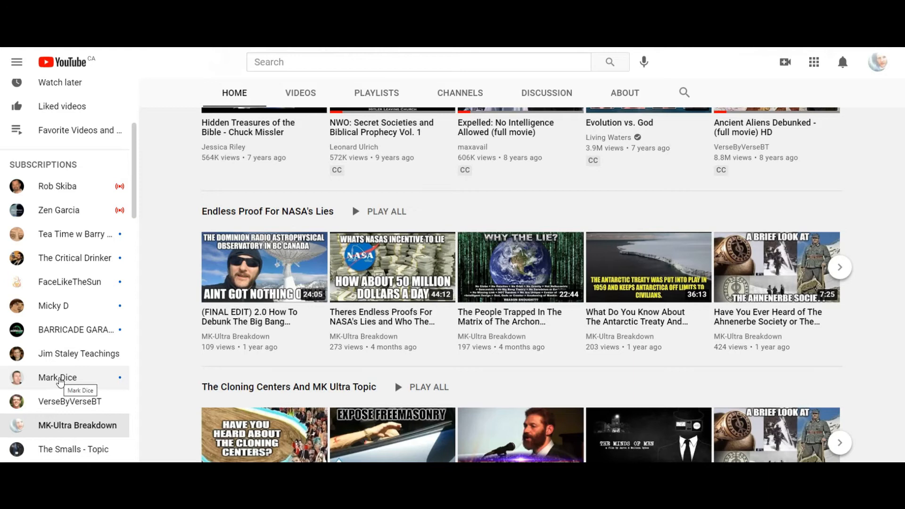
pyautogui.moveTo(162, 369)
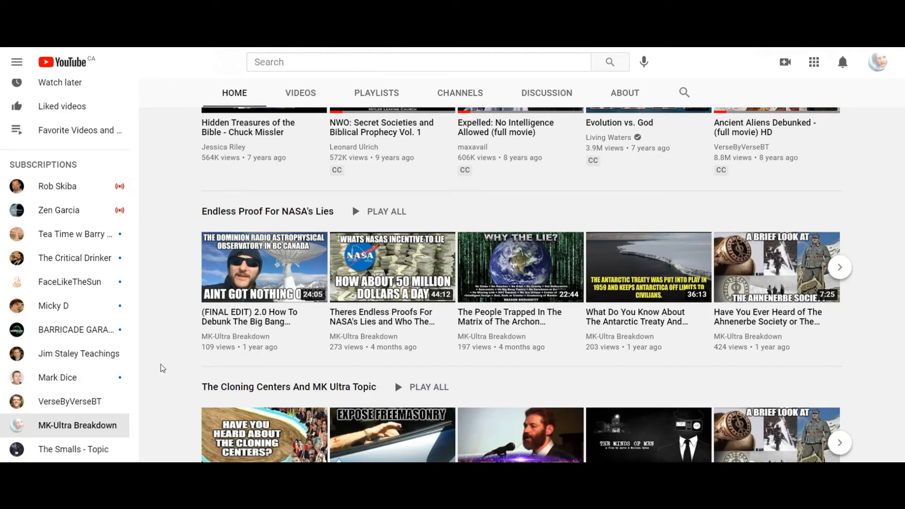
pyautogui.moveTo(75, 333)
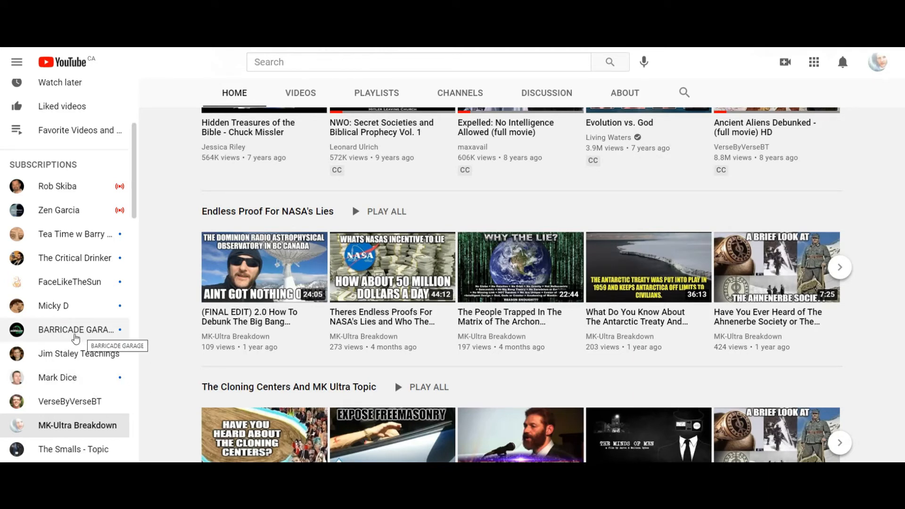
pyautogui.moveTo(158, 350)
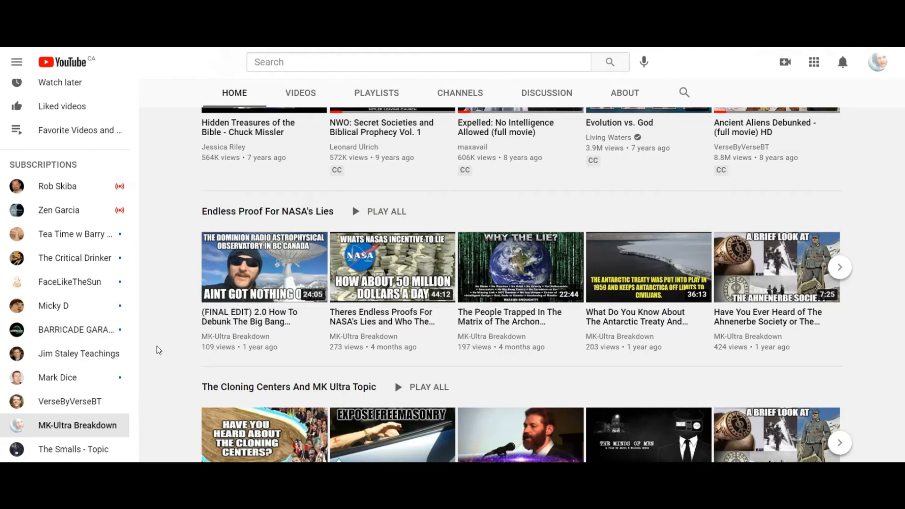
pyautogui.scroll(-3)
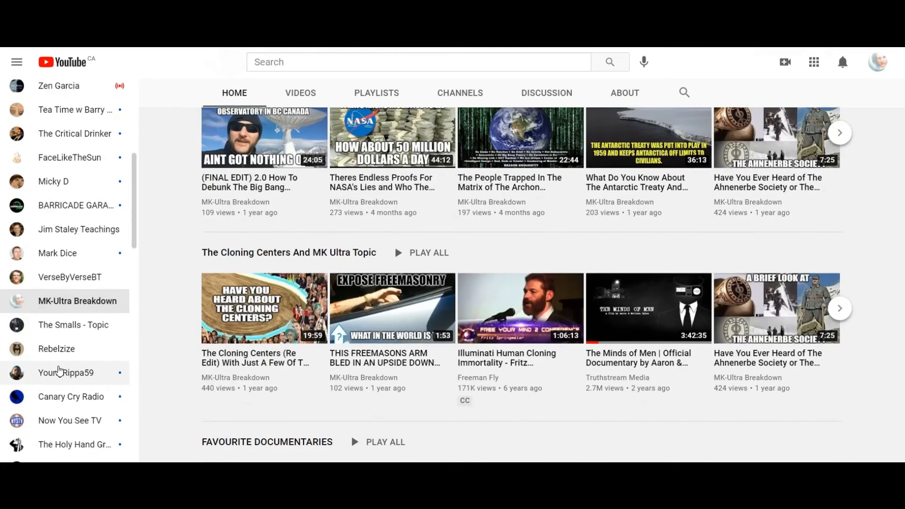
pyautogui.scroll(-3)
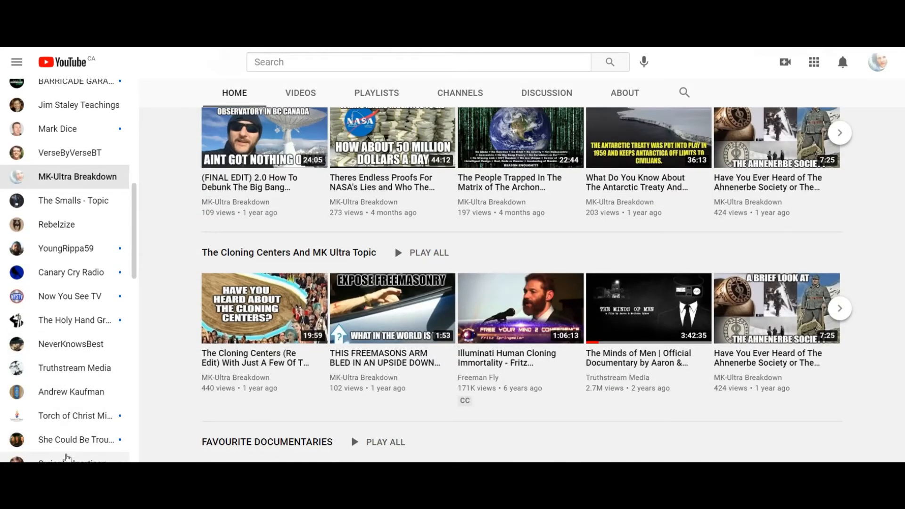
pyautogui.scroll(-3)
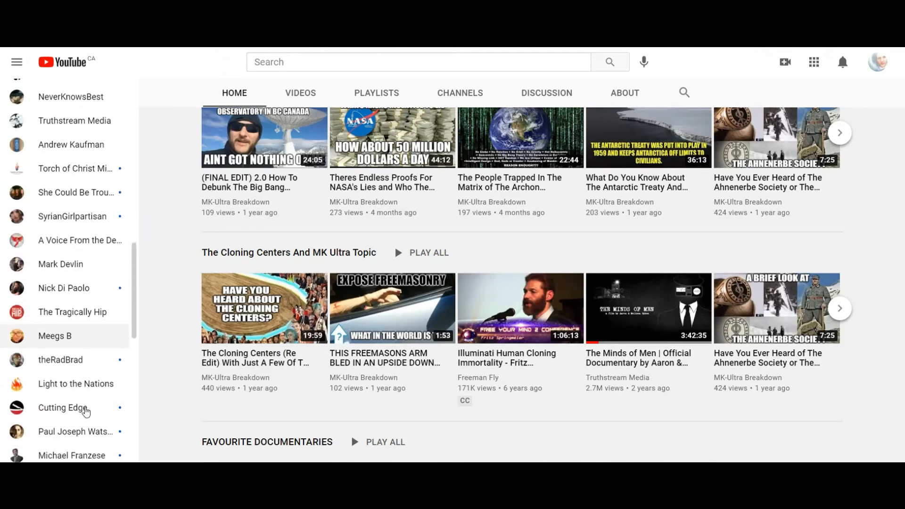
pyautogui.scroll(-3)
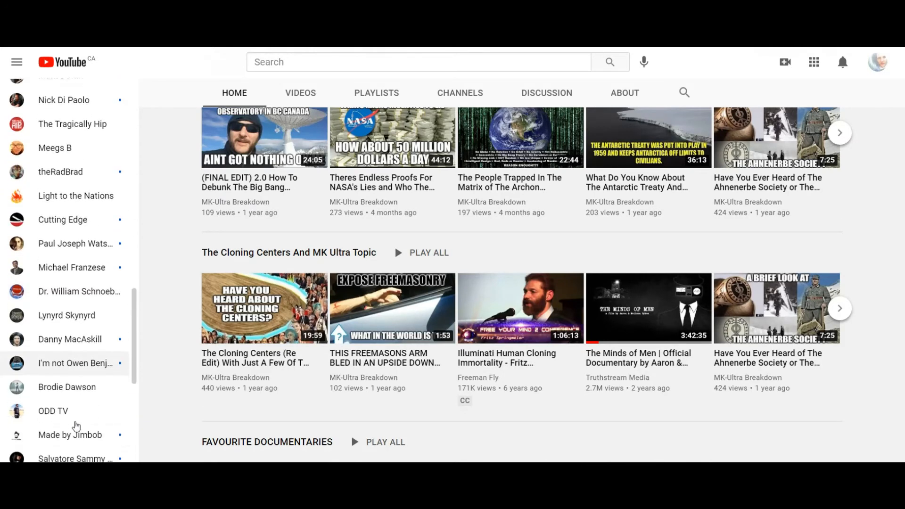
pyautogui.moveTo(167, 386)
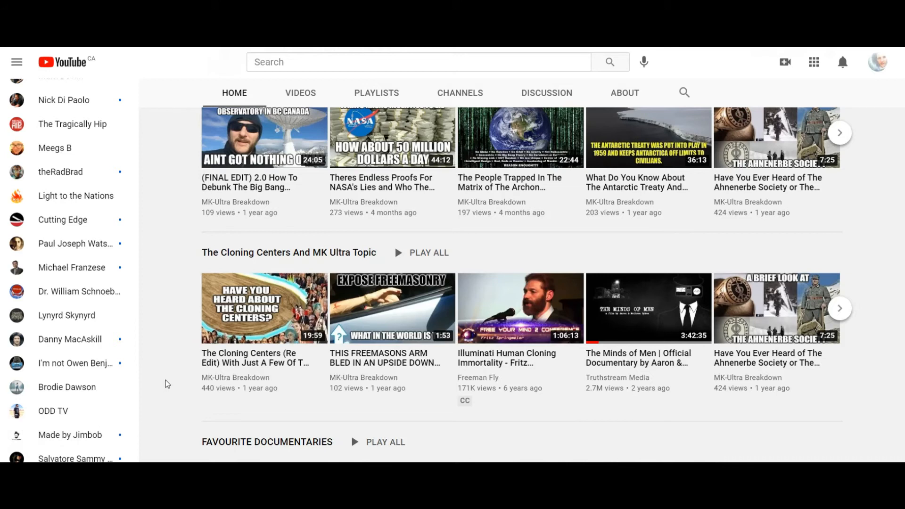
pyautogui.scroll(-3)
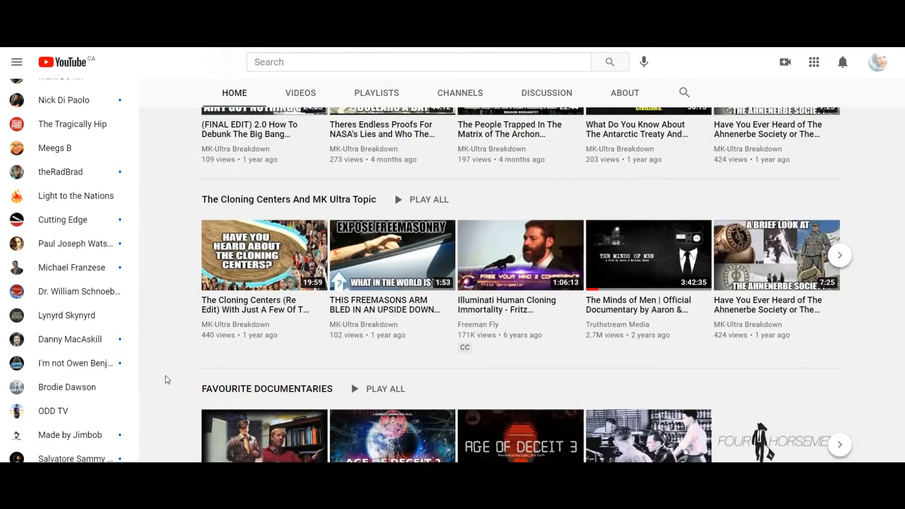
pyautogui.scroll(-3)
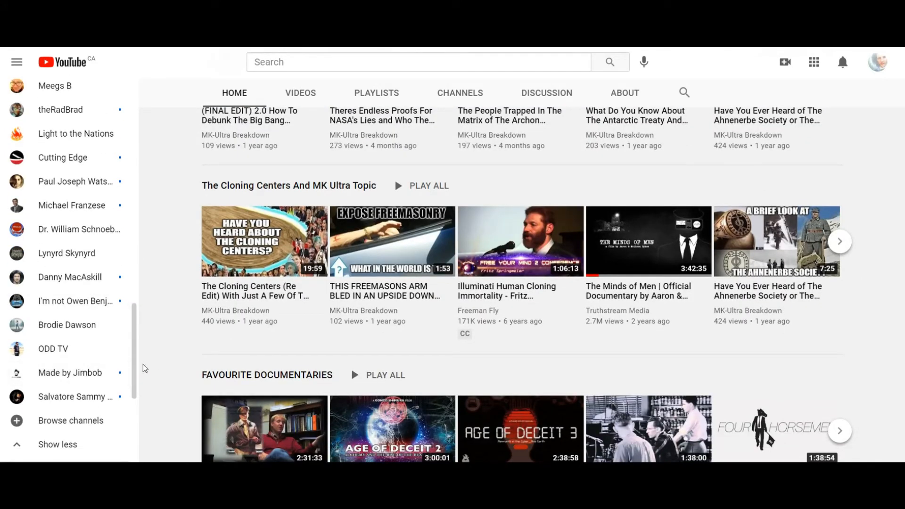
pyautogui.scroll(3)
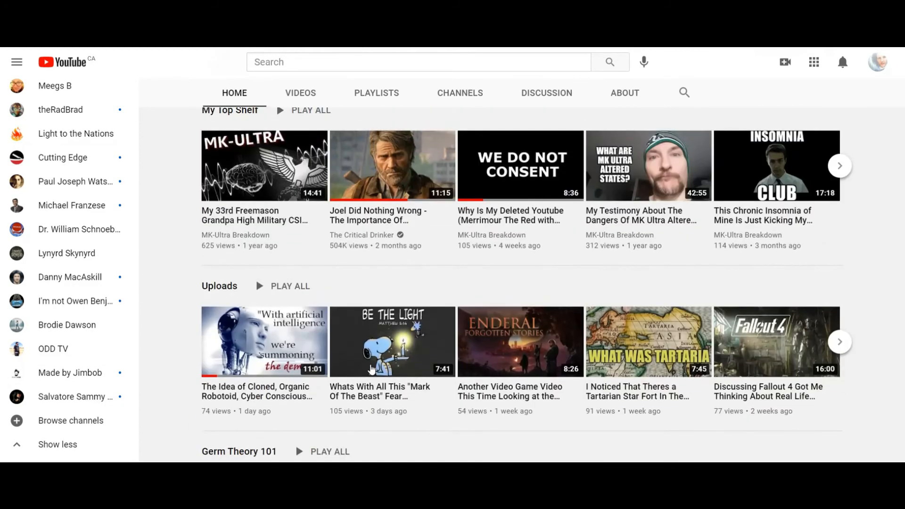
# Scroll up to the channel banner, then settle on My Top Shelf and Uploads
pyautogui.scroll(3)
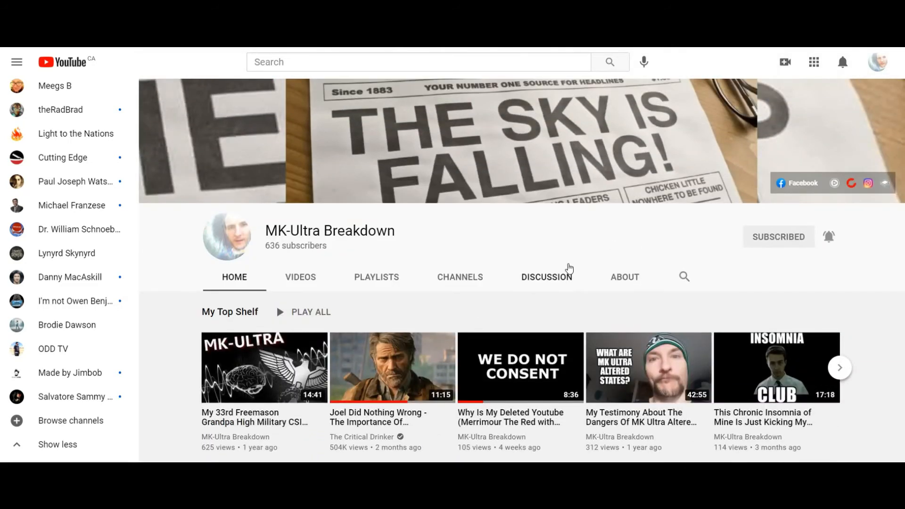
pyautogui.scroll(-3)
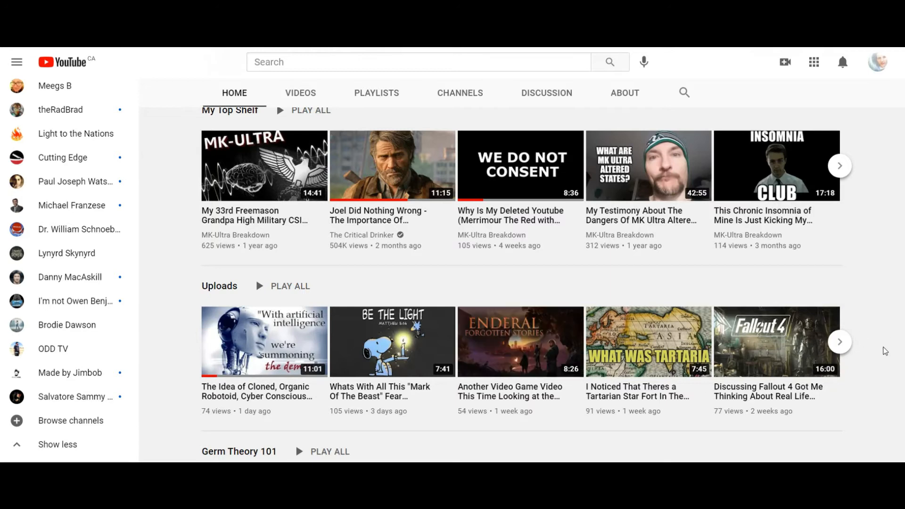
pyautogui.moveTo(882, 341)
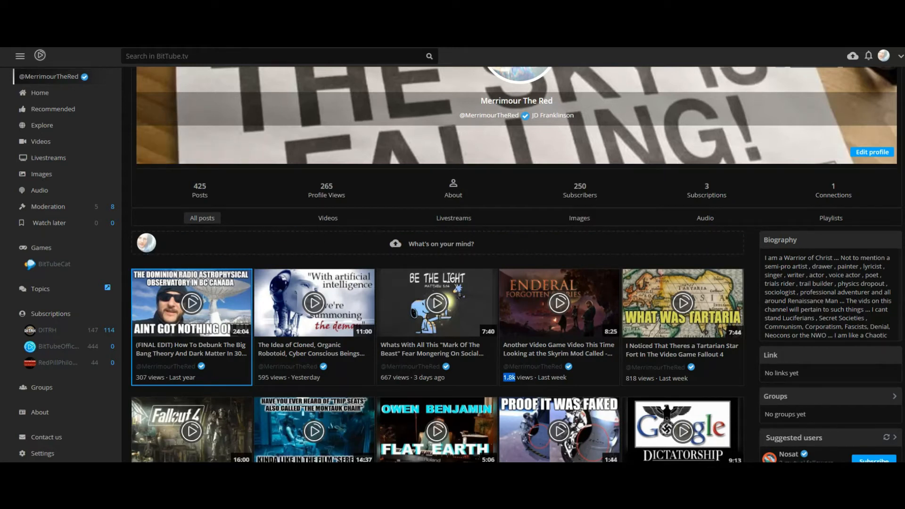
# Scroll the BitChute Merrimour The Red videos list back to its latest published uploads
pyautogui.scroll(-3)
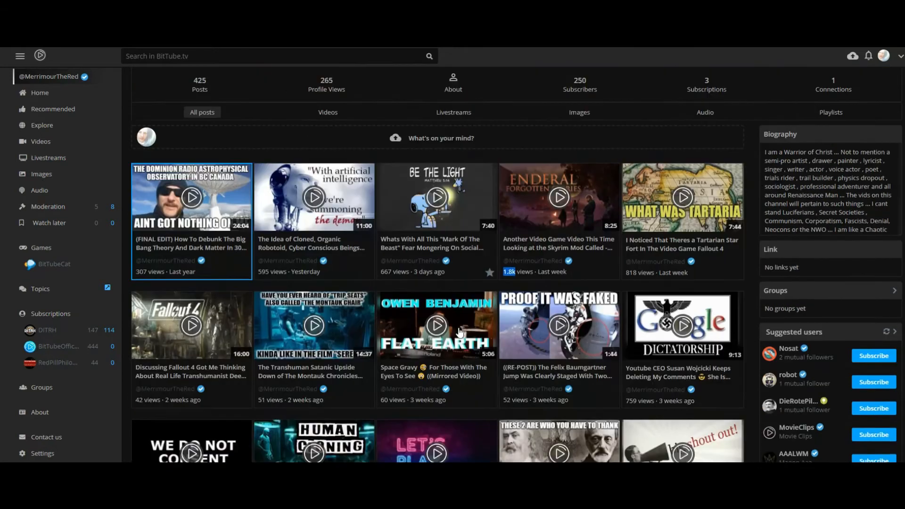
pyautogui.scroll(3)
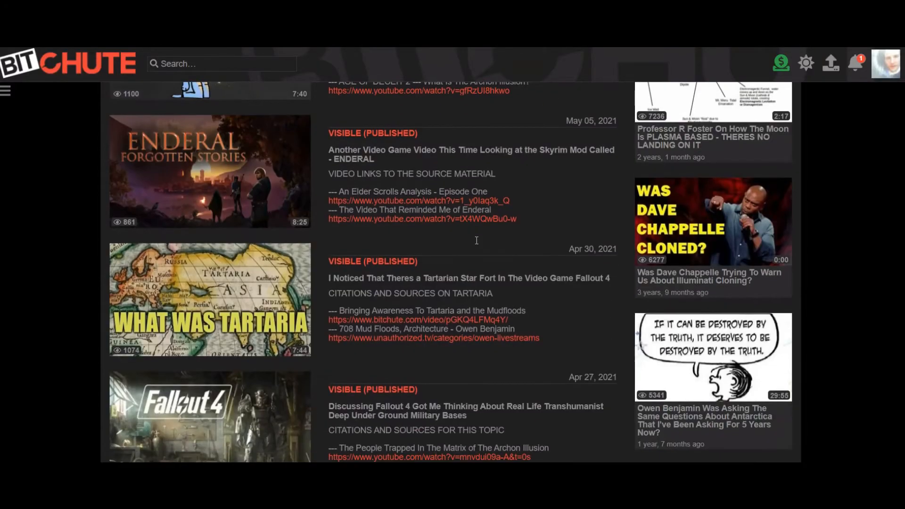
pyautogui.scroll(3)
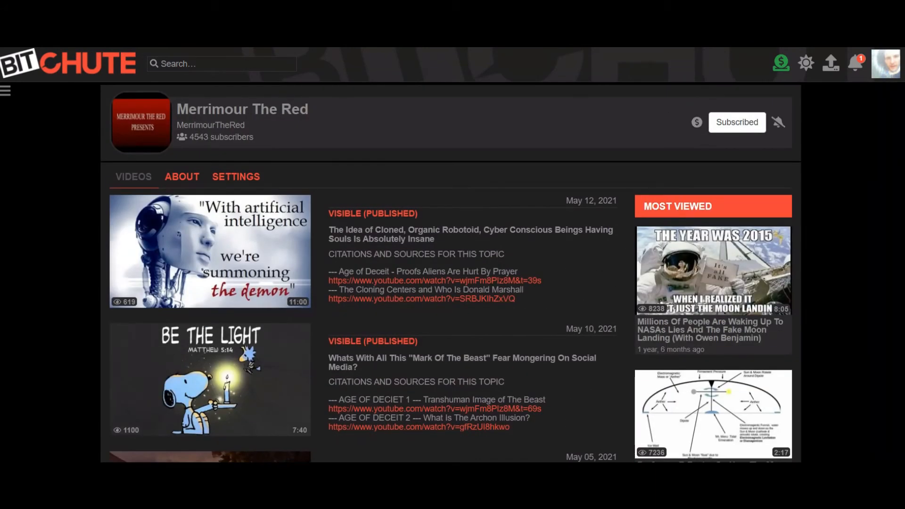
pyautogui.moveTo(487, 192)
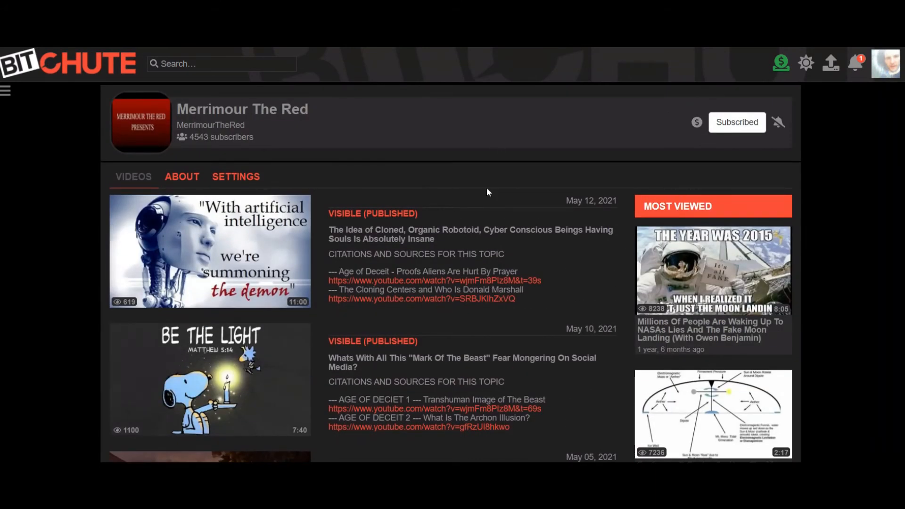
pyautogui.moveTo(488, 194)
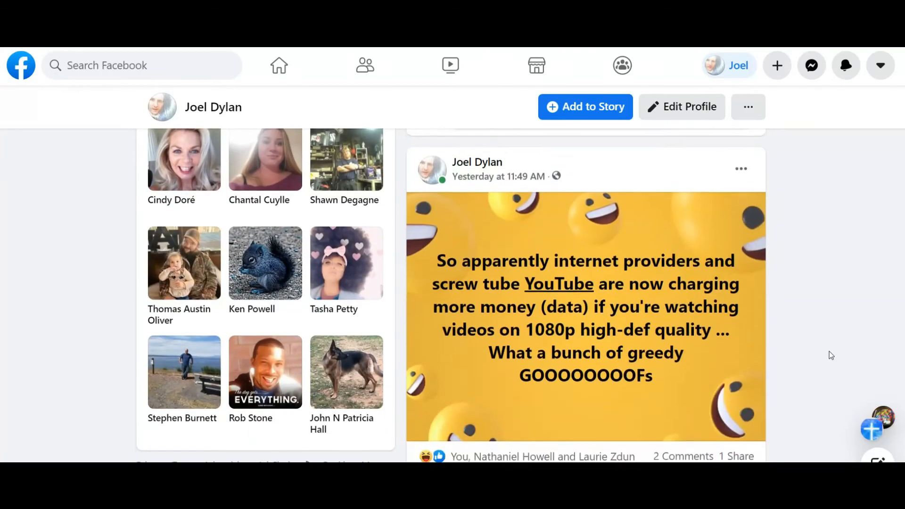
pyautogui.scroll(-3)
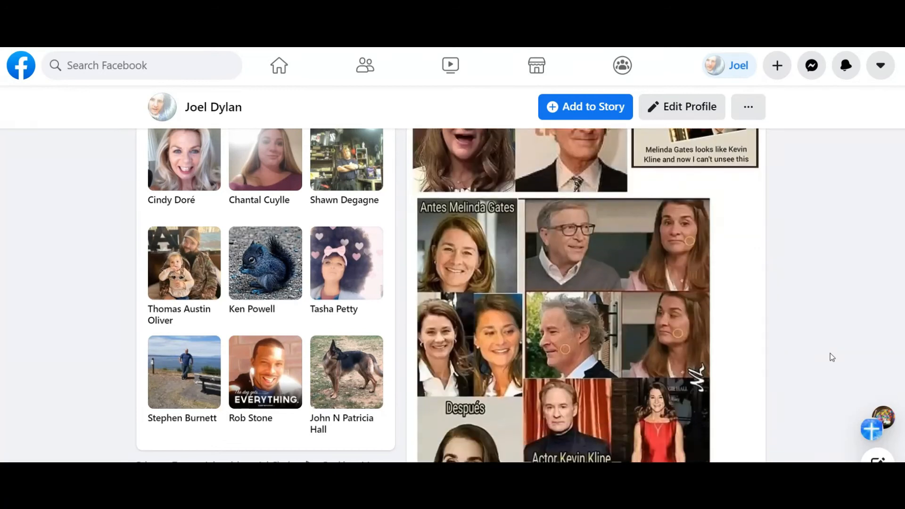
pyautogui.scroll(-3)
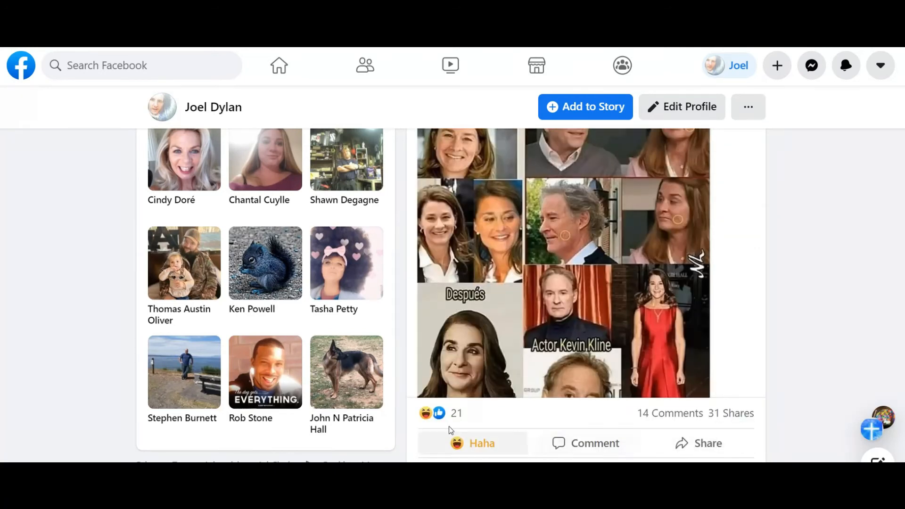
pyautogui.moveTo(562, 266)
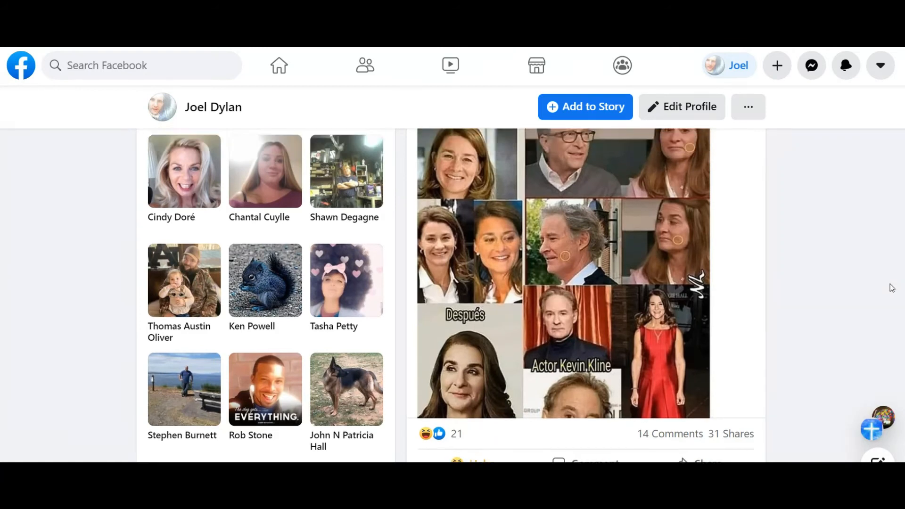
pyautogui.scroll(3)
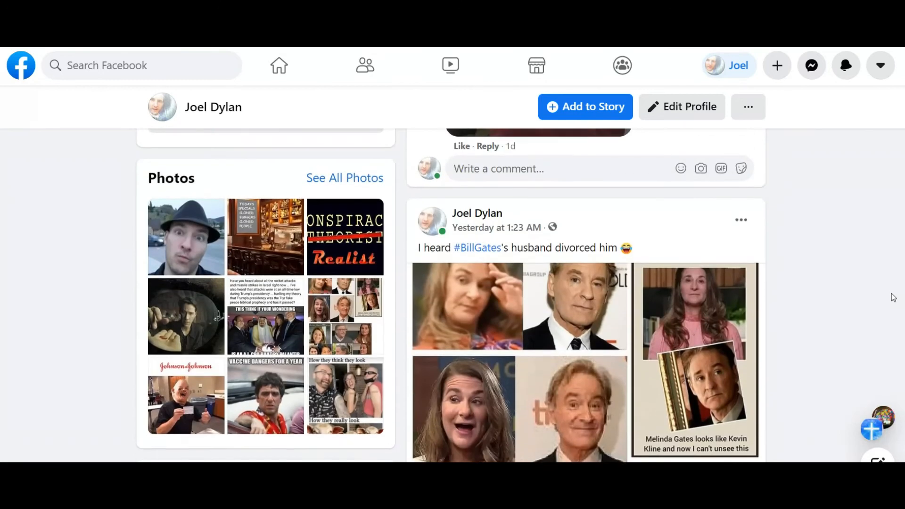
pyautogui.moveTo(886, 279)
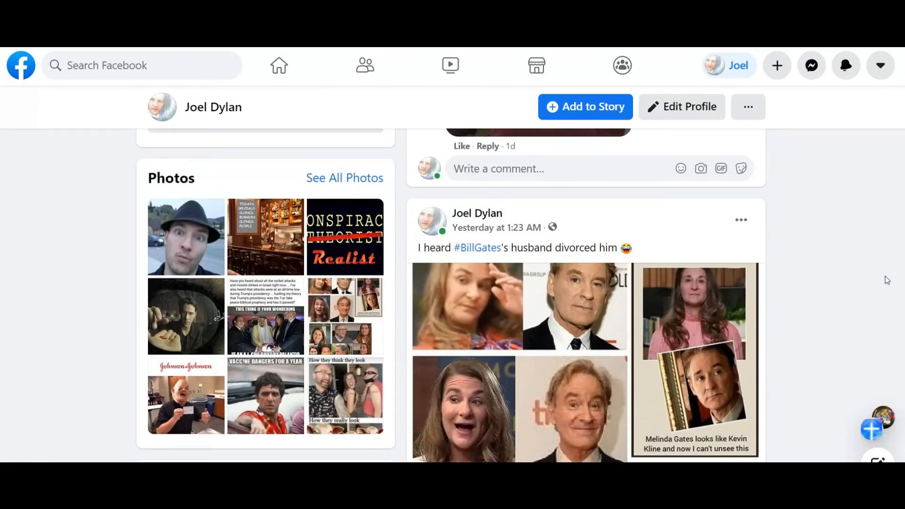
pyautogui.moveTo(836, 235)
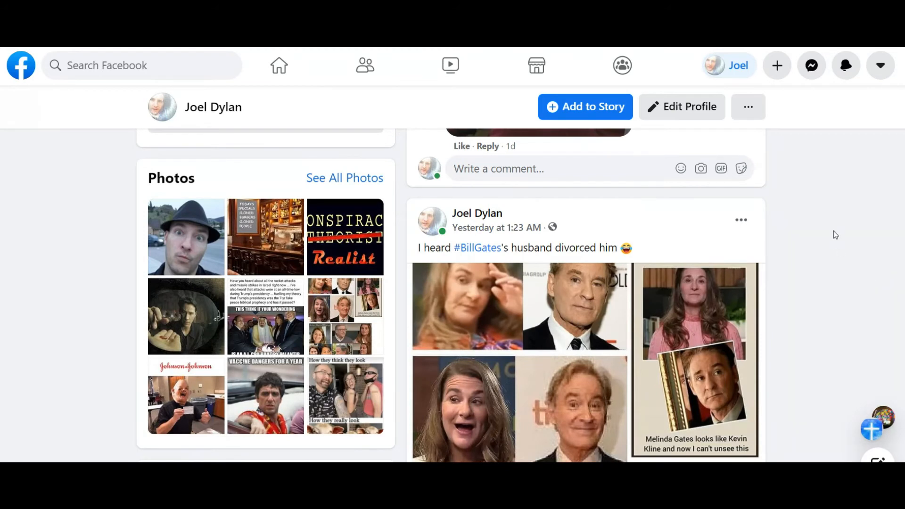
pyautogui.moveTo(841, 237)
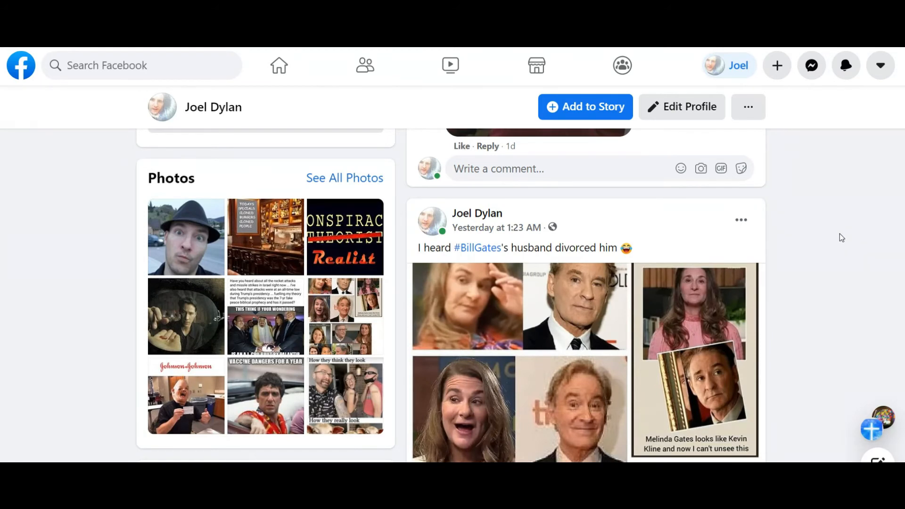
pyautogui.scroll(-3)
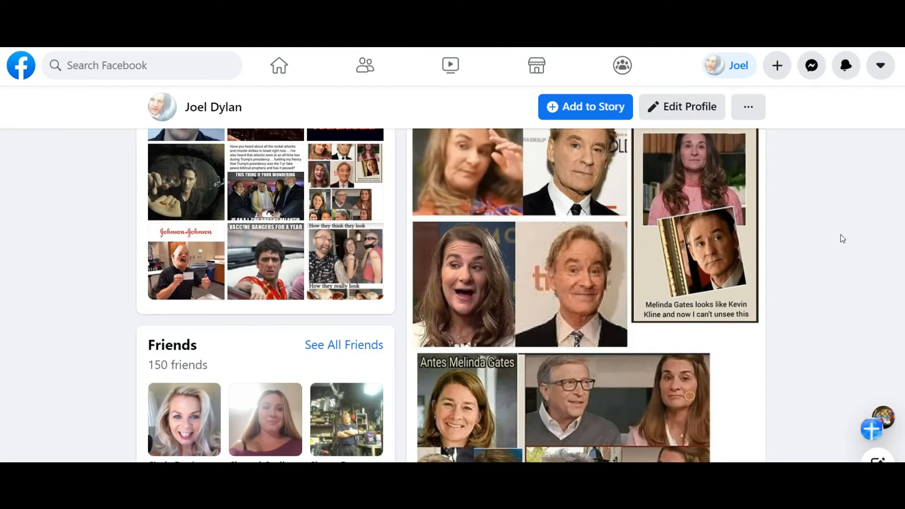
pyautogui.scroll(3)
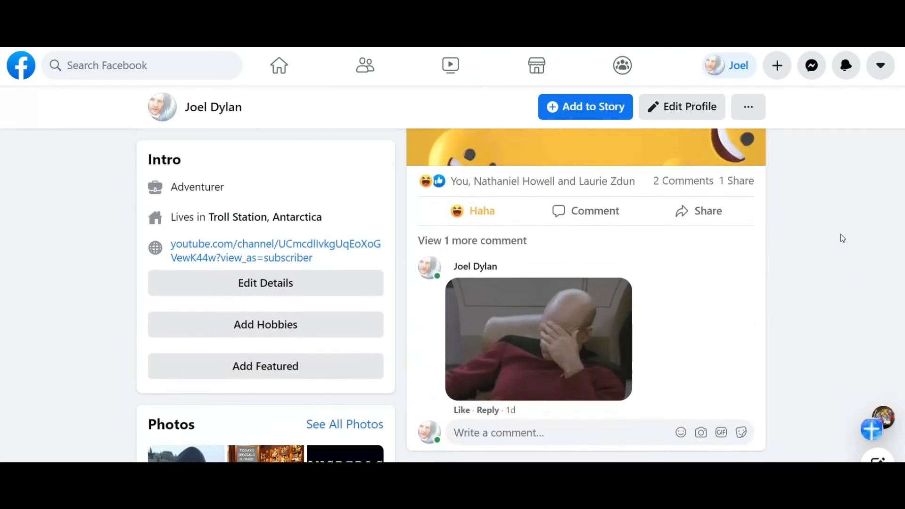
pyautogui.scroll(3)
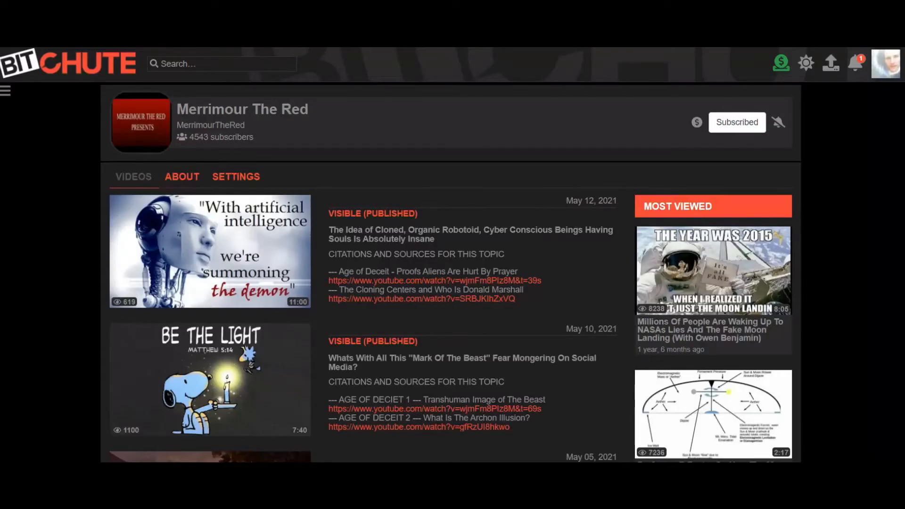
pyautogui.moveTo(348, 90)
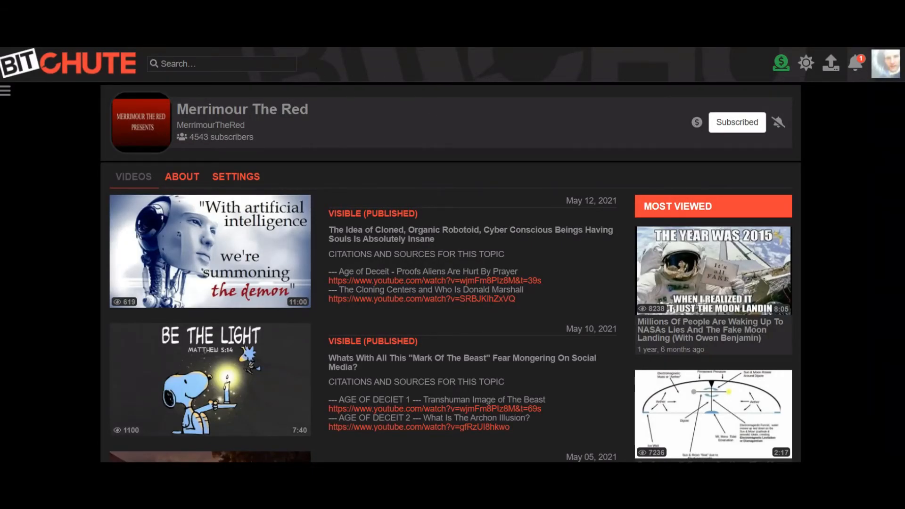
pyautogui.moveTo(524, 69)
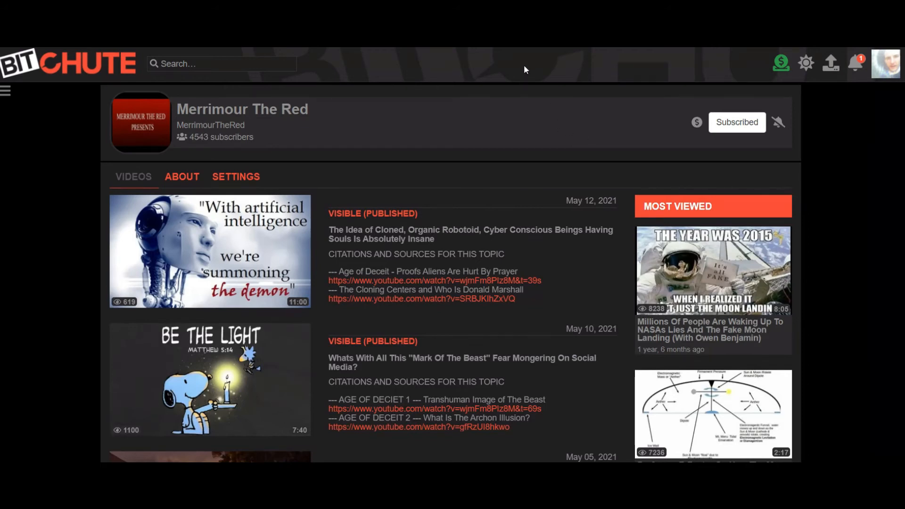
pyautogui.moveTo(532, 83)
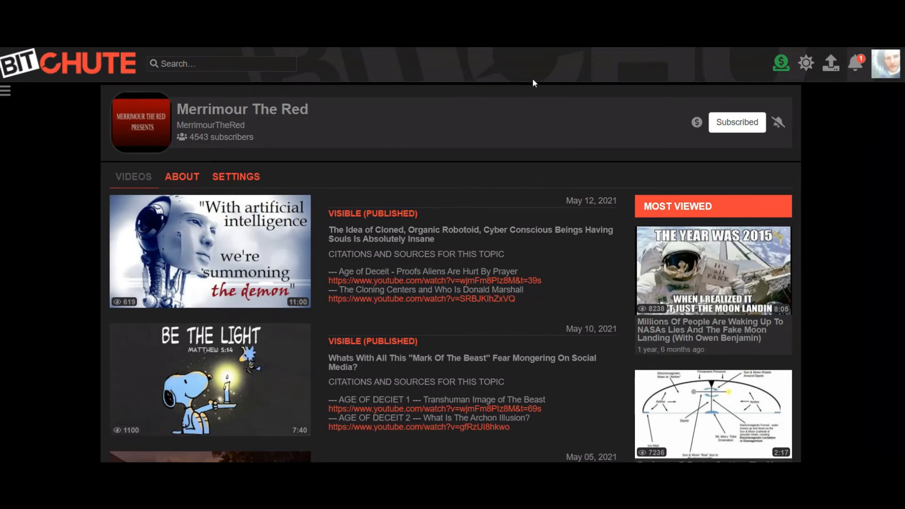
pyautogui.moveTo(2, 176)
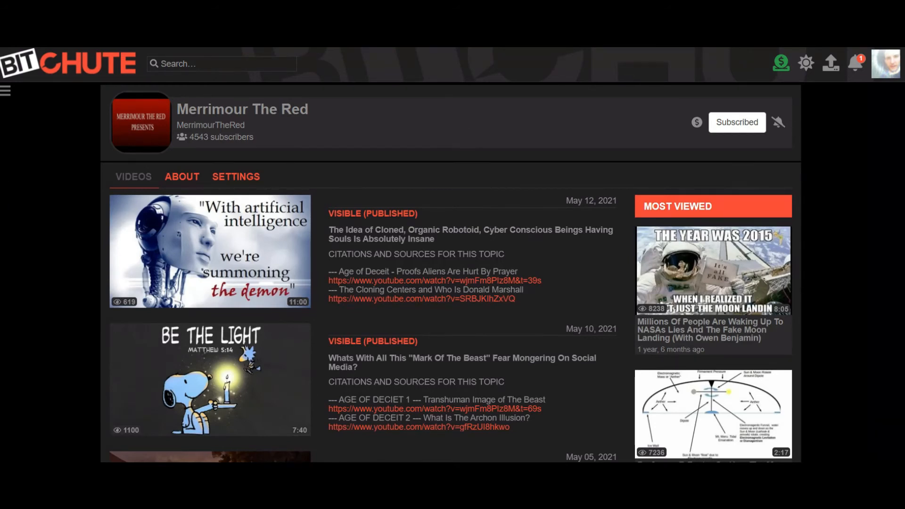
pyautogui.moveTo(545, 74)
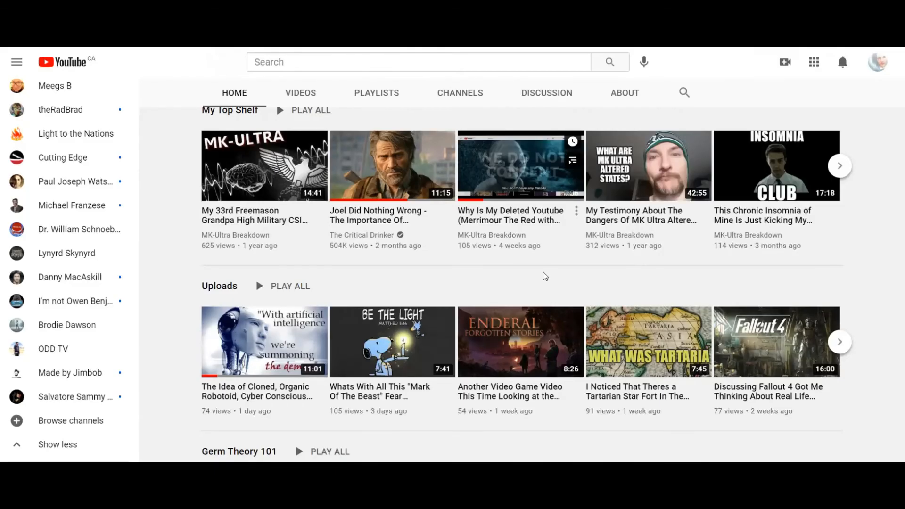
pyautogui.moveTo(895, 325)
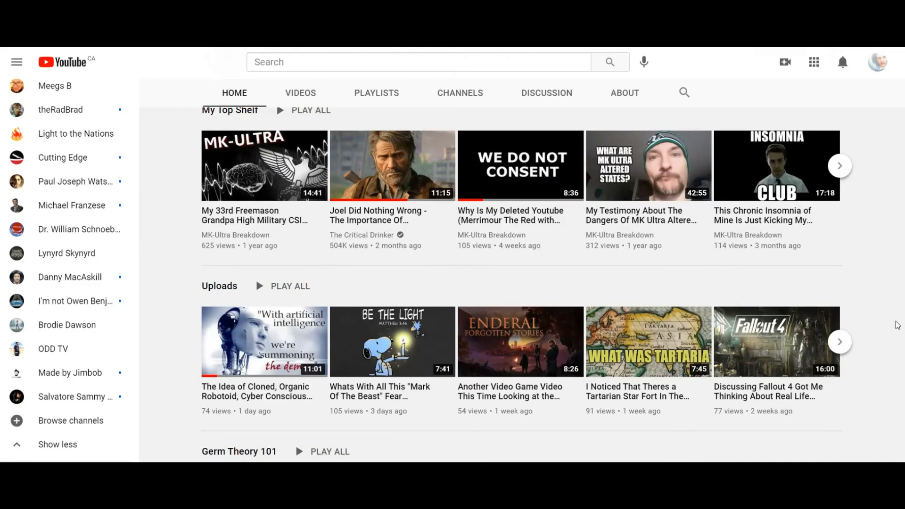
# Scroll the YouTube Home shelves past Germ Theory 101, then back to the Uploads row
pyautogui.scroll(-3)
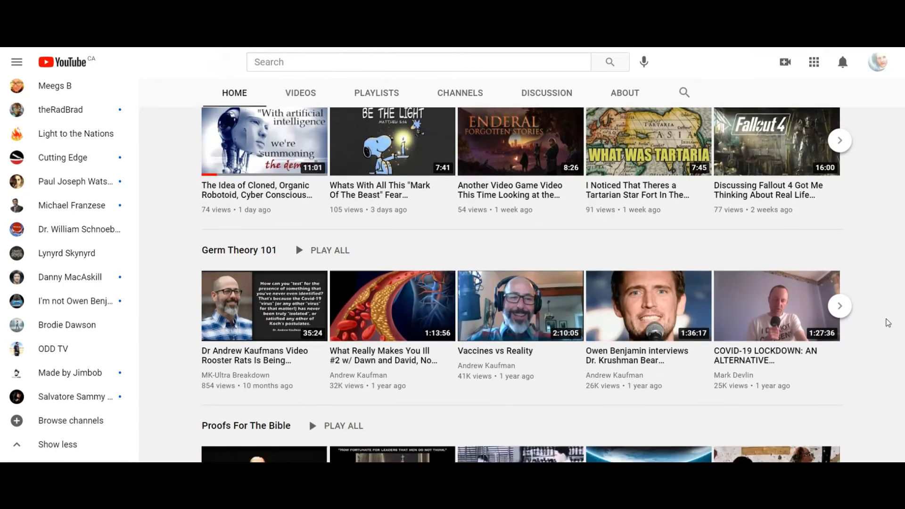
pyautogui.scroll(3)
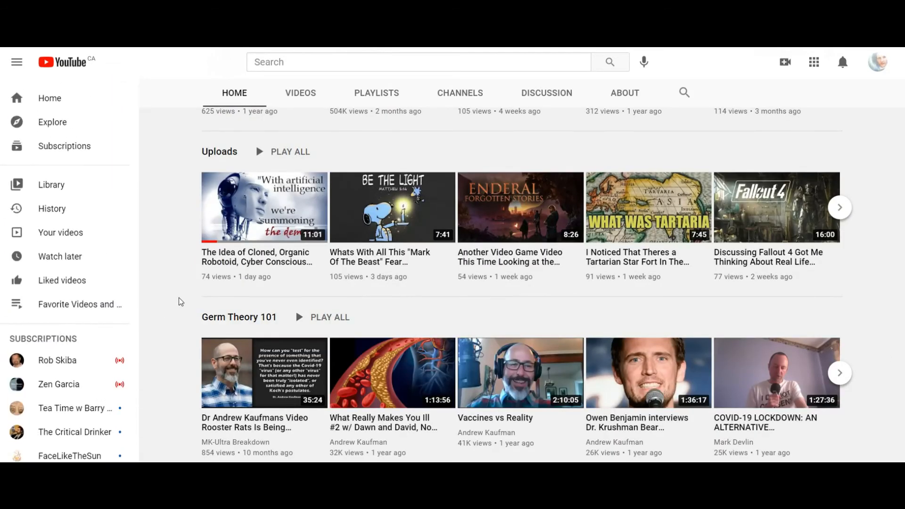
pyautogui.moveTo(884, 125)
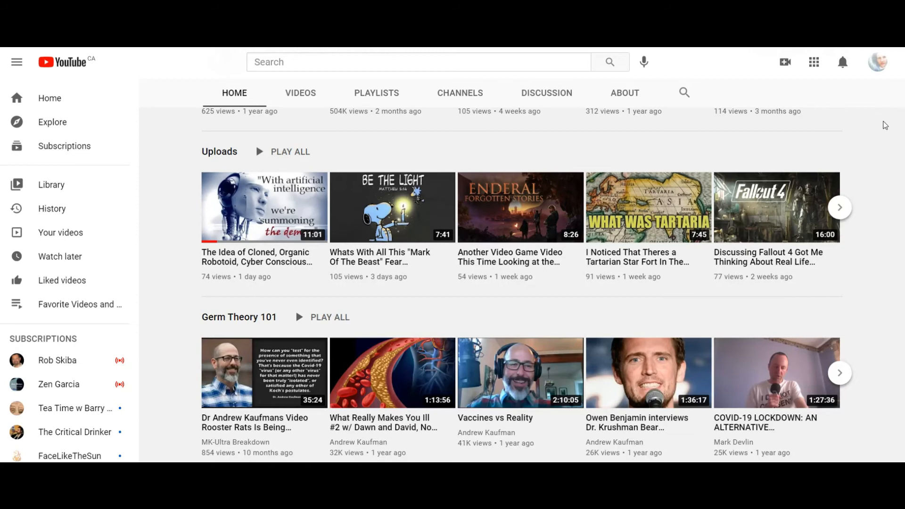
pyautogui.moveTo(200, 232)
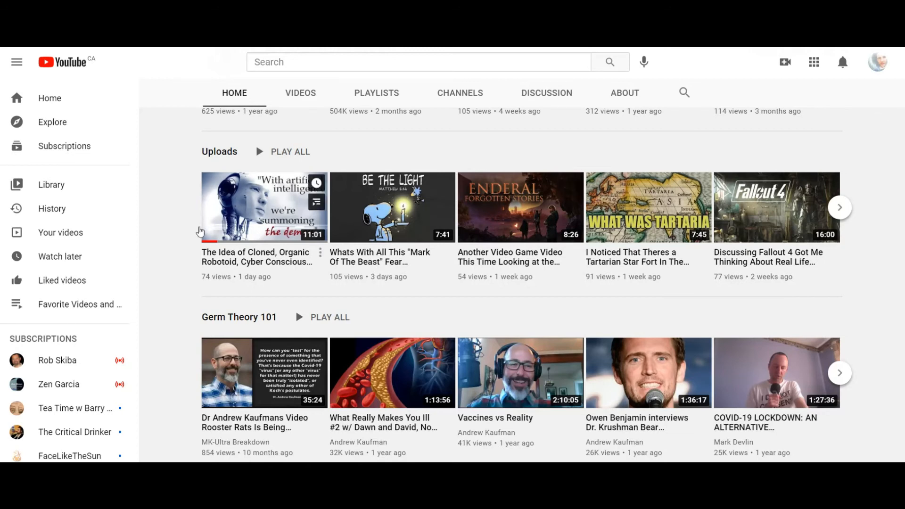
pyautogui.moveTo(541, 214)
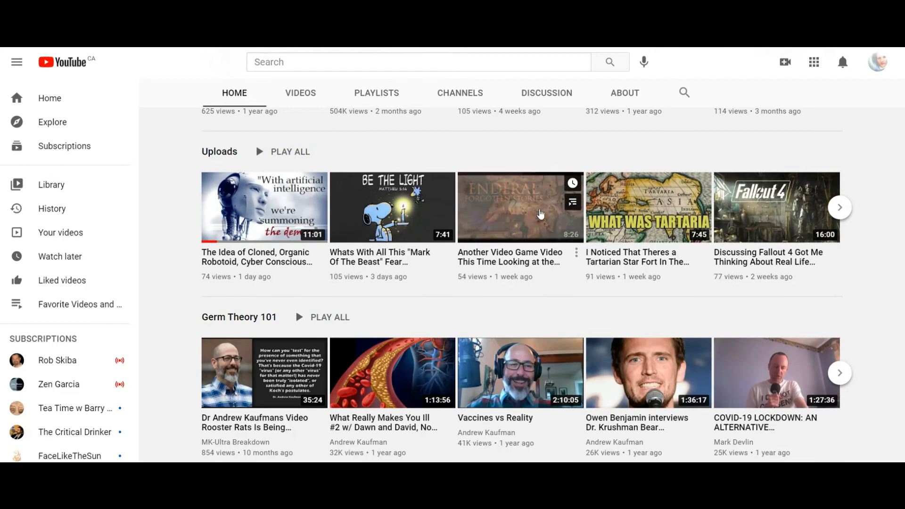
pyautogui.moveTo(890, 239)
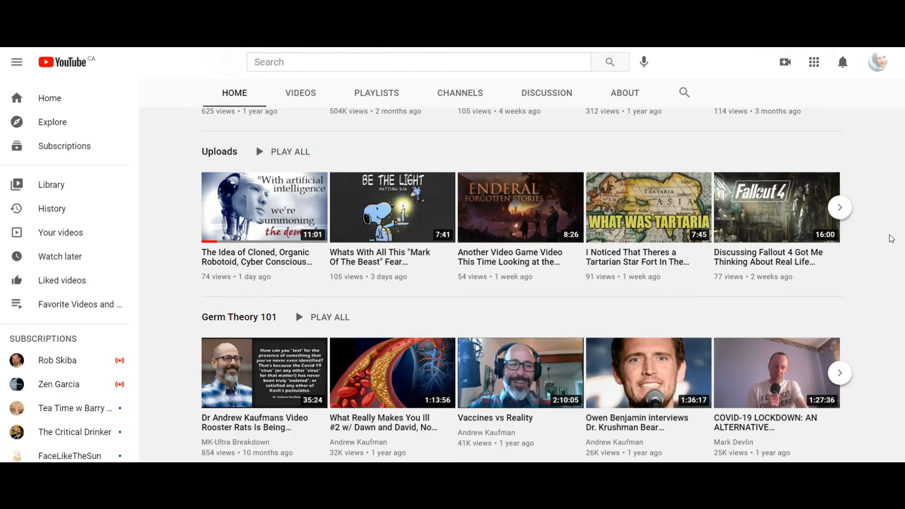
pyautogui.moveTo(662, 279)
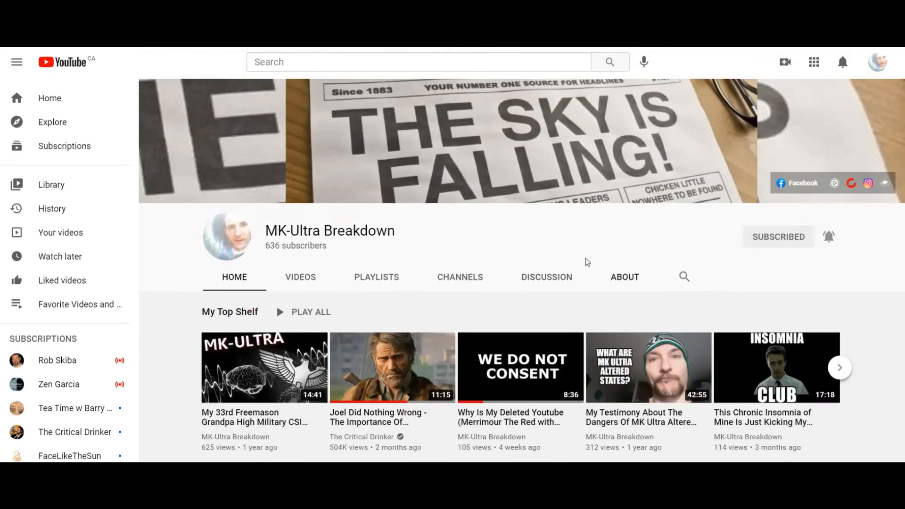
pyautogui.moveTo(532, 227)
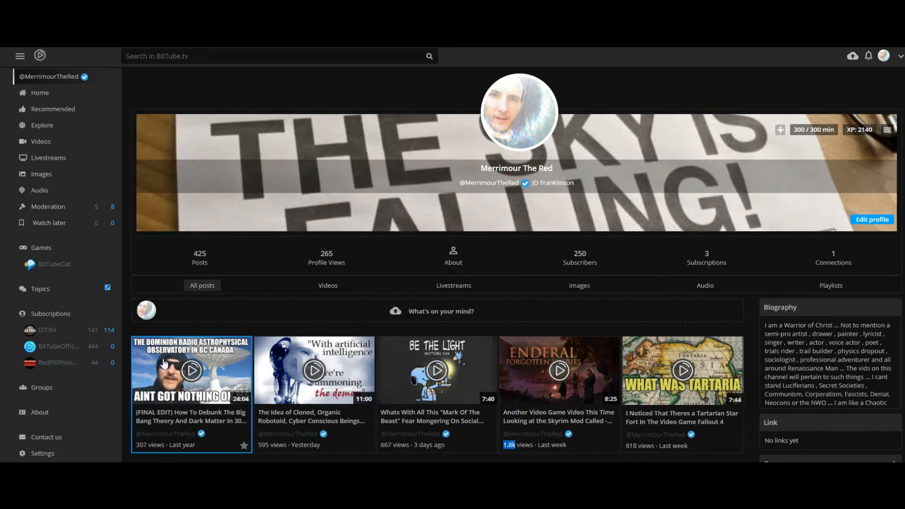
pyautogui.moveTo(209, 345)
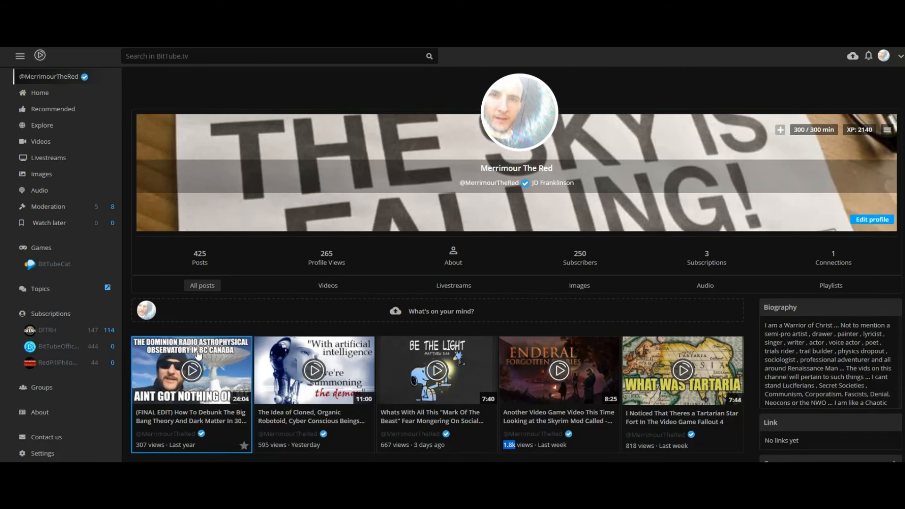
pyautogui.moveTo(200, 383)
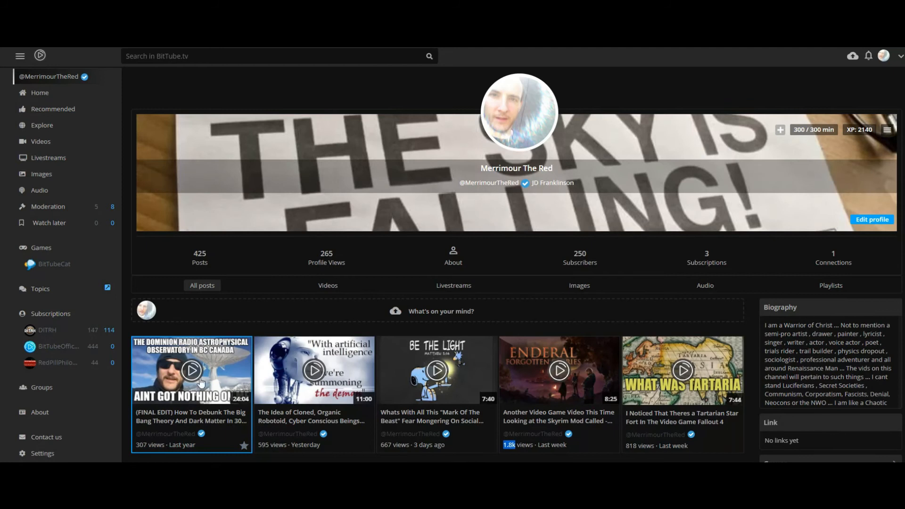
pyautogui.moveTo(209, 382)
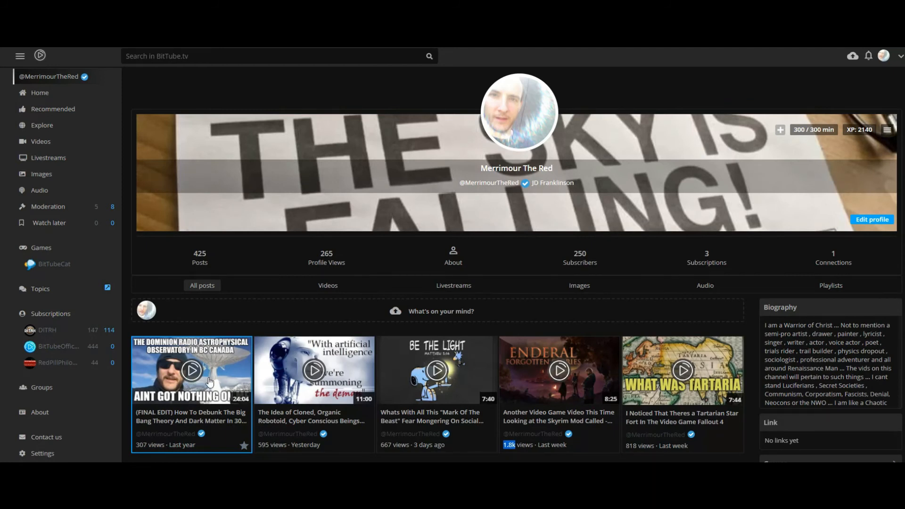
pyautogui.moveTo(195, 391)
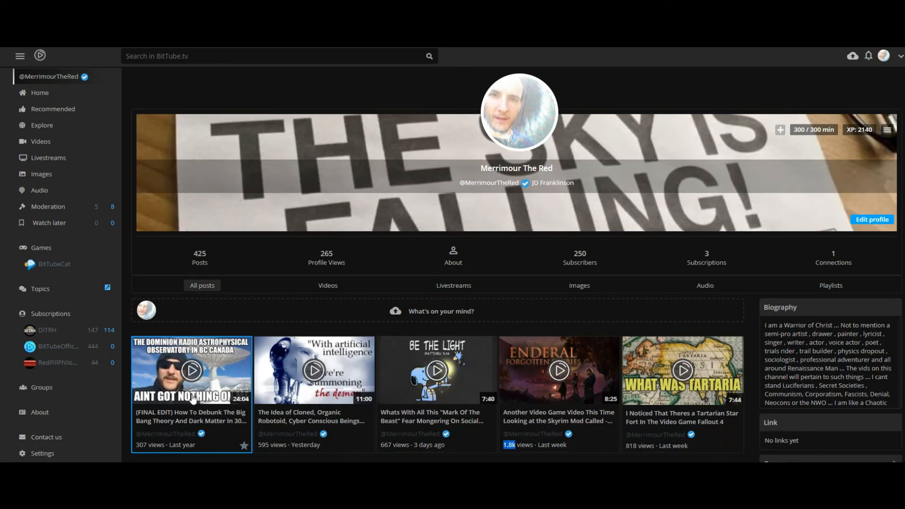
pyautogui.moveTo(692, 60)
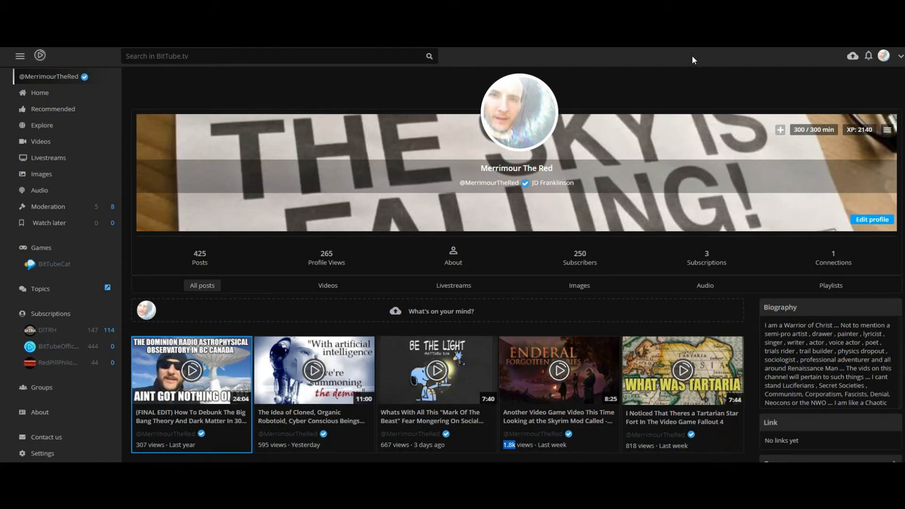
# Scroll down through the Merrimour The Red BitTube video grid to the older mirrored uploads
pyautogui.scroll(-3)
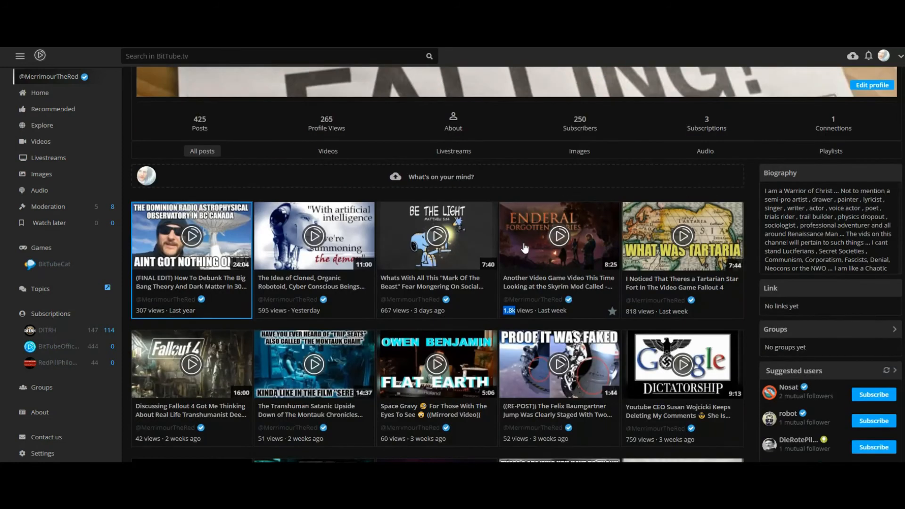
pyautogui.scroll(-3)
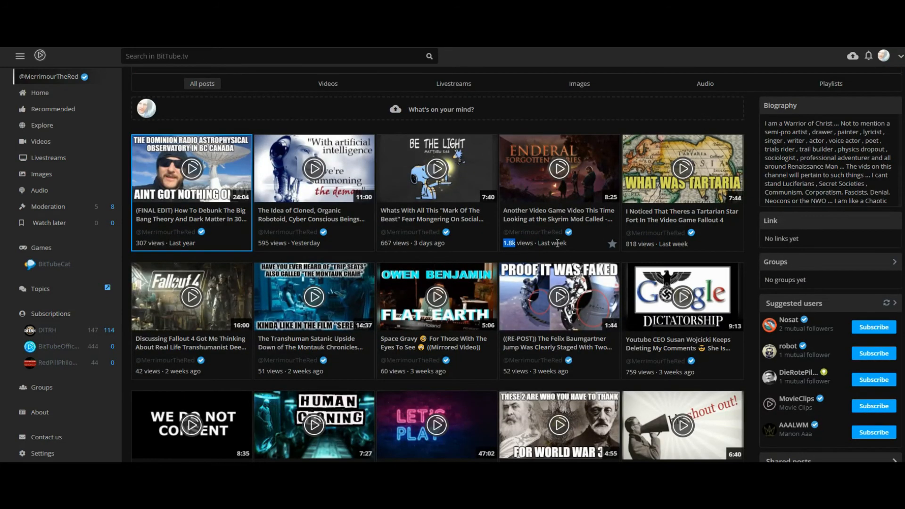
pyautogui.scroll(-3)
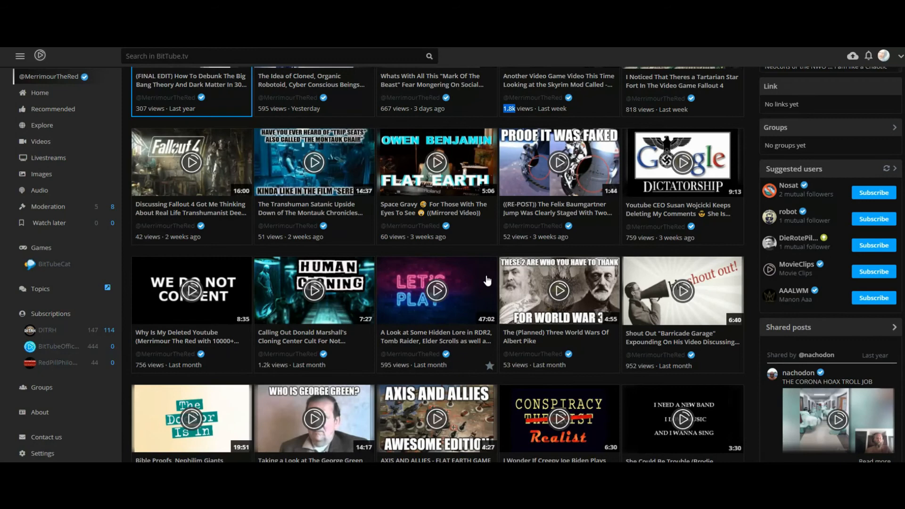
pyautogui.scroll(-3)
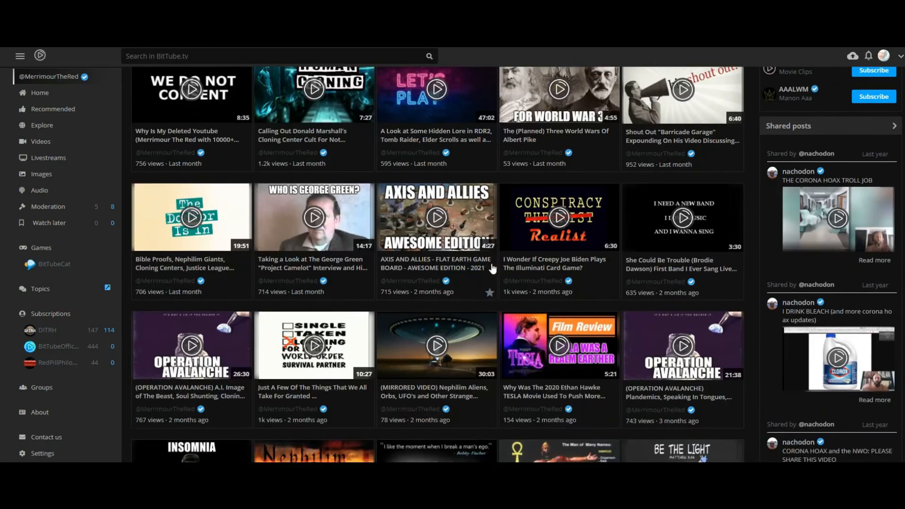
pyautogui.scroll(3)
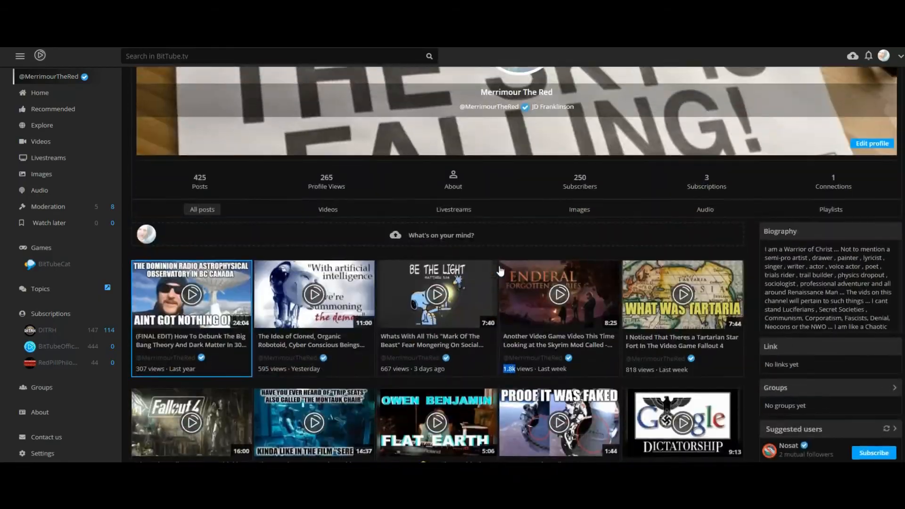
pyautogui.scroll(-3)
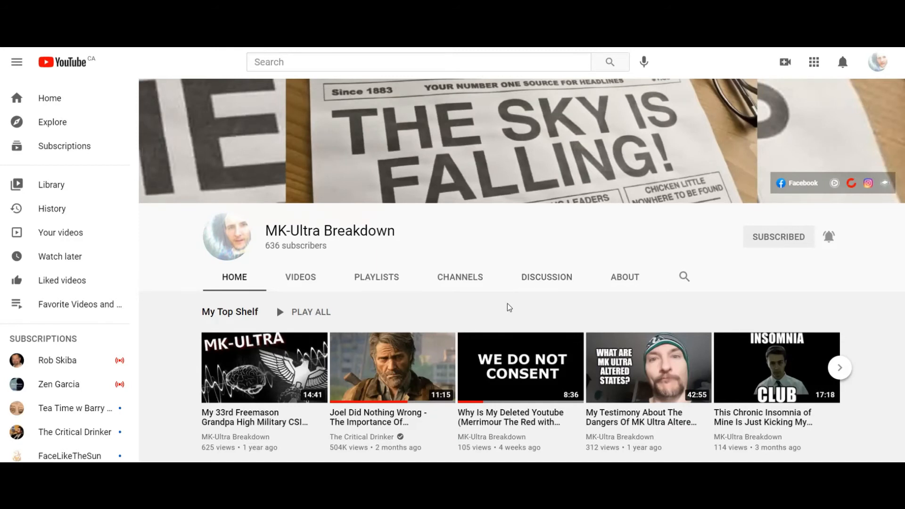
pyautogui.moveTo(554, 229)
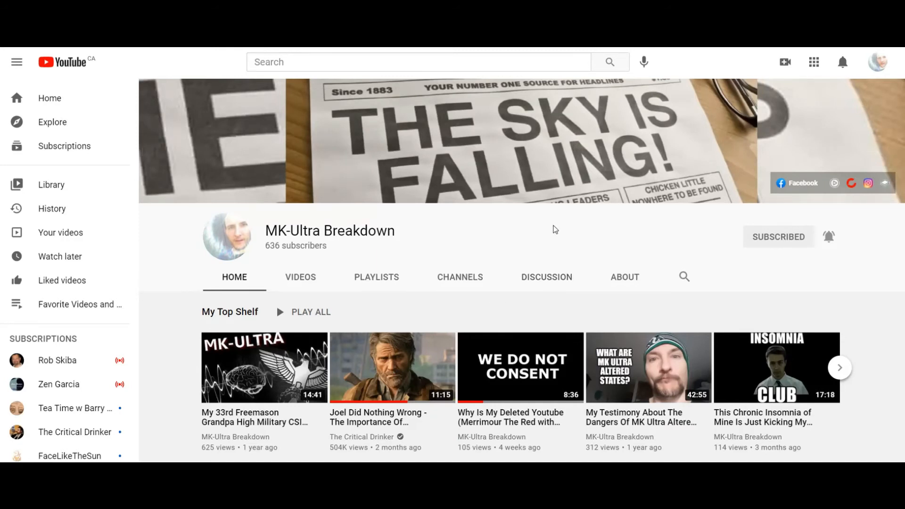
# Scroll through the Uploads and Germ Theory 101 shelves, then return to the channel banner
pyautogui.scroll(-3)
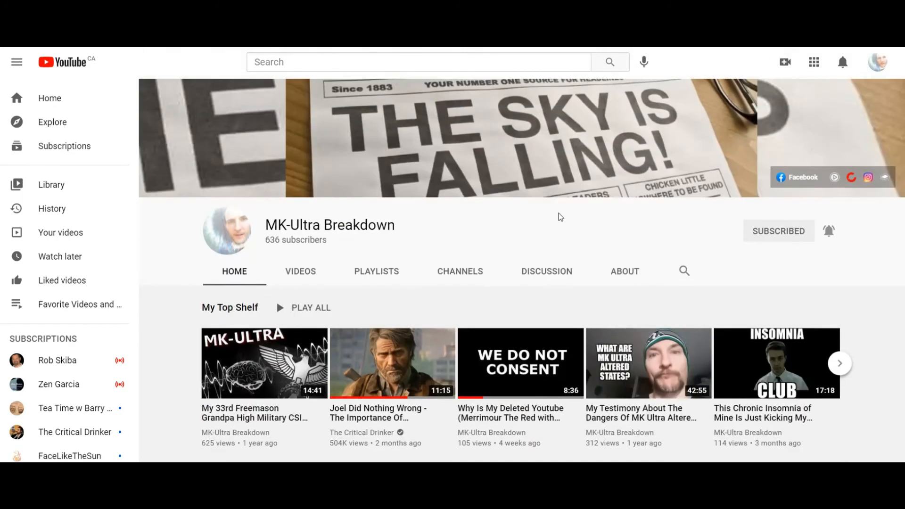
pyautogui.scroll(-3)
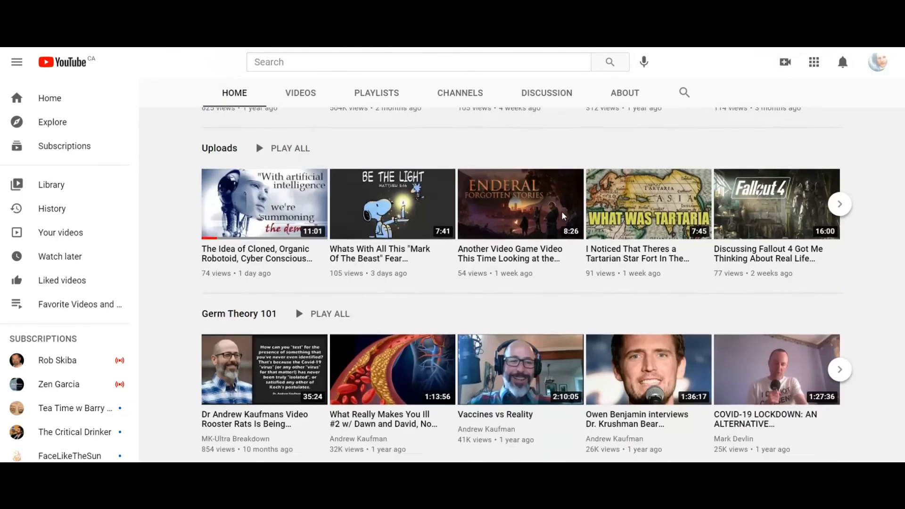
pyautogui.scroll(3)
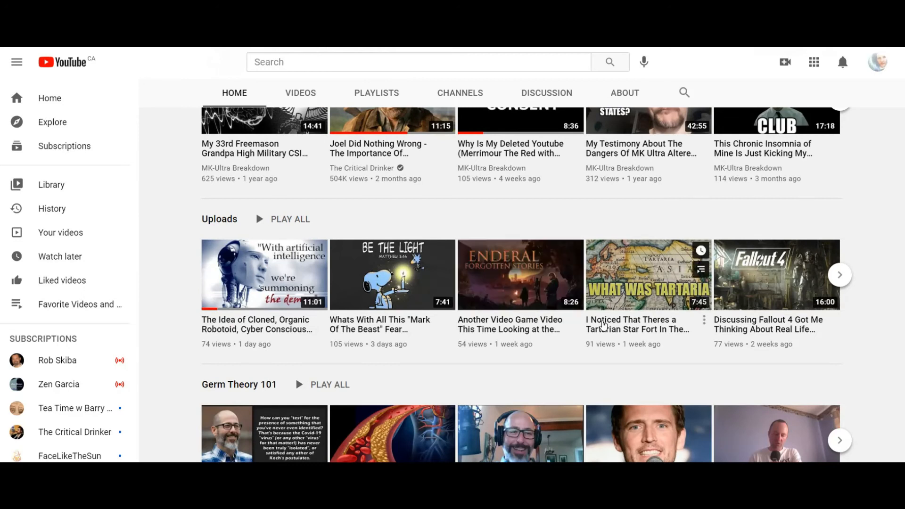
pyautogui.scroll(3)
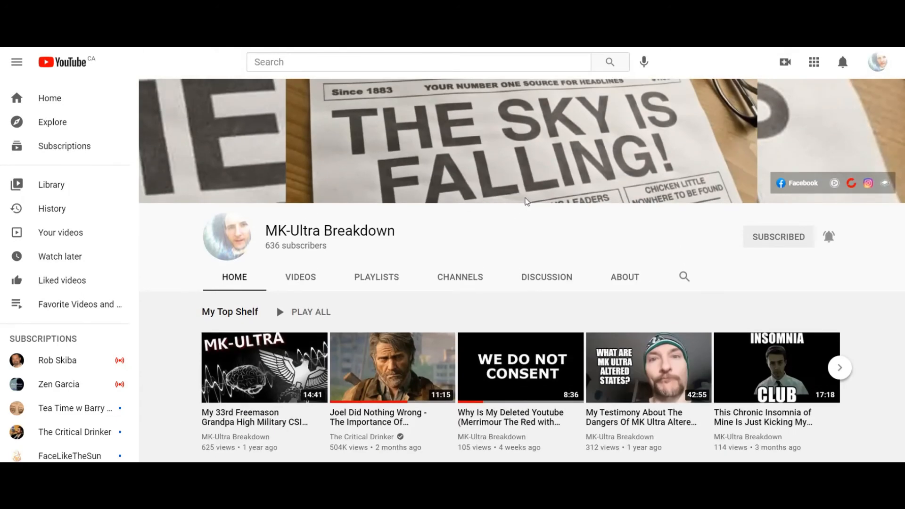
pyautogui.moveTo(536, 237)
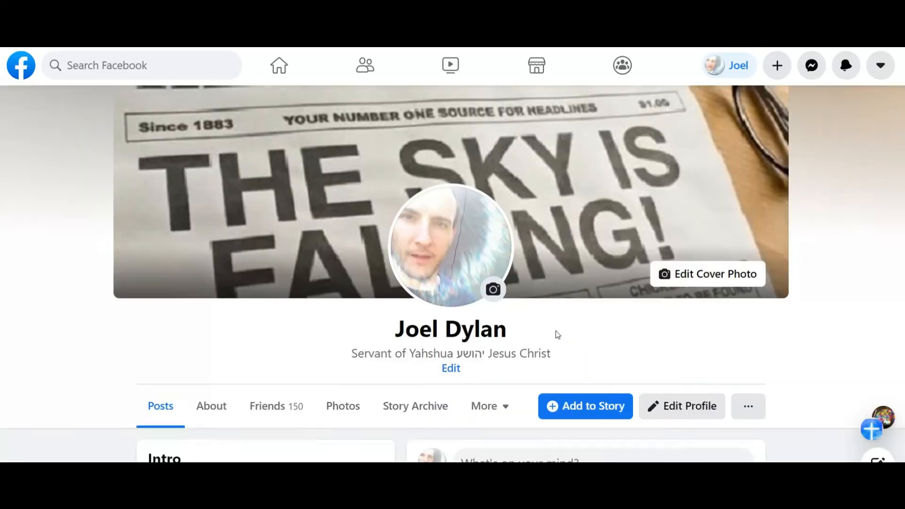
pyautogui.scroll(-3)
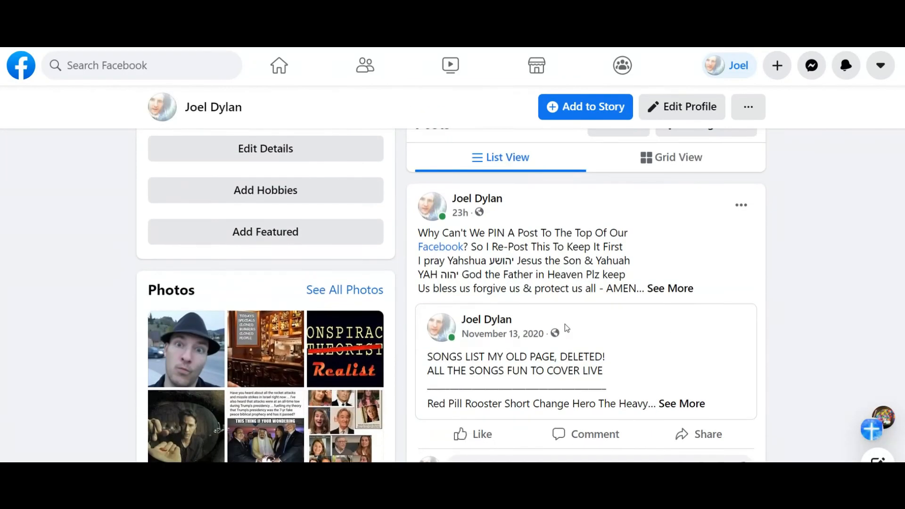
pyautogui.scroll(-3)
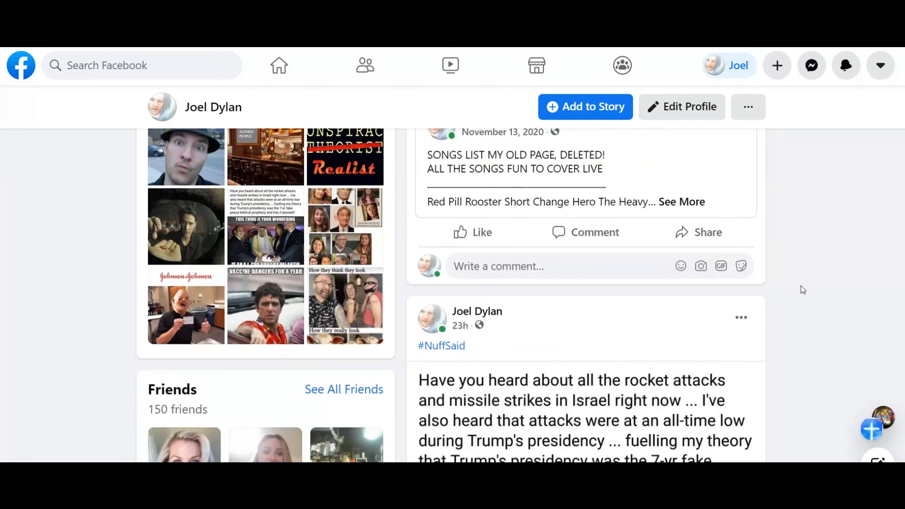
pyautogui.scroll(-3)
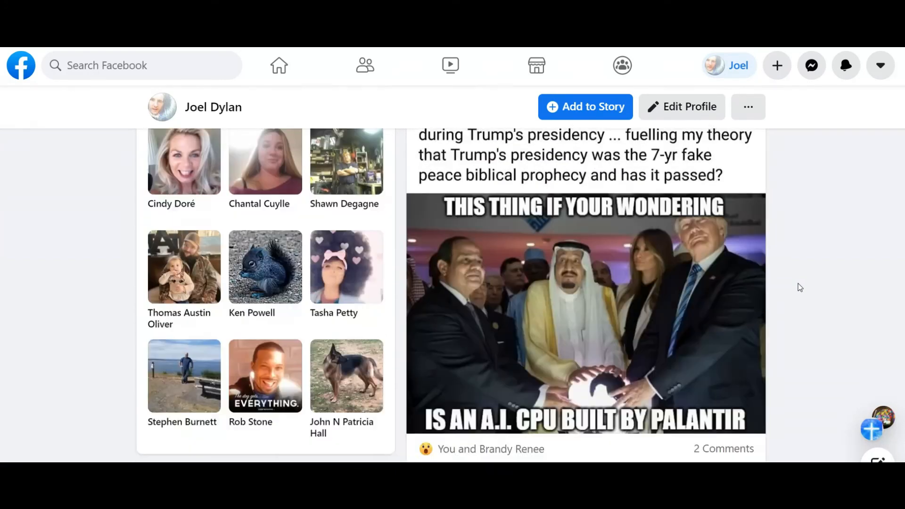
pyautogui.scroll(-3)
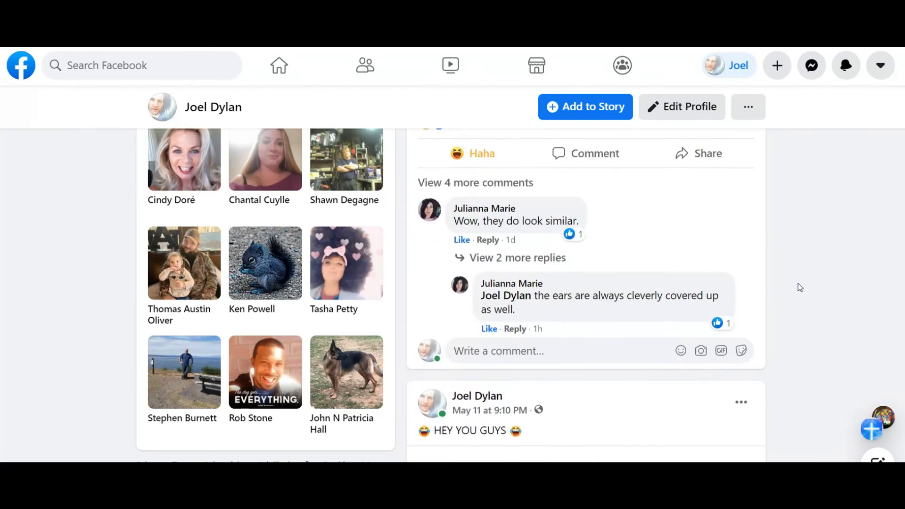
pyautogui.scroll(3)
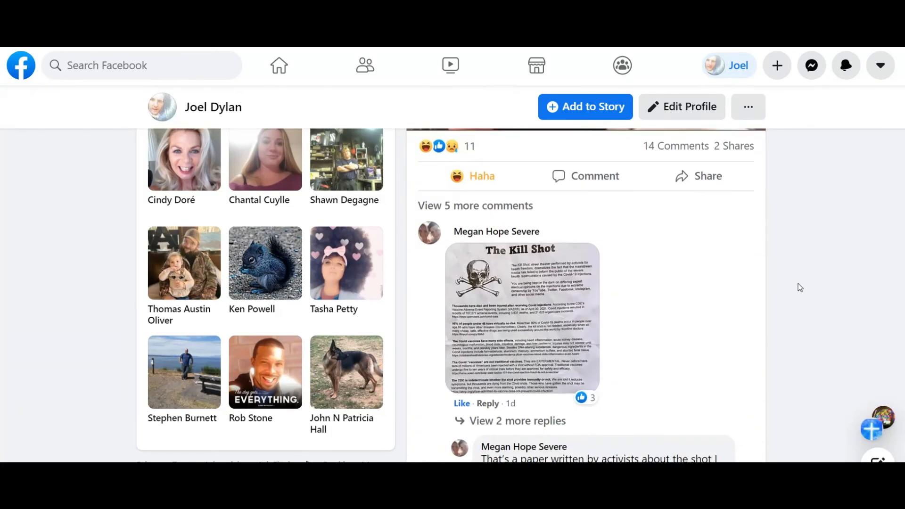
pyautogui.scroll(-3)
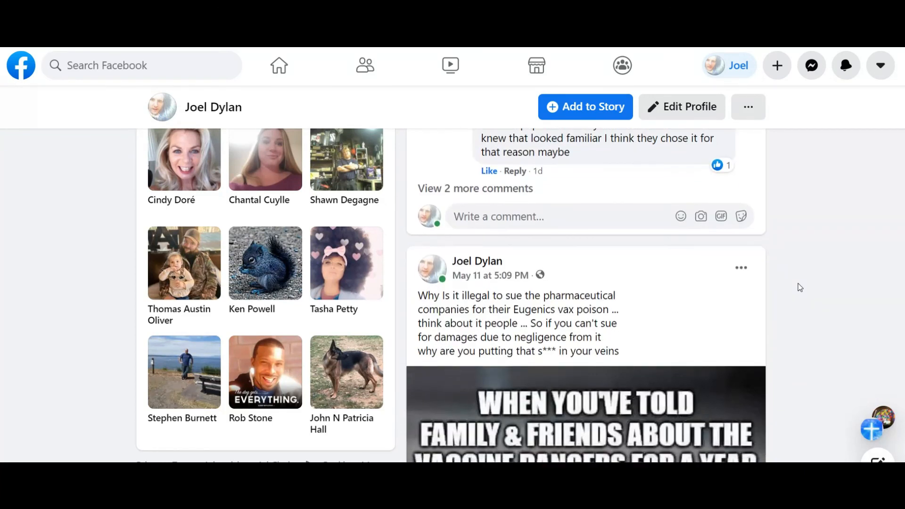
pyautogui.scroll(-3)
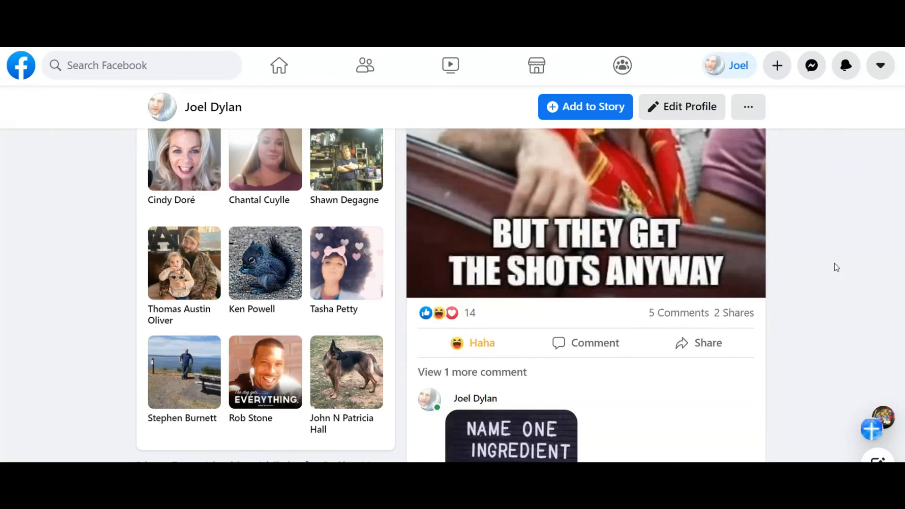
pyautogui.scroll(-3)
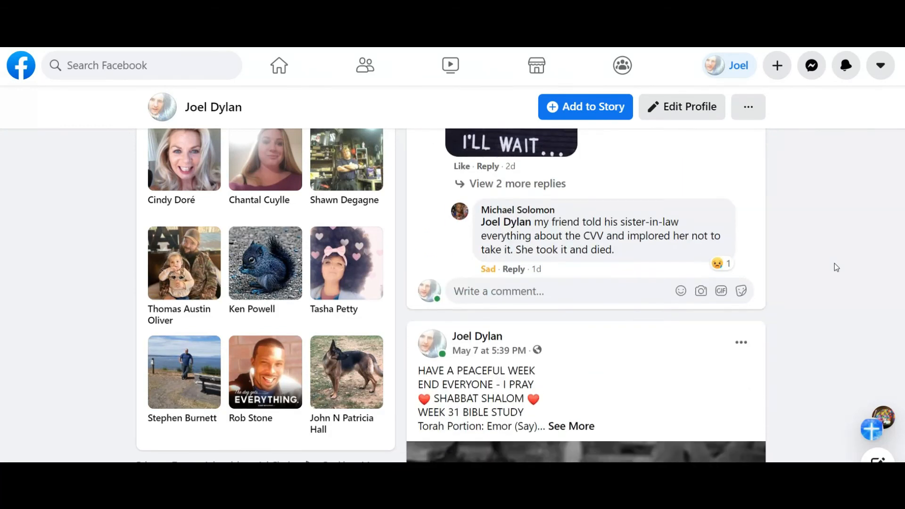
pyautogui.scroll(-3)
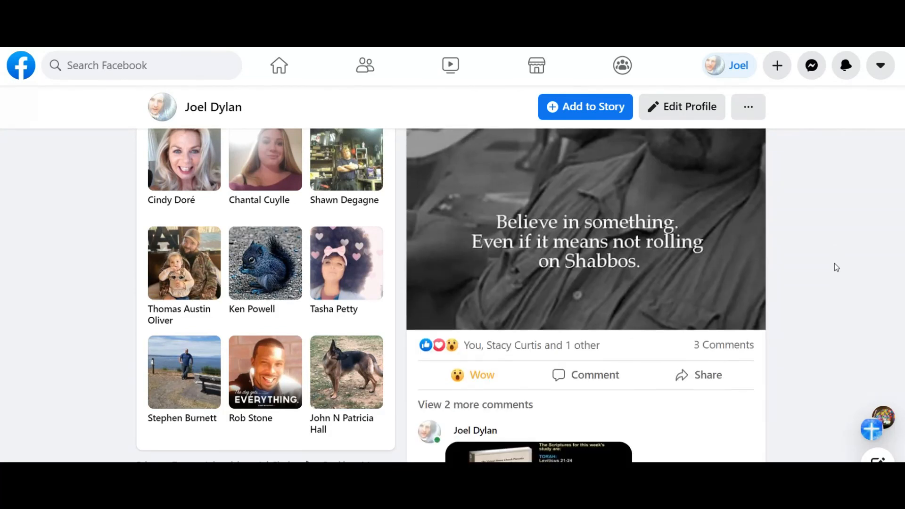
pyautogui.scroll(3)
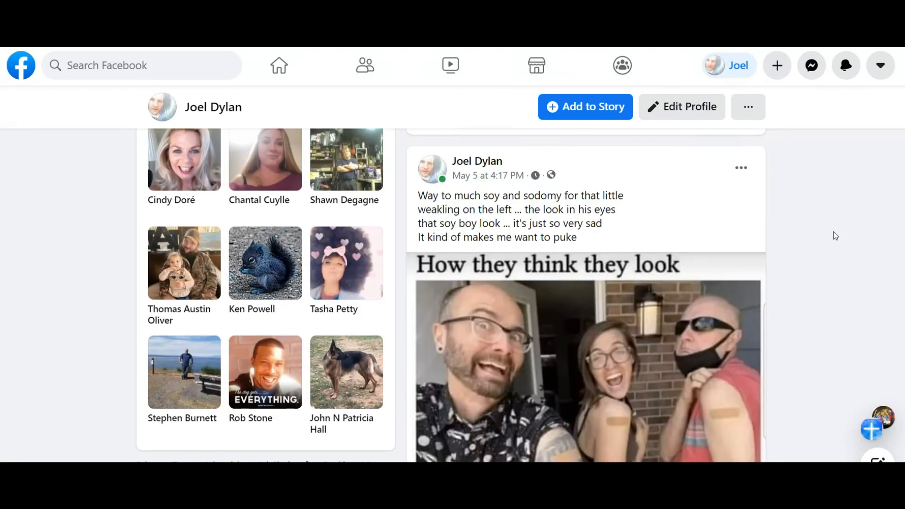
# Continue down the Posts feed to the May 4th science-fiction post
pyautogui.scroll(-3)
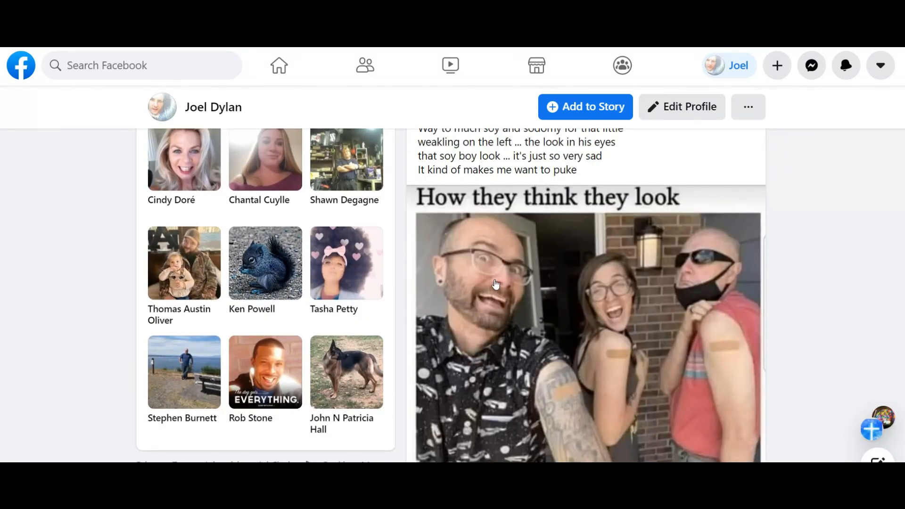
pyautogui.scroll(-3)
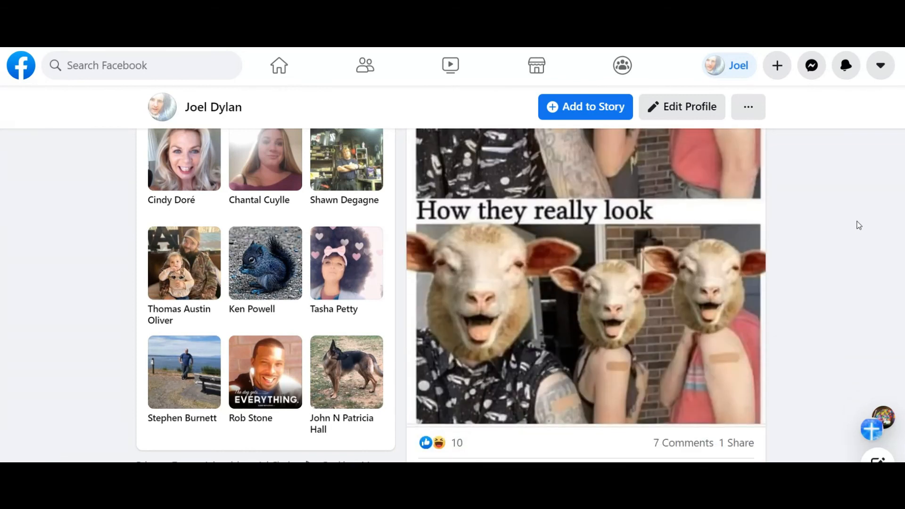
pyautogui.scroll(-3)
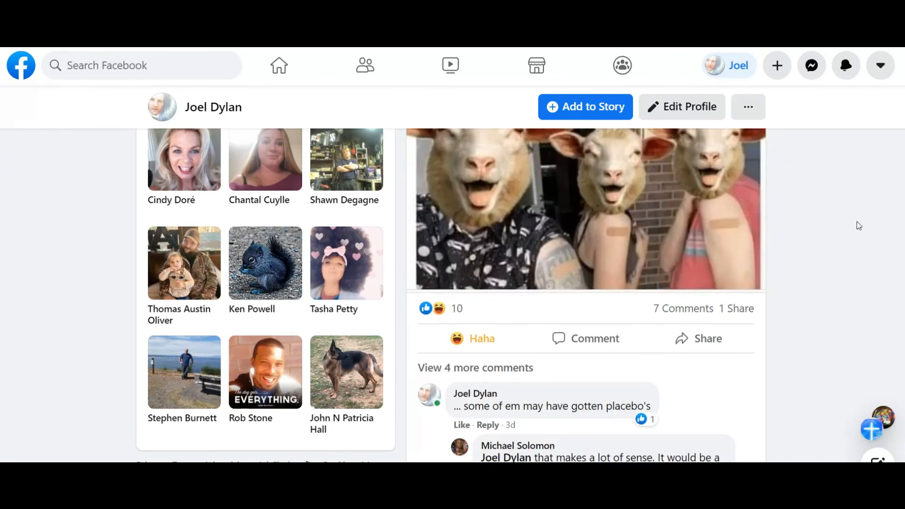
pyautogui.scroll(-3)
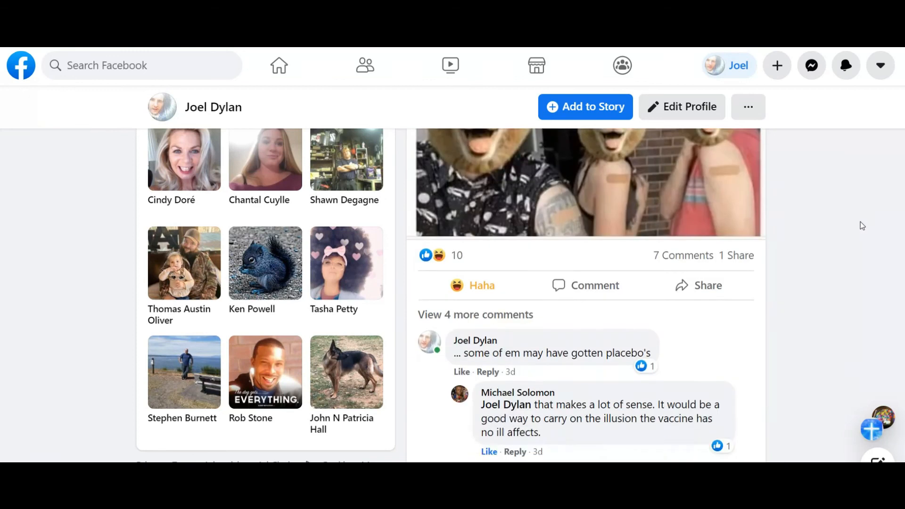
pyautogui.scroll(-3)
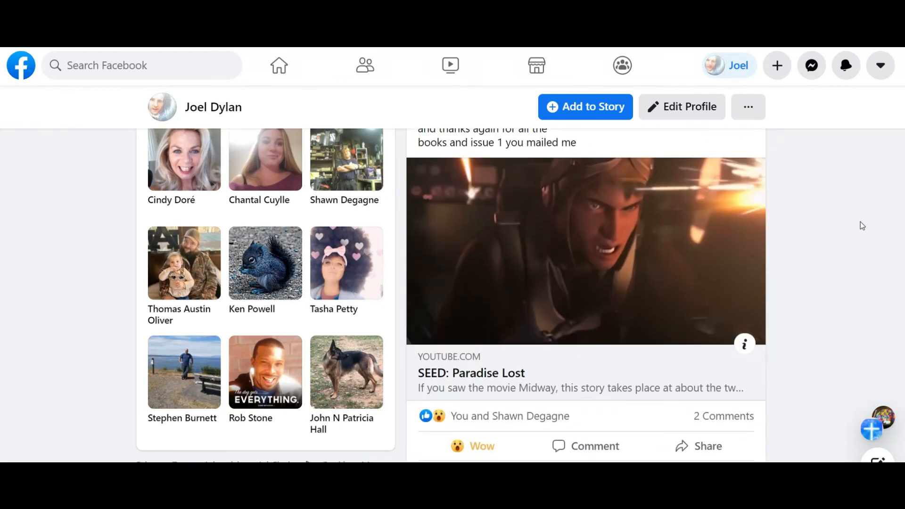
pyautogui.scroll(-3)
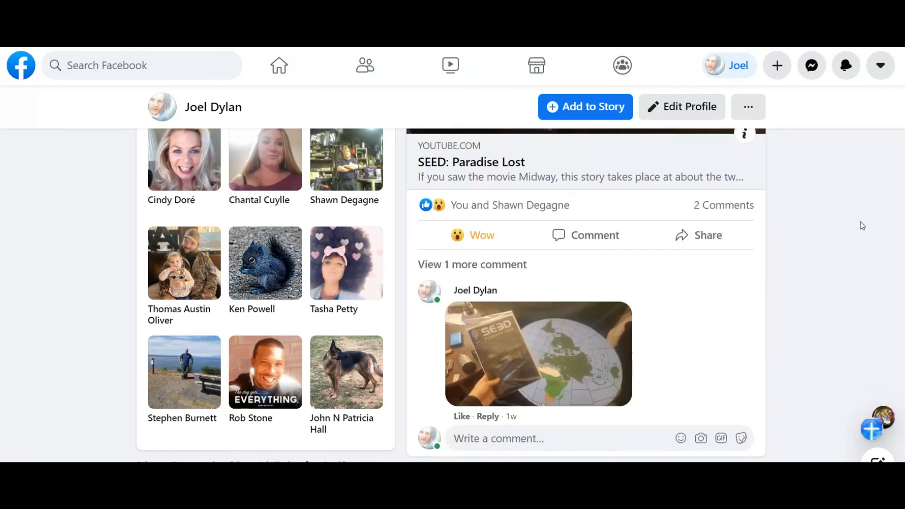
pyautogui.scroll(-3)
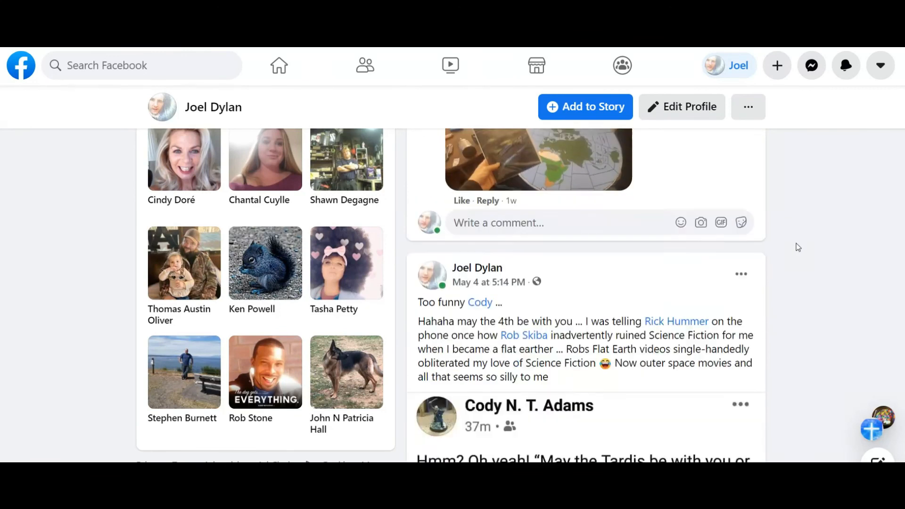
pyautogui.scroll(-3)
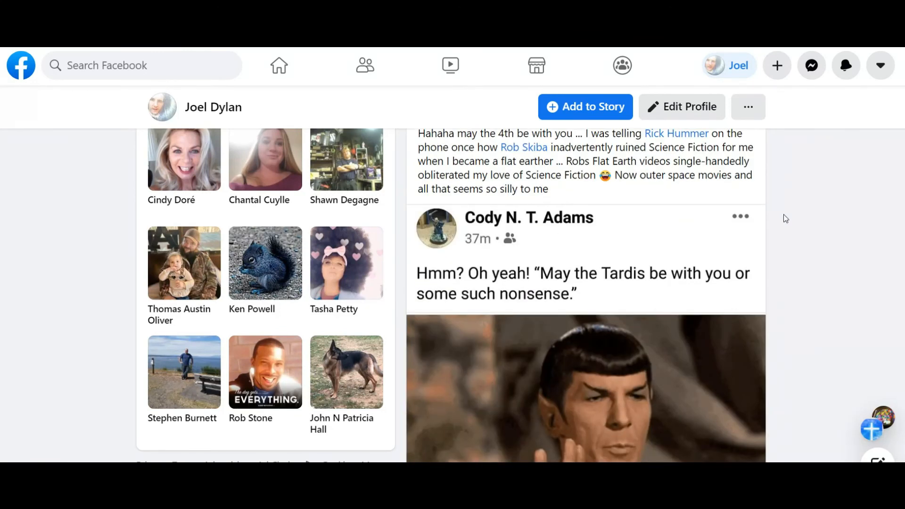